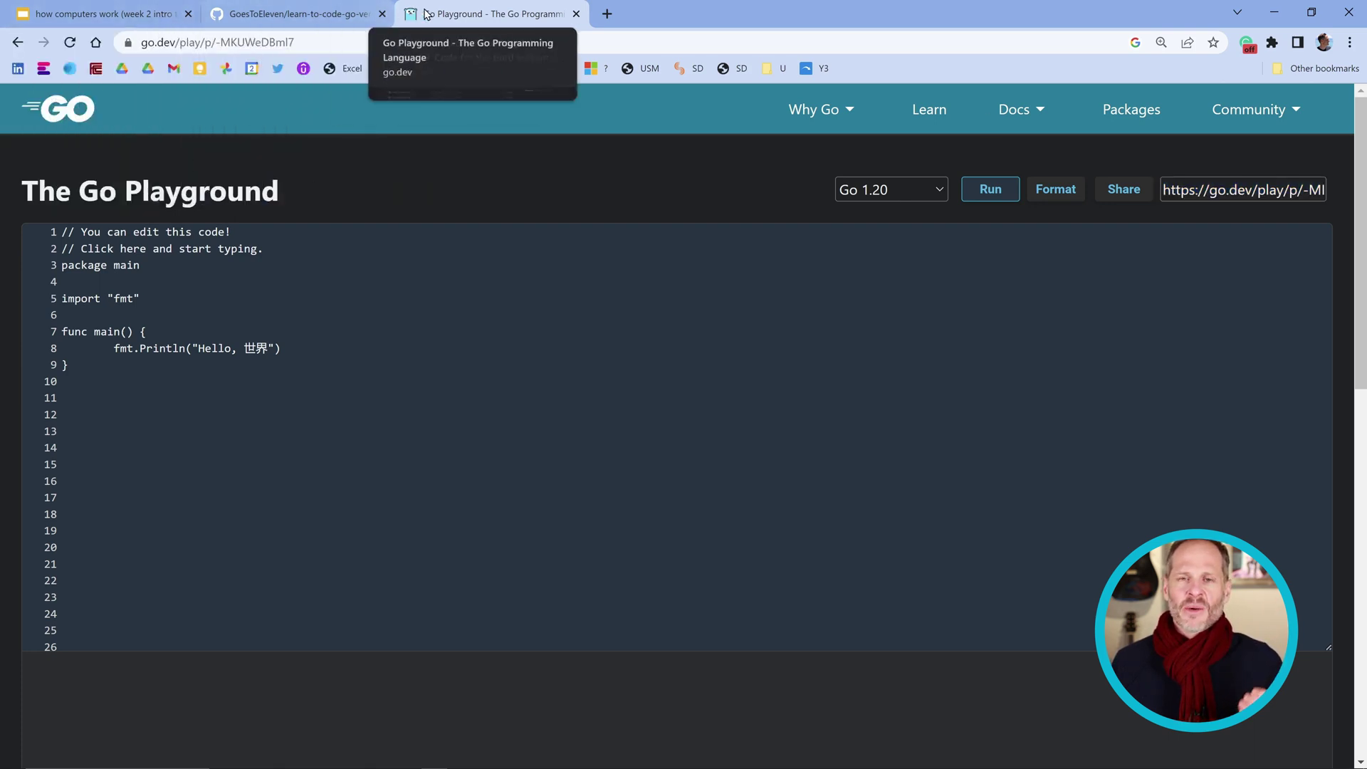
{"action": "mouse_move", "coordinate": [678, 9]}
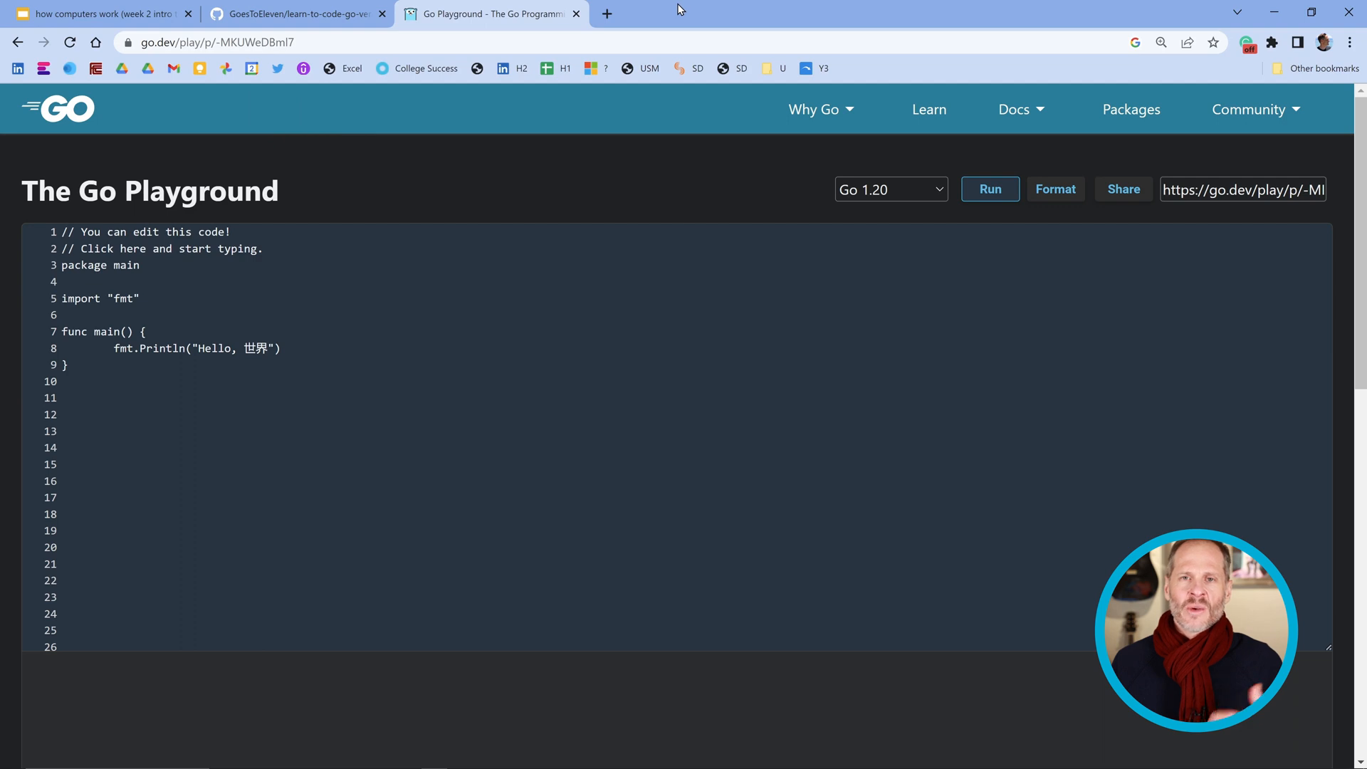
{"action": "mouse_move", "coordinate": [94, 10]}
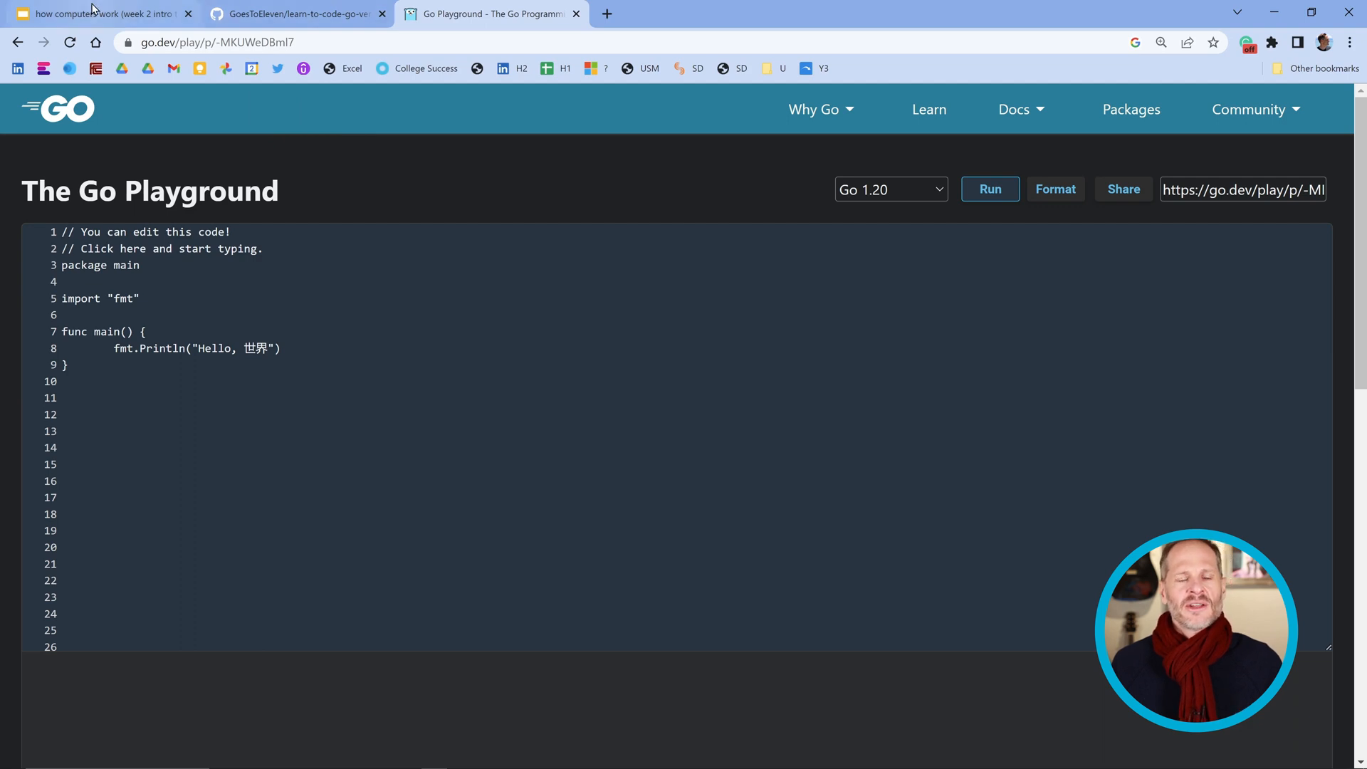
Step: Switch from the Go Playground tab to the learn-to-code-go-version-03 GitHub repository tab
{"action": "left_click", "coordinate": [296, 13]}
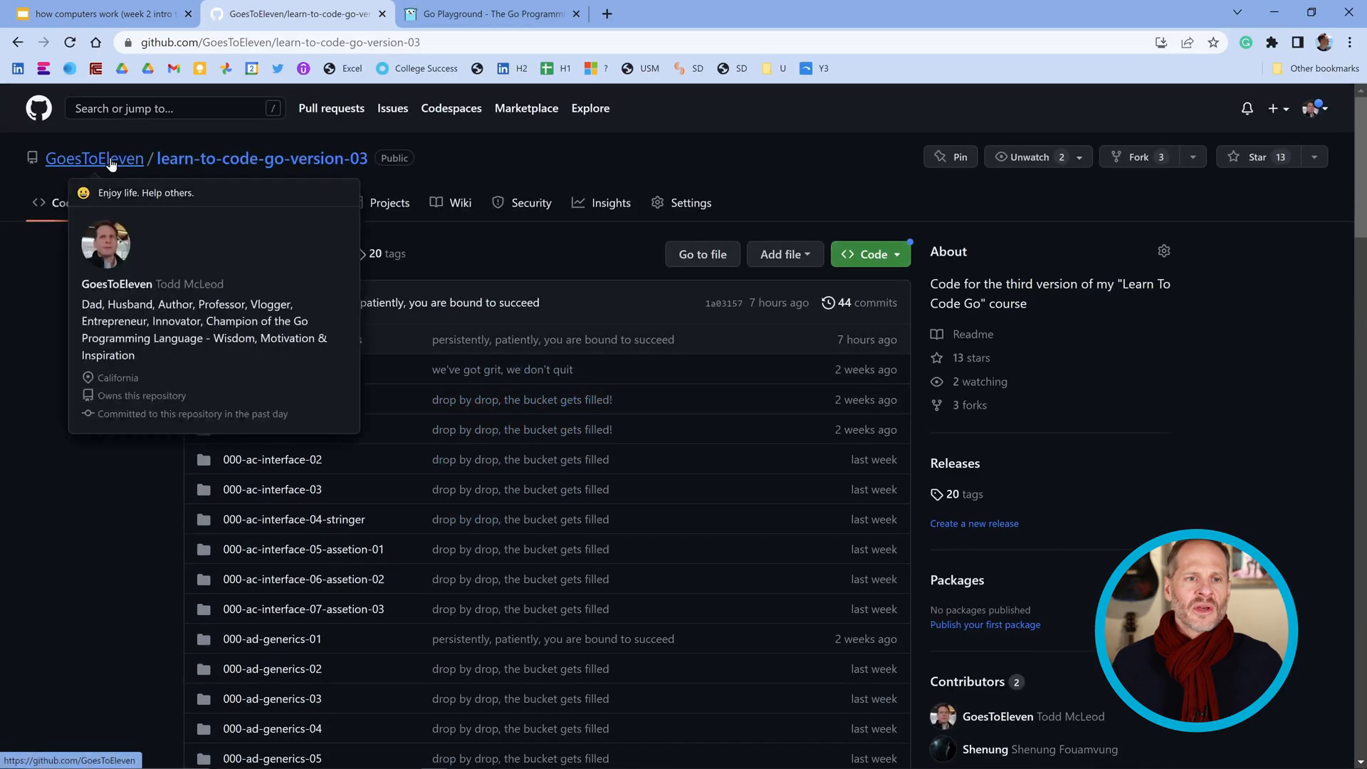
{"action": "mouse_move", "coordinate": [333, 173]}
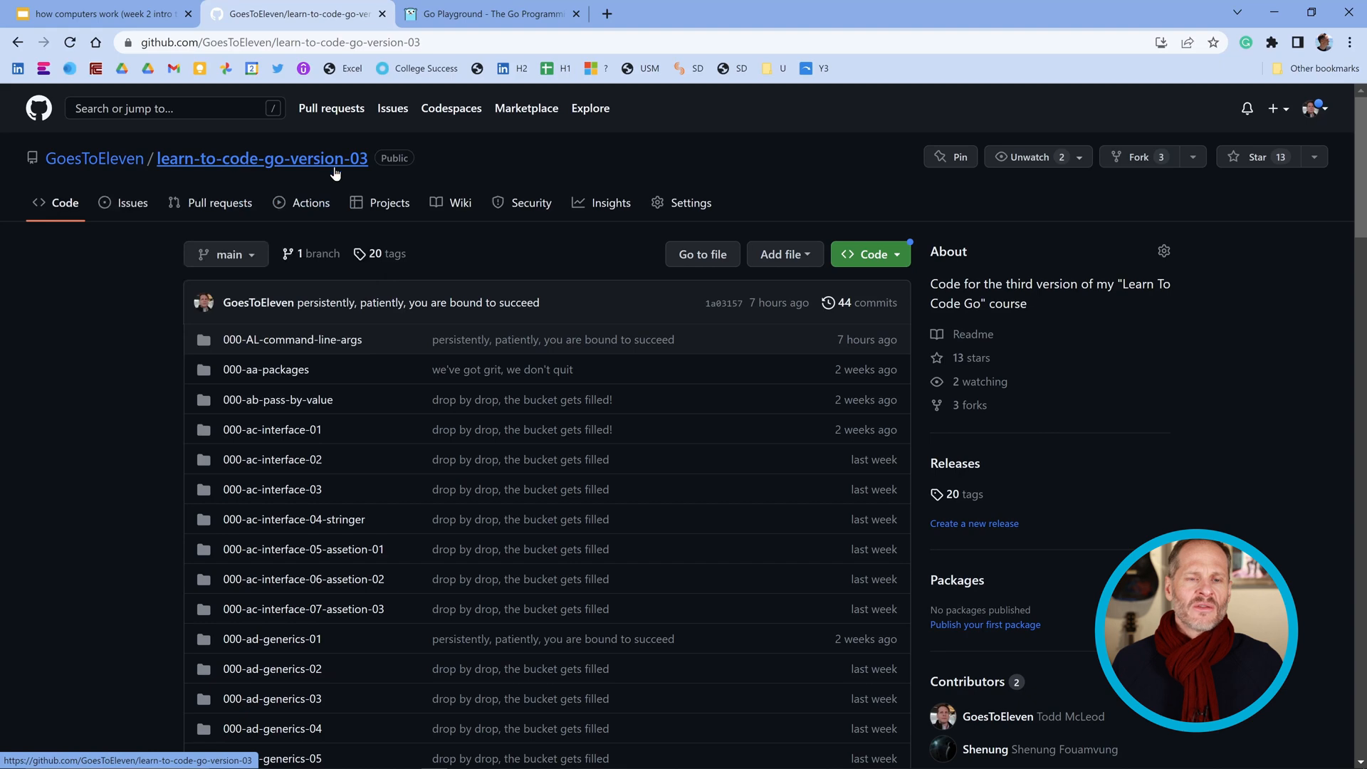
Step: Scroll through the repository's lesson folder list and back to the top
{"action": "scroll", "scroll_direction": "down", "scroll_amount": 3}
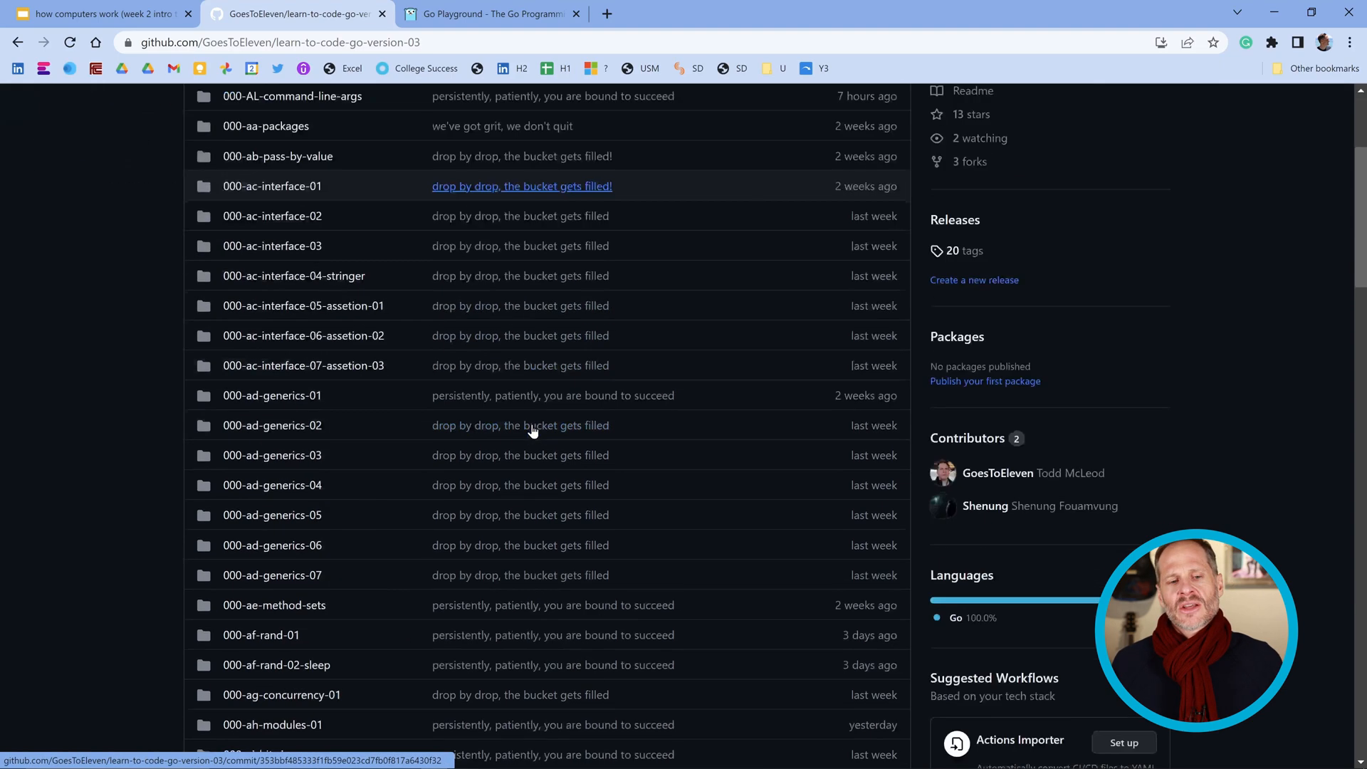
{"action": "scroll", "scroll_direction": "down", "scroll_amount": 3}
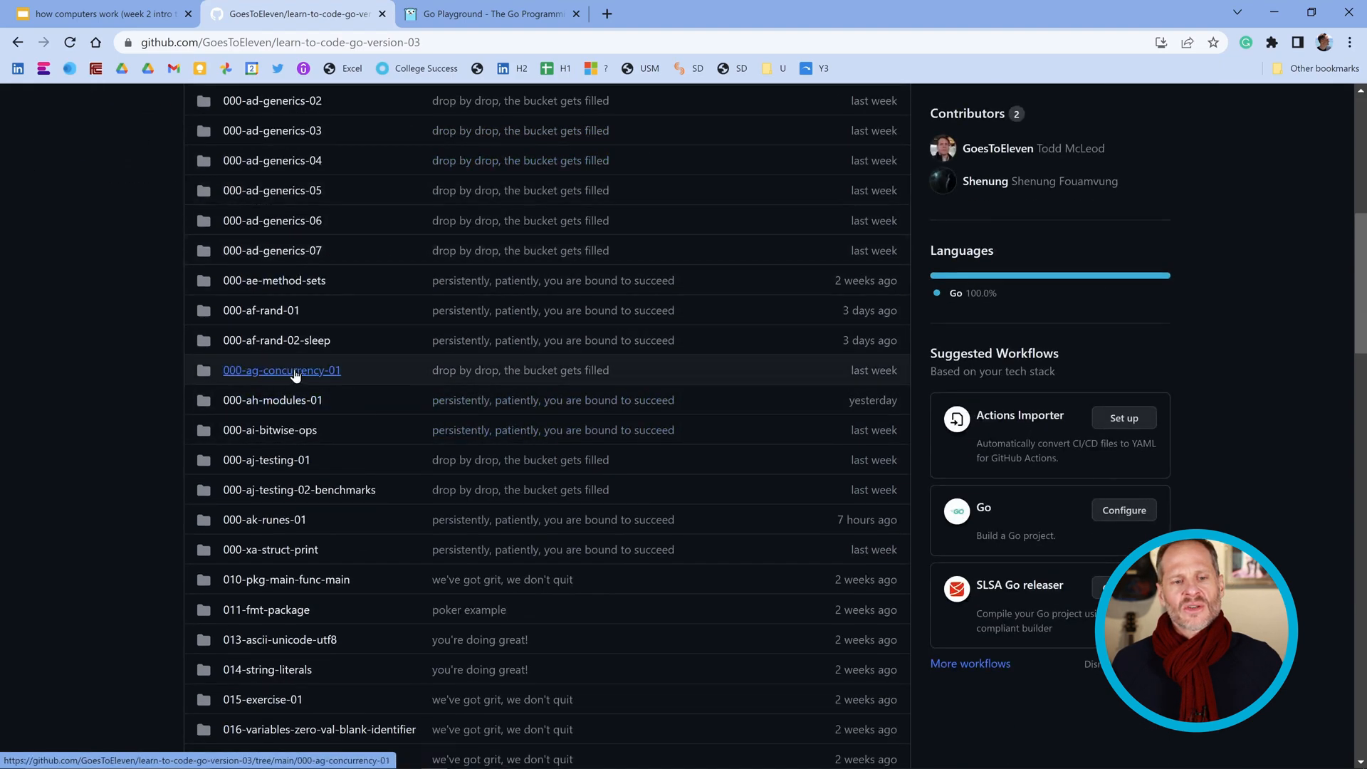
{"action": "scroll", "scroll_direction": "down", "scroll_amount": 3}
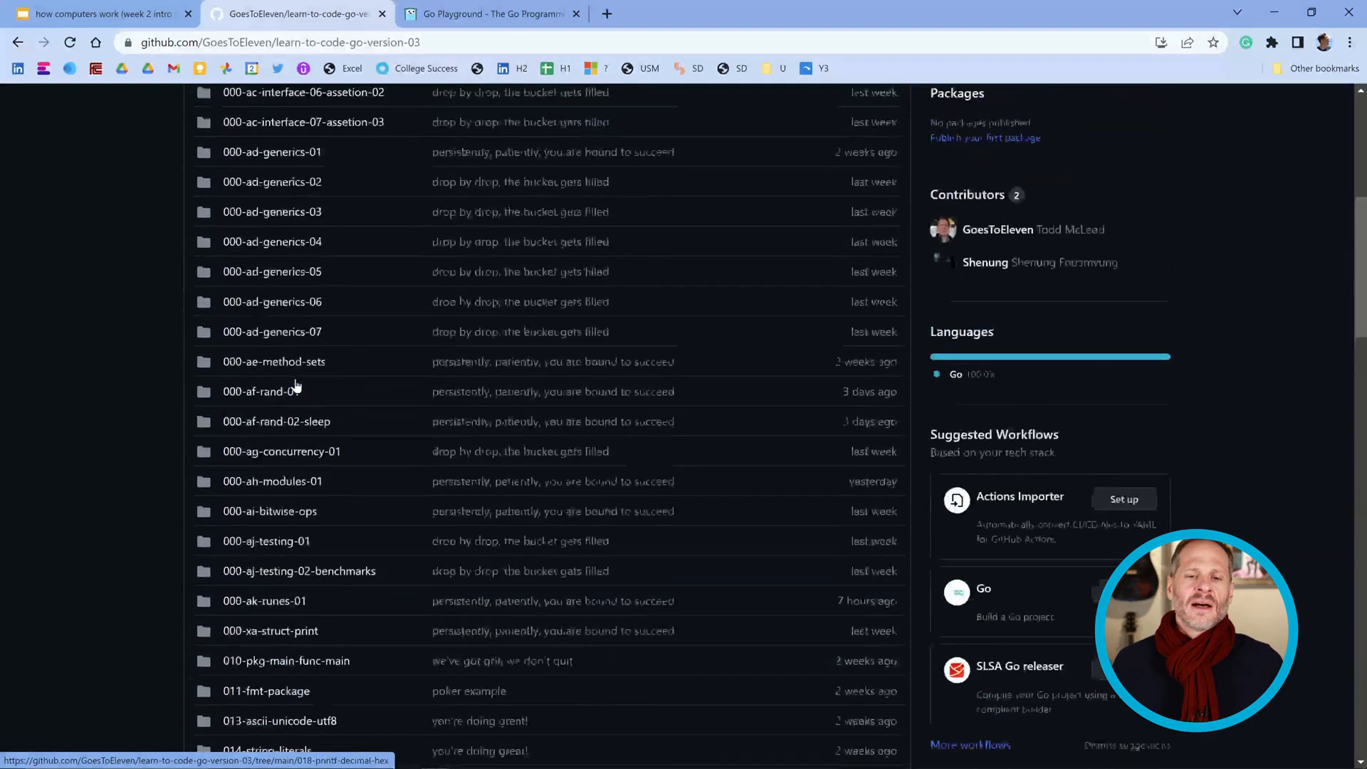
{"action": "scroll", "scroll_direction": "up", "scroll_amount": 3}
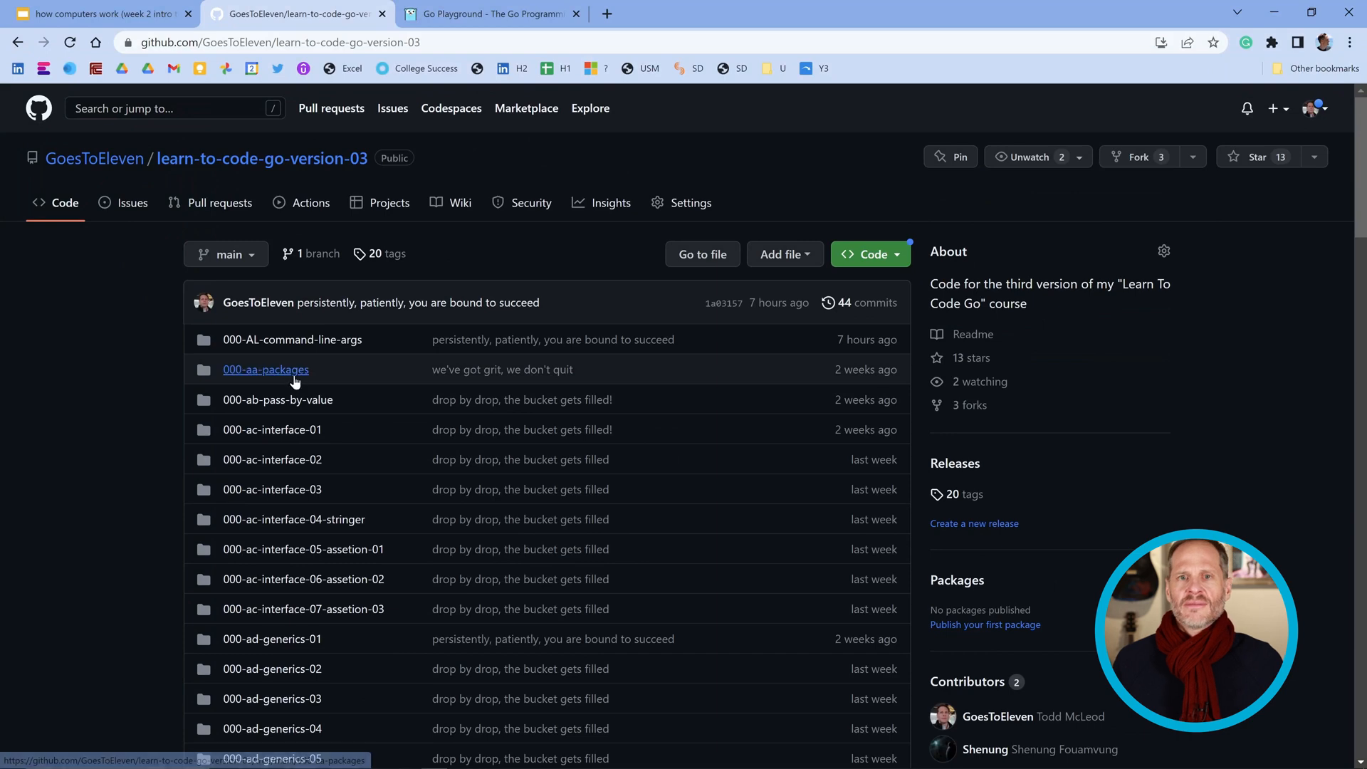
{"action": "mouse_move", "coordinate": [329, 353]}
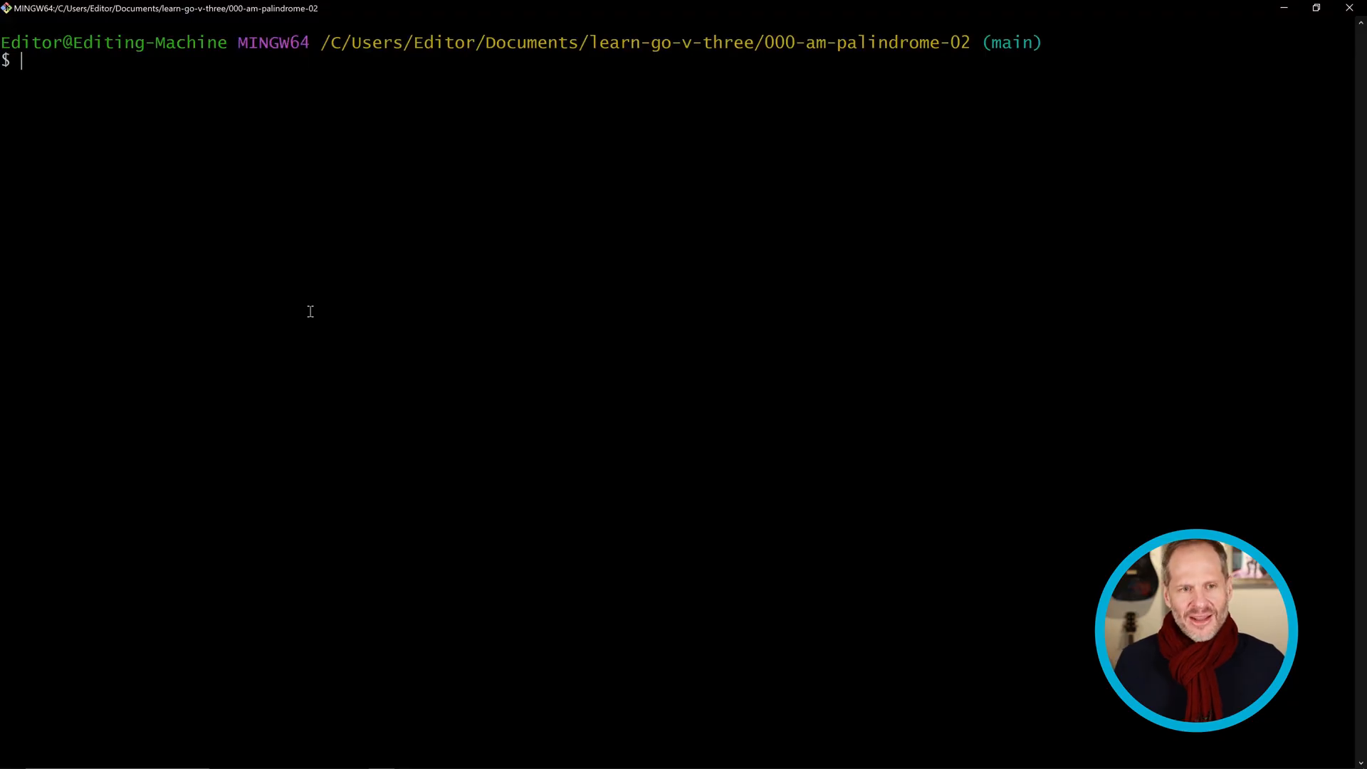
Step: Commit all changes with the message "persistently, patiently, we are bound to succeed"
{"action": "type", "text": "git commt"}
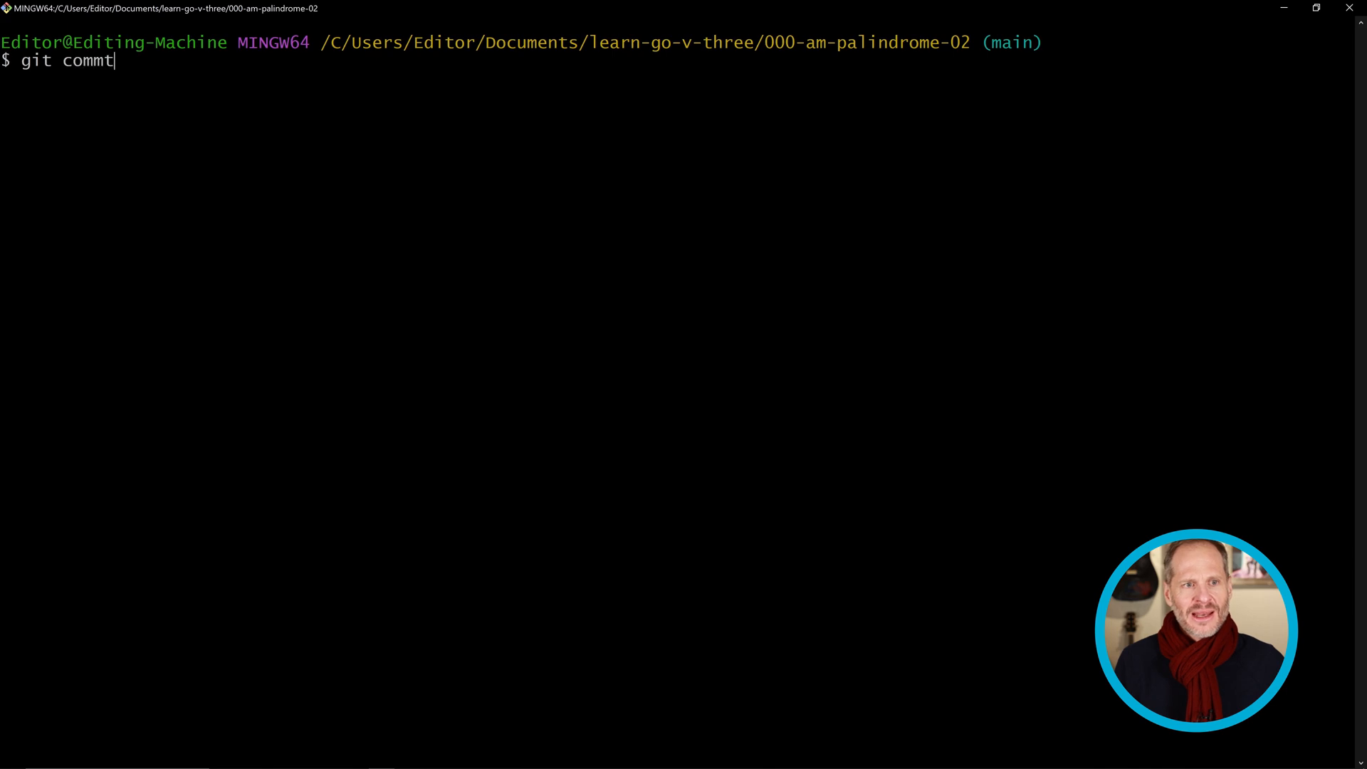
{"action": "key", "text": "Backspace"}
{"action": "type", "text": "git add --all"}
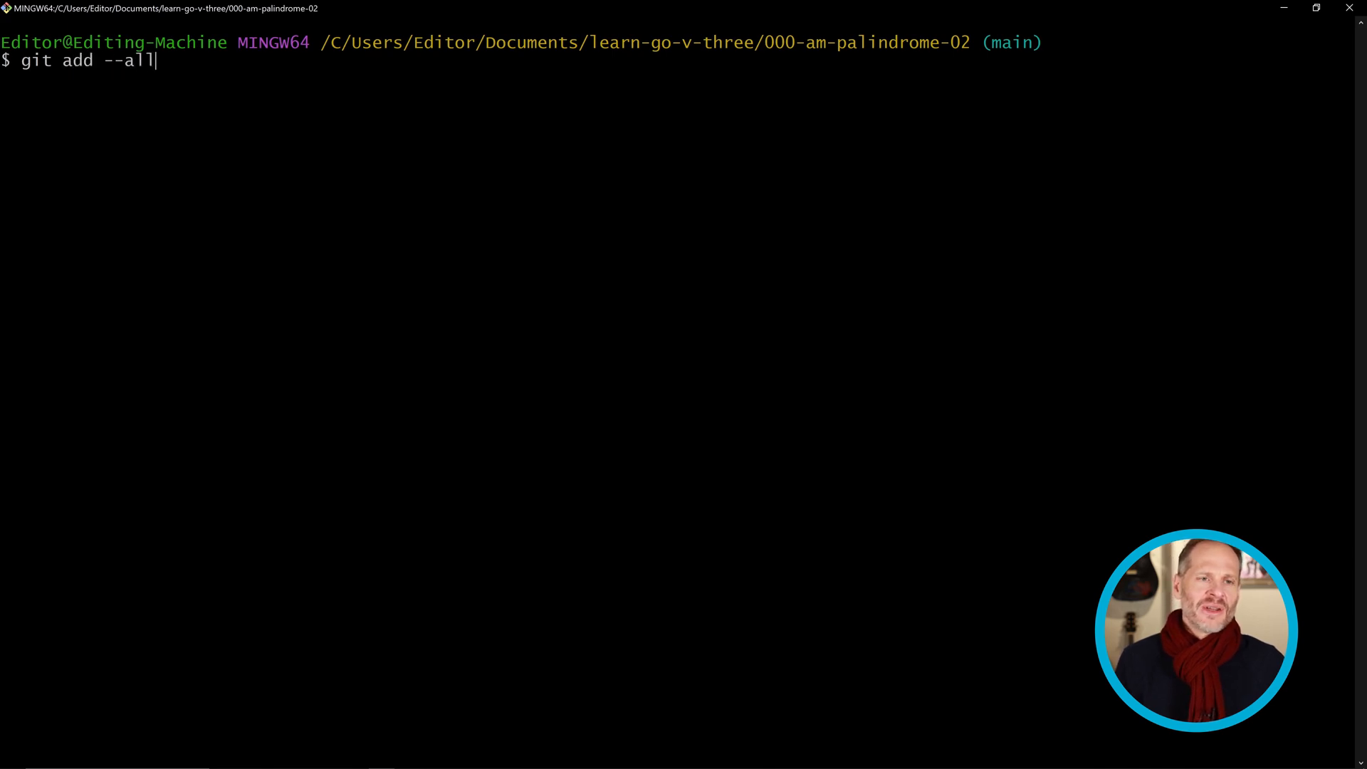
{"action": "type", "text": "git commit -"}
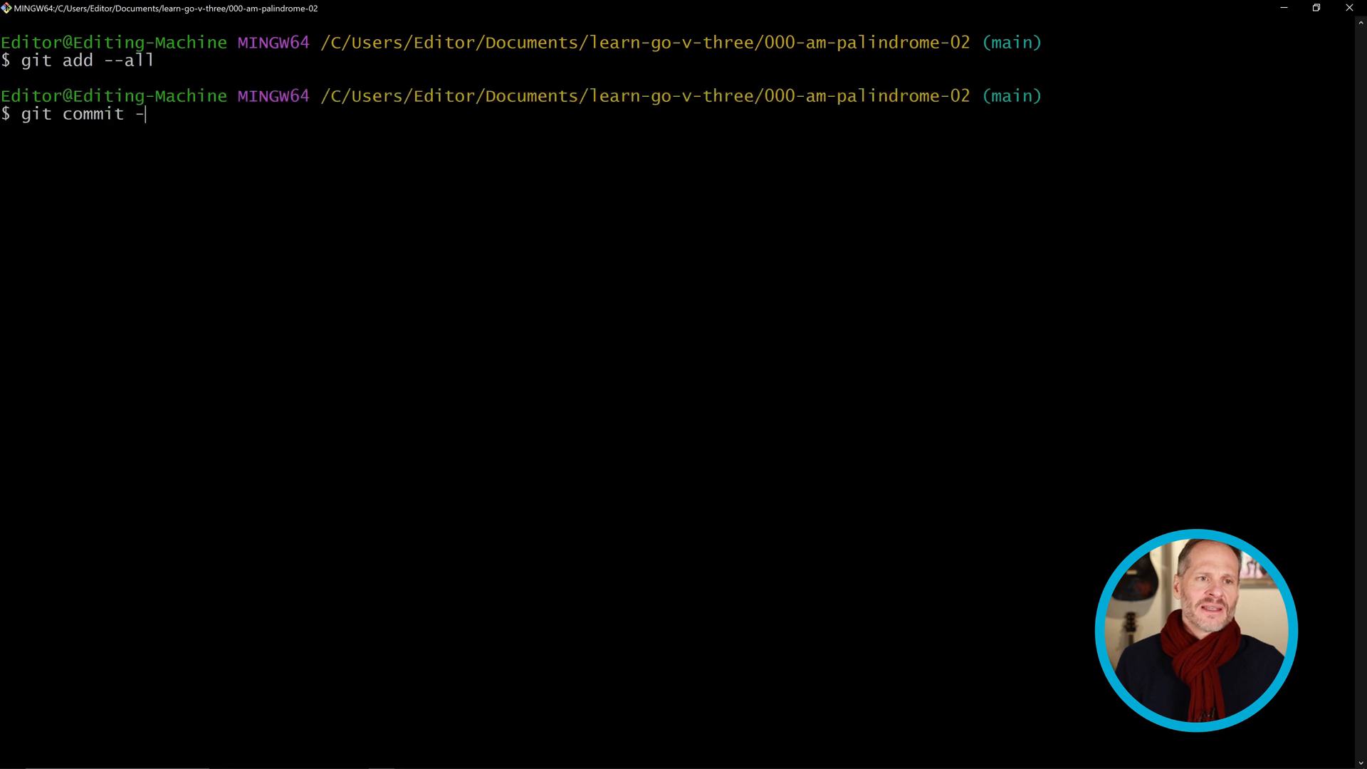
{"action": "type", "text": "m \"persis"}
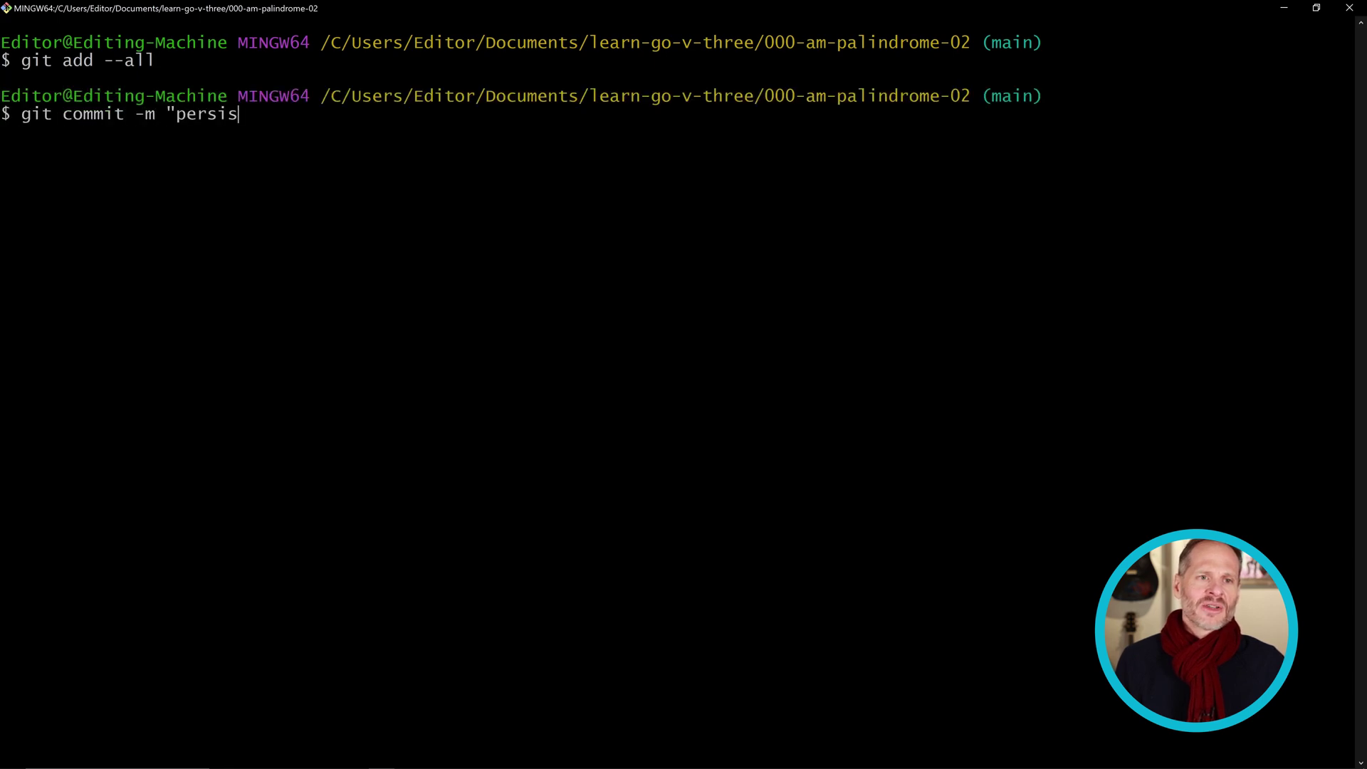
{"action": "type", "text": "tently, pat"}
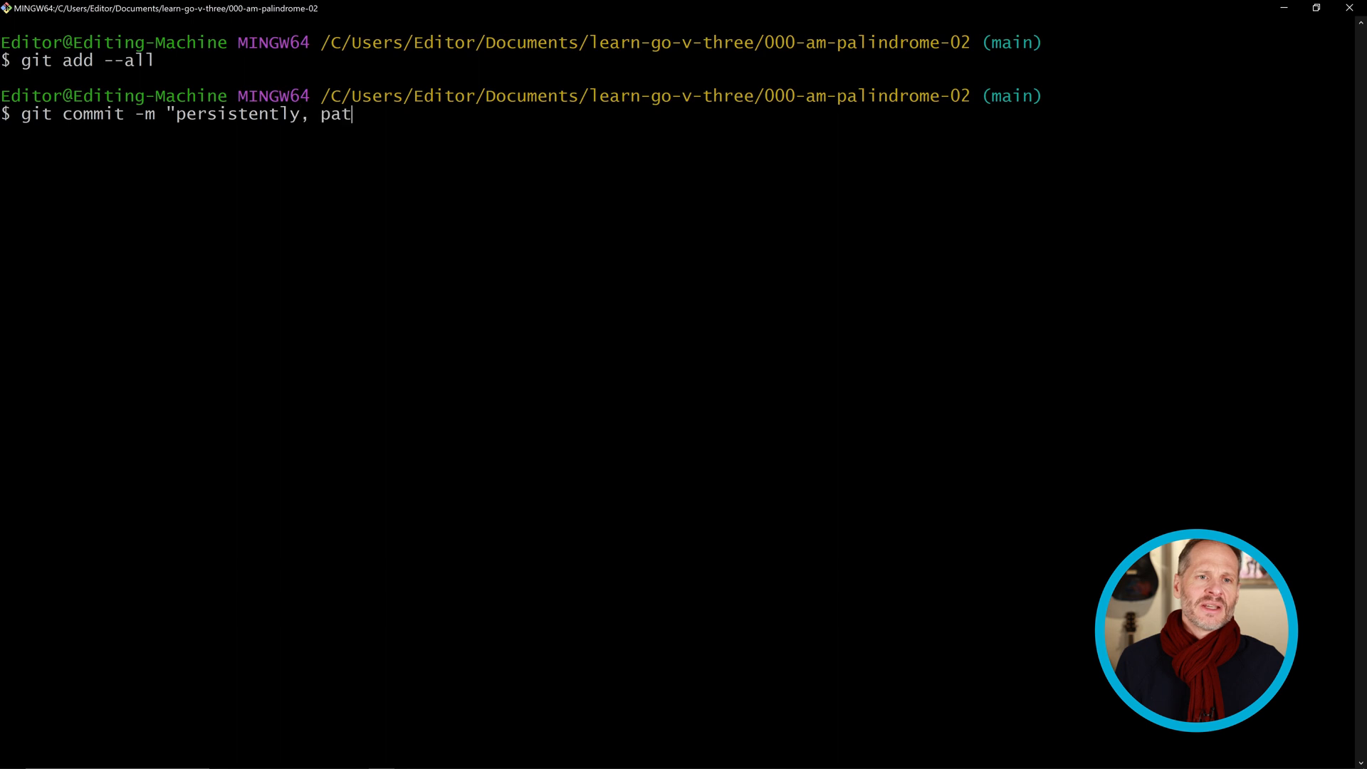
{"action": "type", "text": "iently, we are bou"}
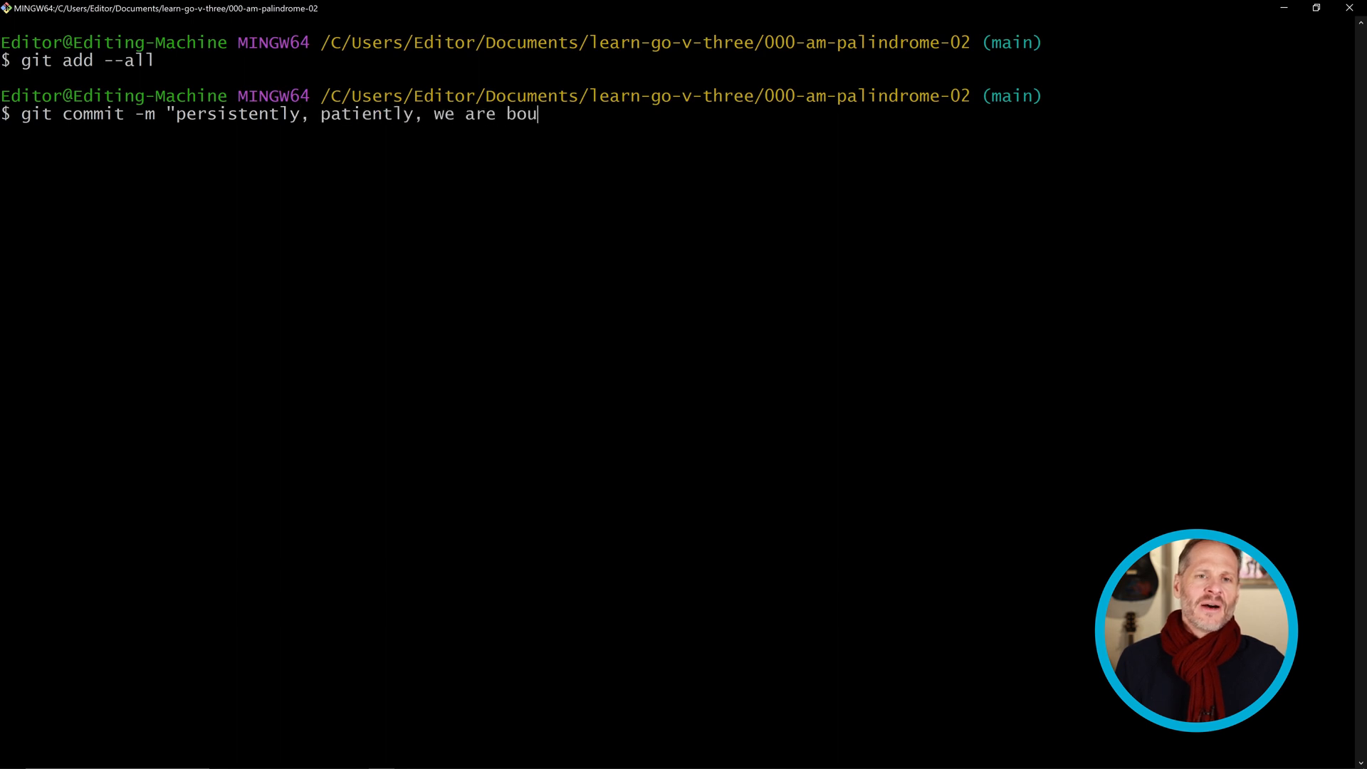
{"action": "type", "text": "nd to succeed\""}
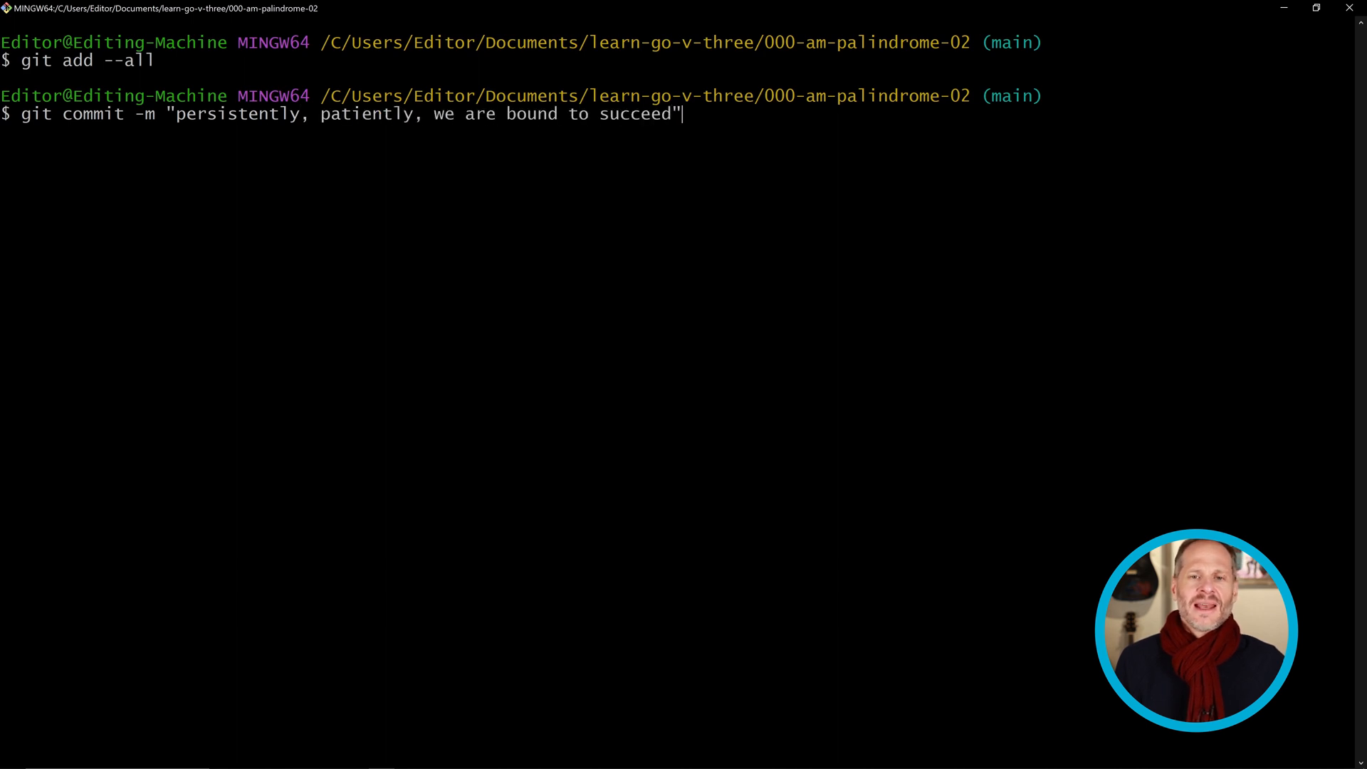
{"action": "key", "text": "Return"}
{"action": "type", "text": "g"}
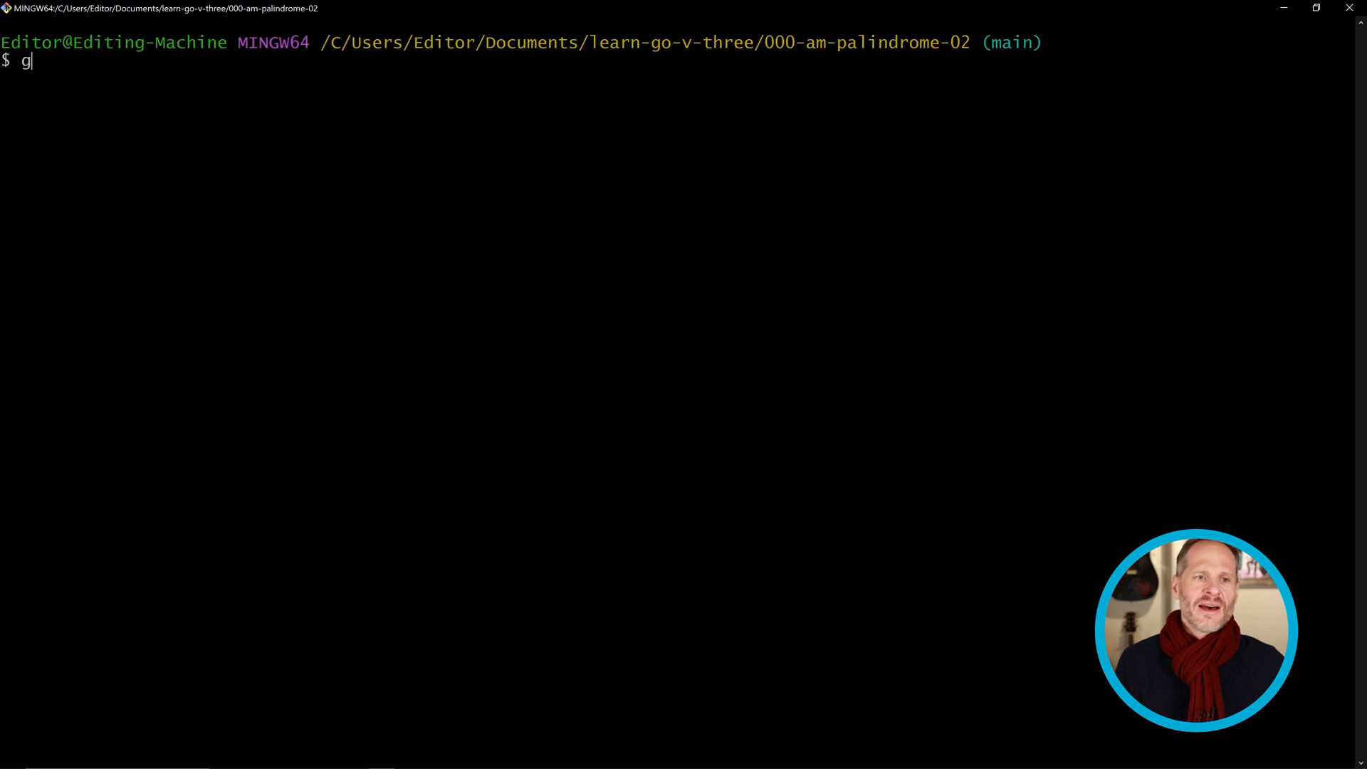
Step: Tag the commit v1.9.0 and push the tags to origin, then return to the browser
{"action": "key", "text": "Return"}
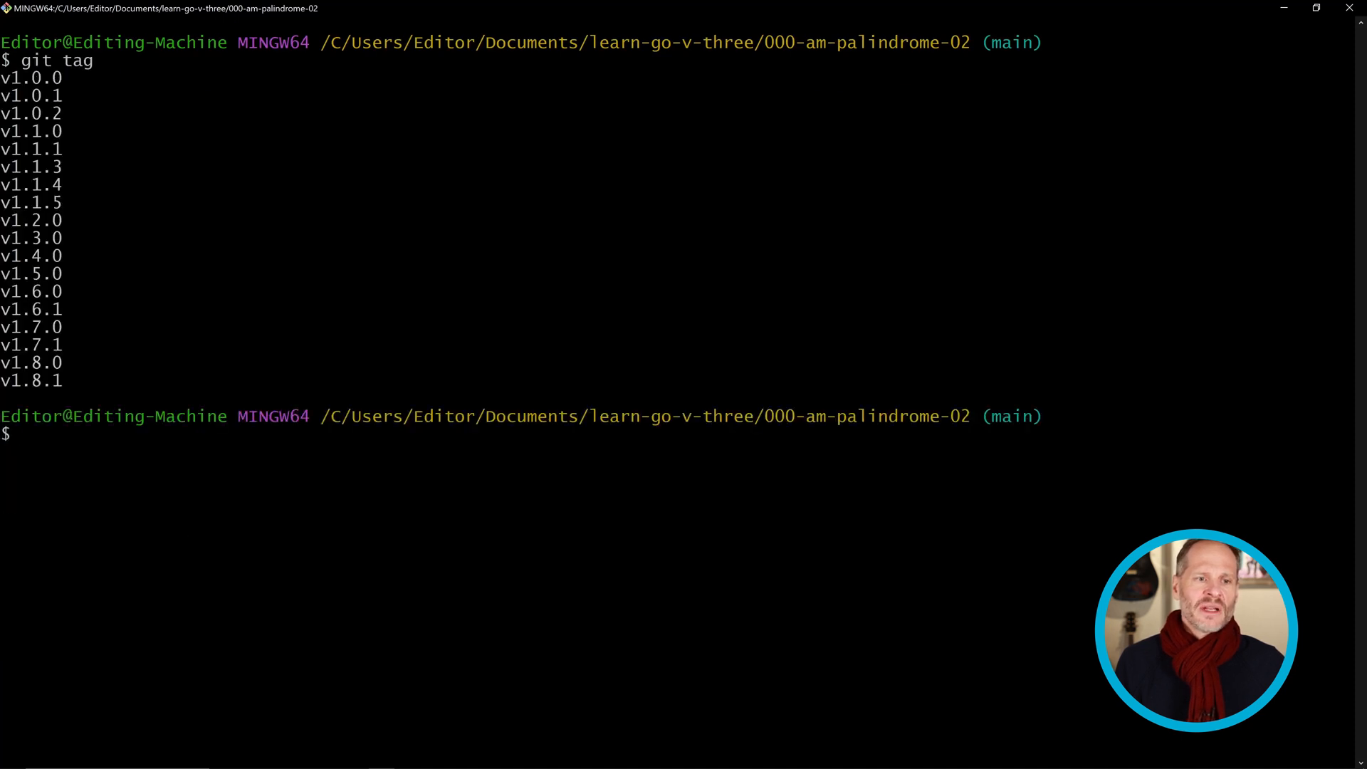
{"action": "type", "text": "git tag"}
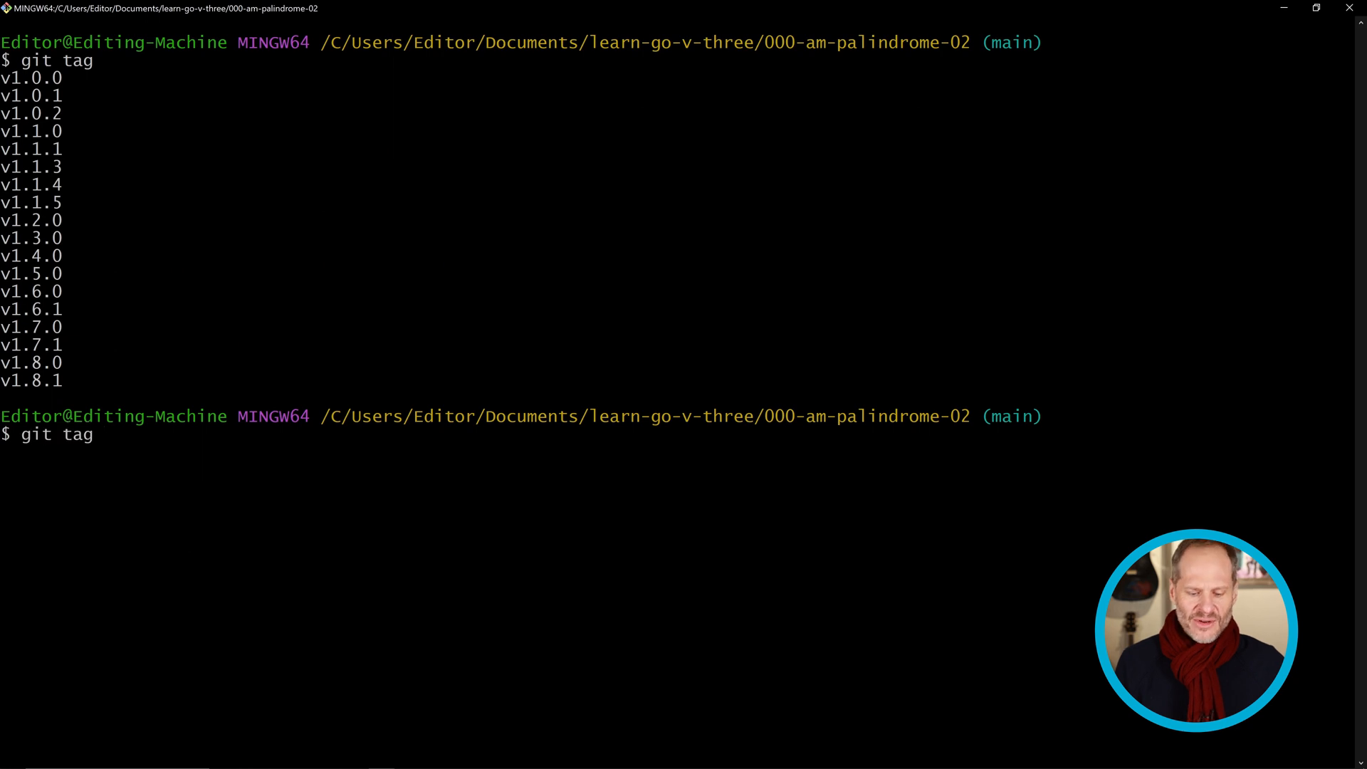
{"action": "type", "text": "v1."}
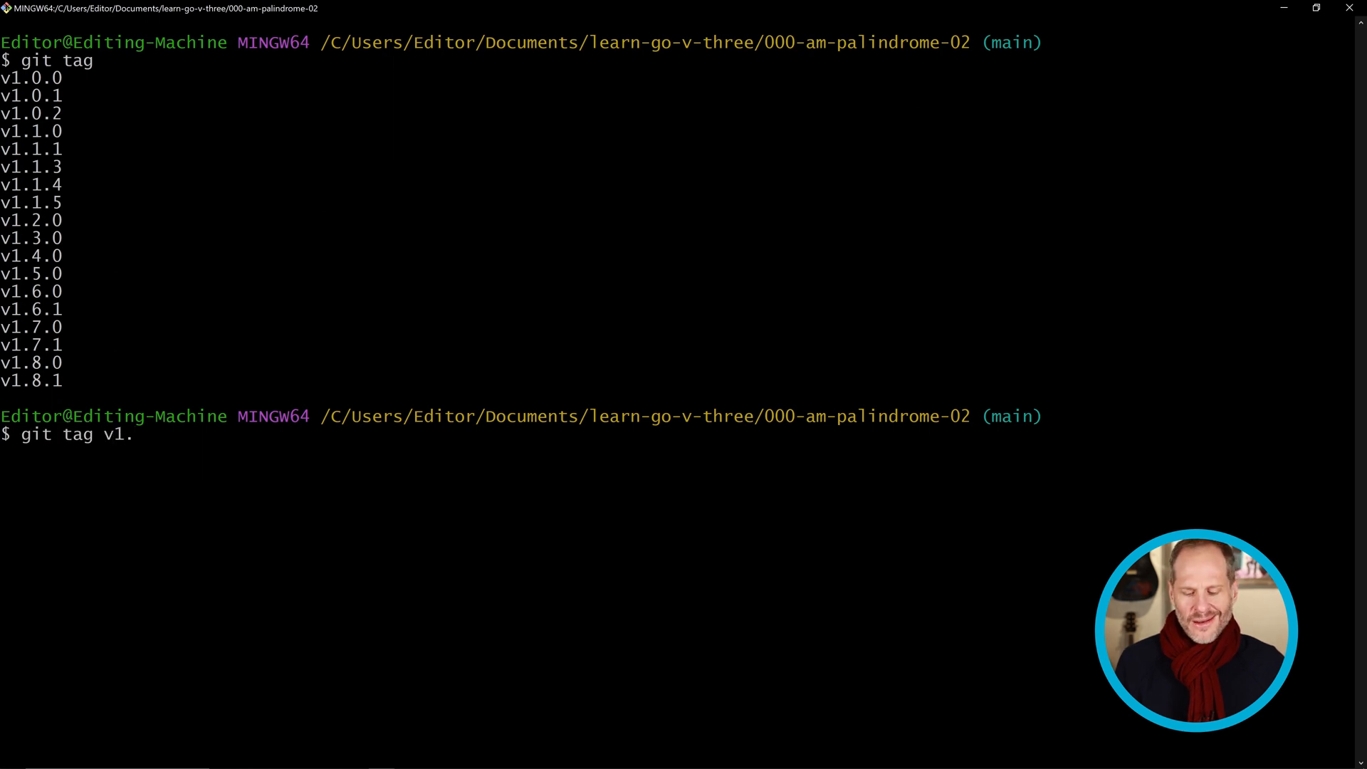
{"action": "type", "text": "9.0"}
{"action": "type", "text": "git push ori"}
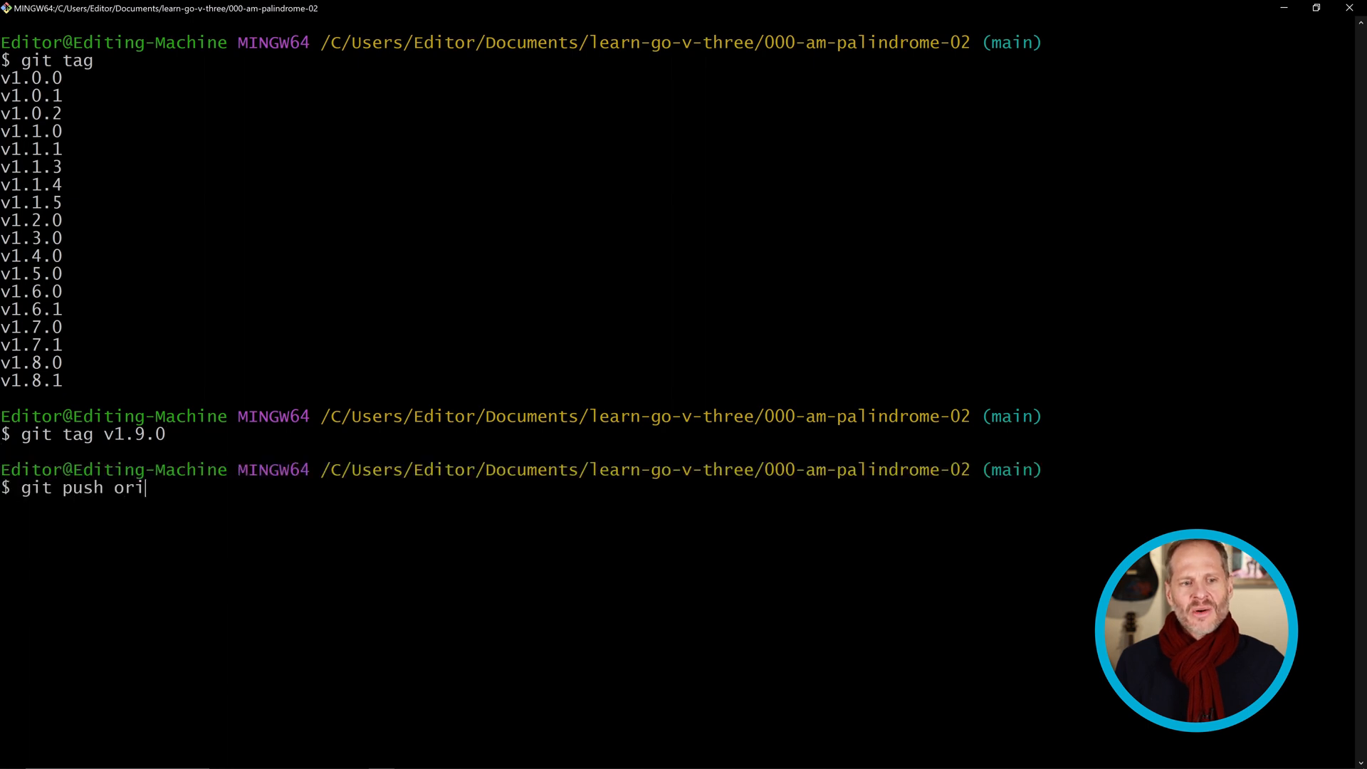
{"action": "type", "text": "gin --tag"}
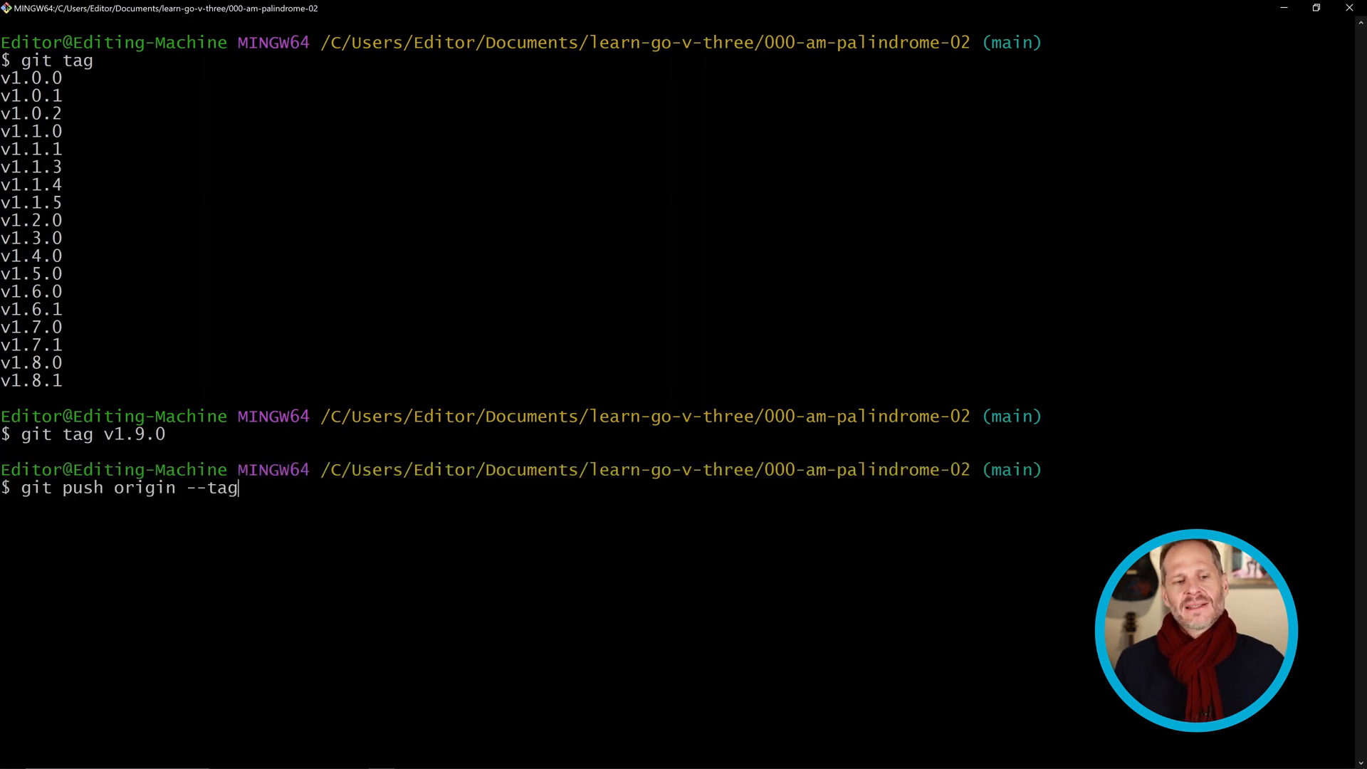
{"action": "key", "text": "Return"}
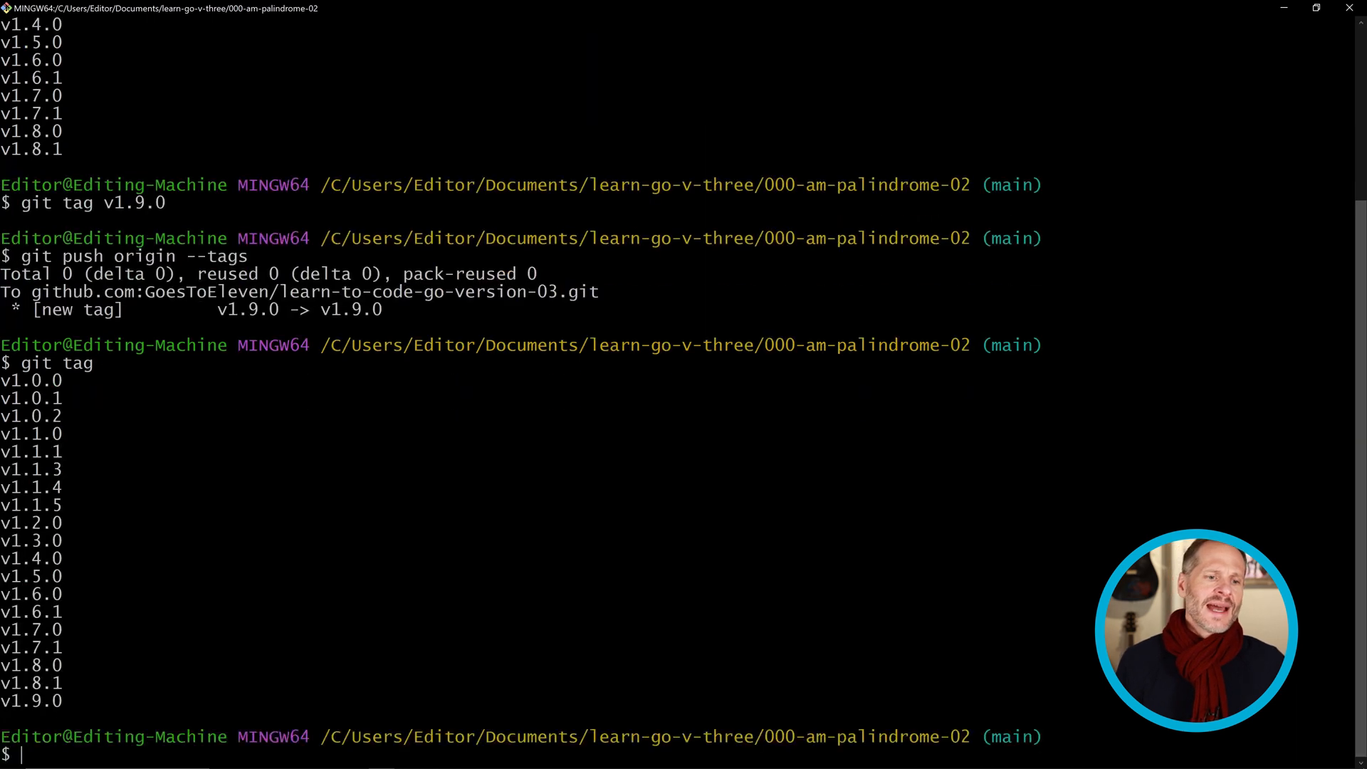
{"action": "key", "text": "alt+tab"}
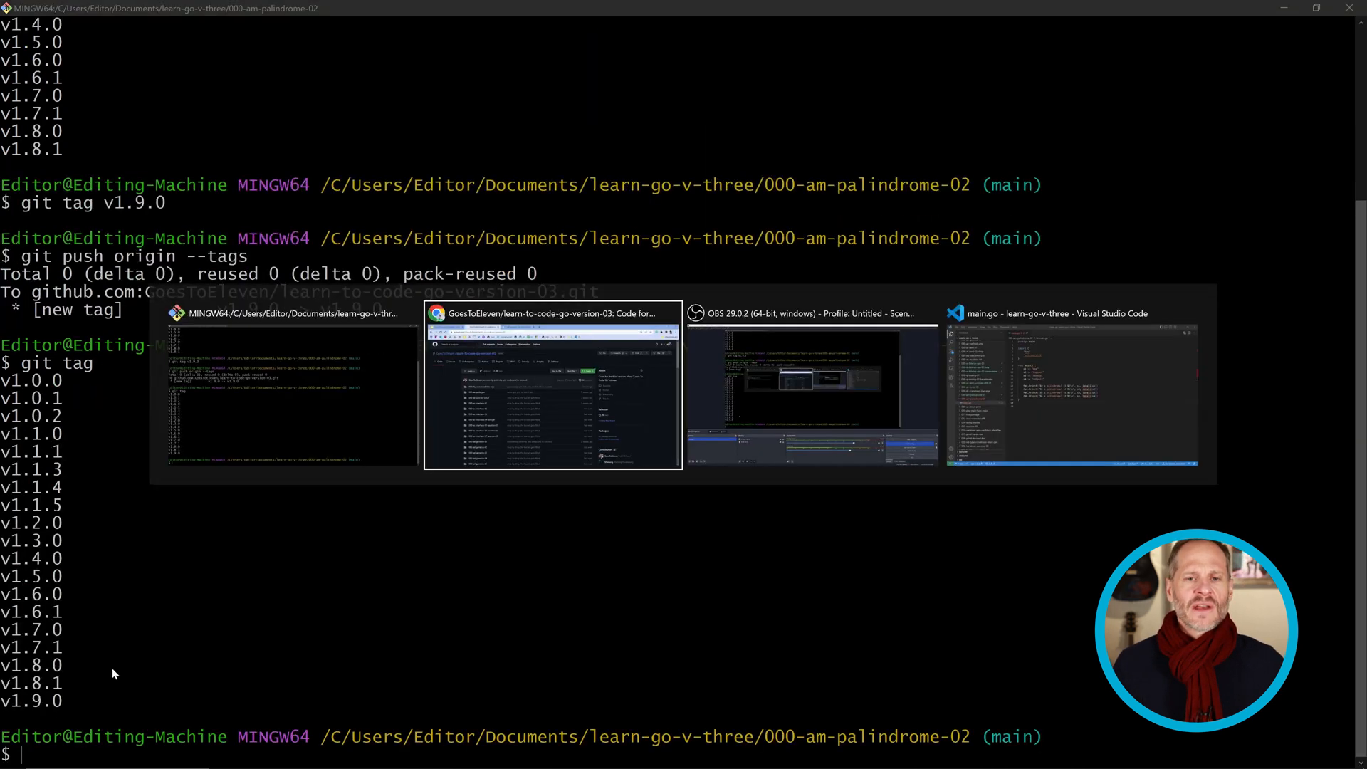
Step: Reload the repository page and view its tag list showing v1.9.0 at the top
{"action": "left_click", "coordinate": [552, 383]}
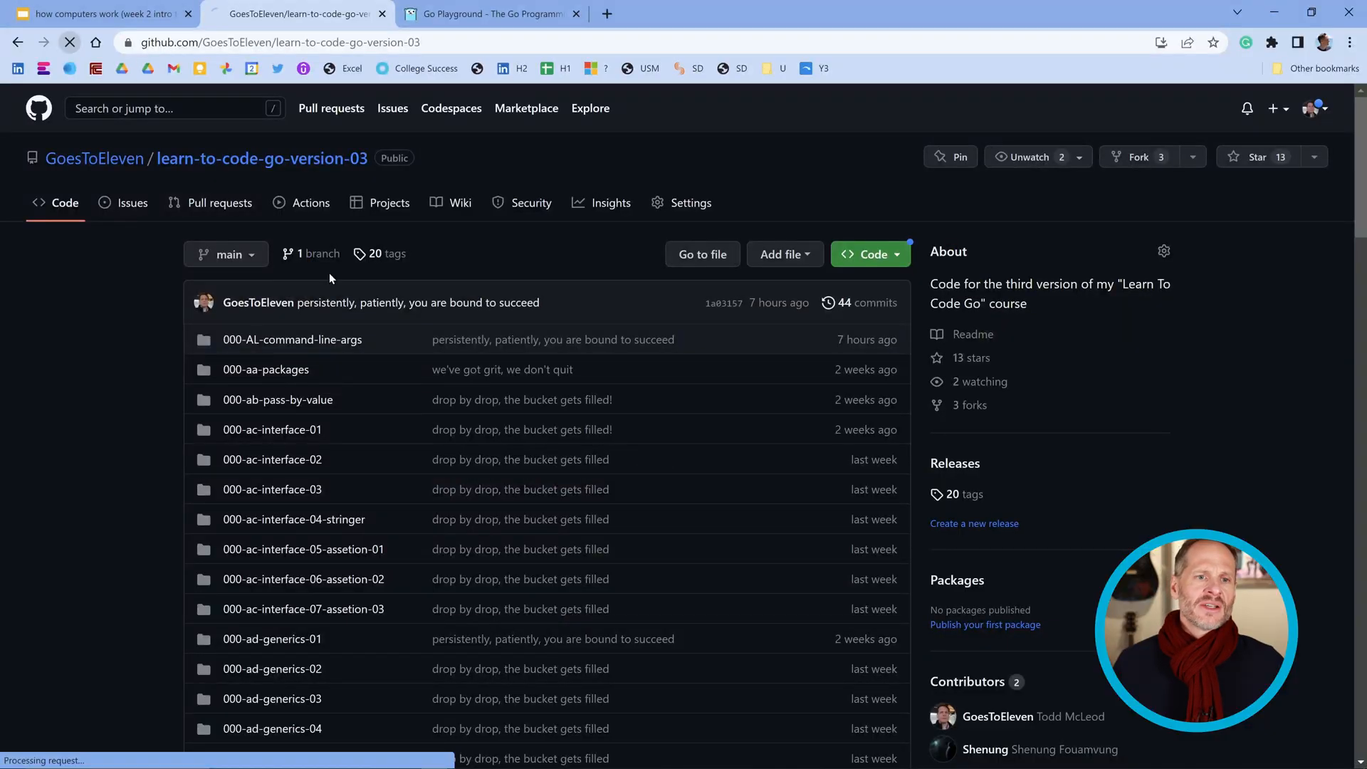
{"action": "left_click", "coordinate": [225, 254]}
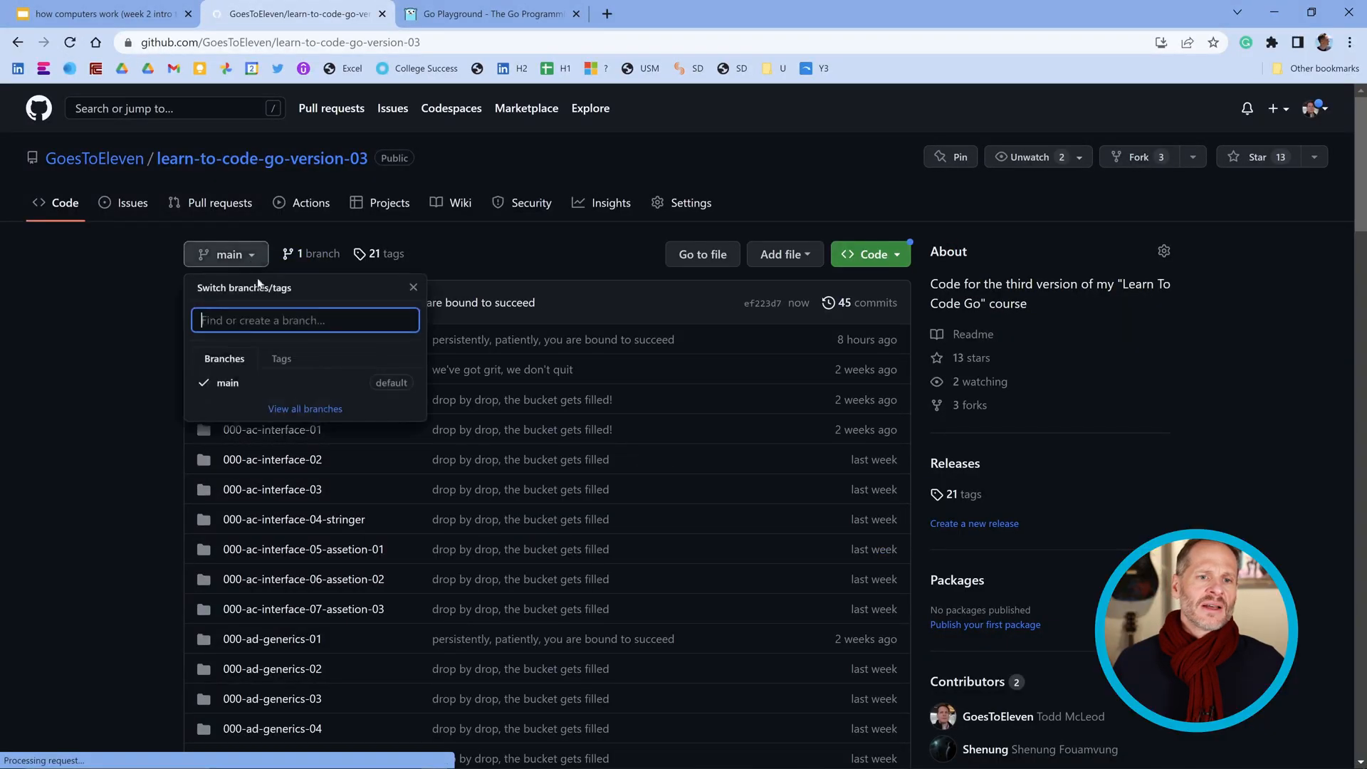
{"action": "left_click", "coordinate": [280, 358]}
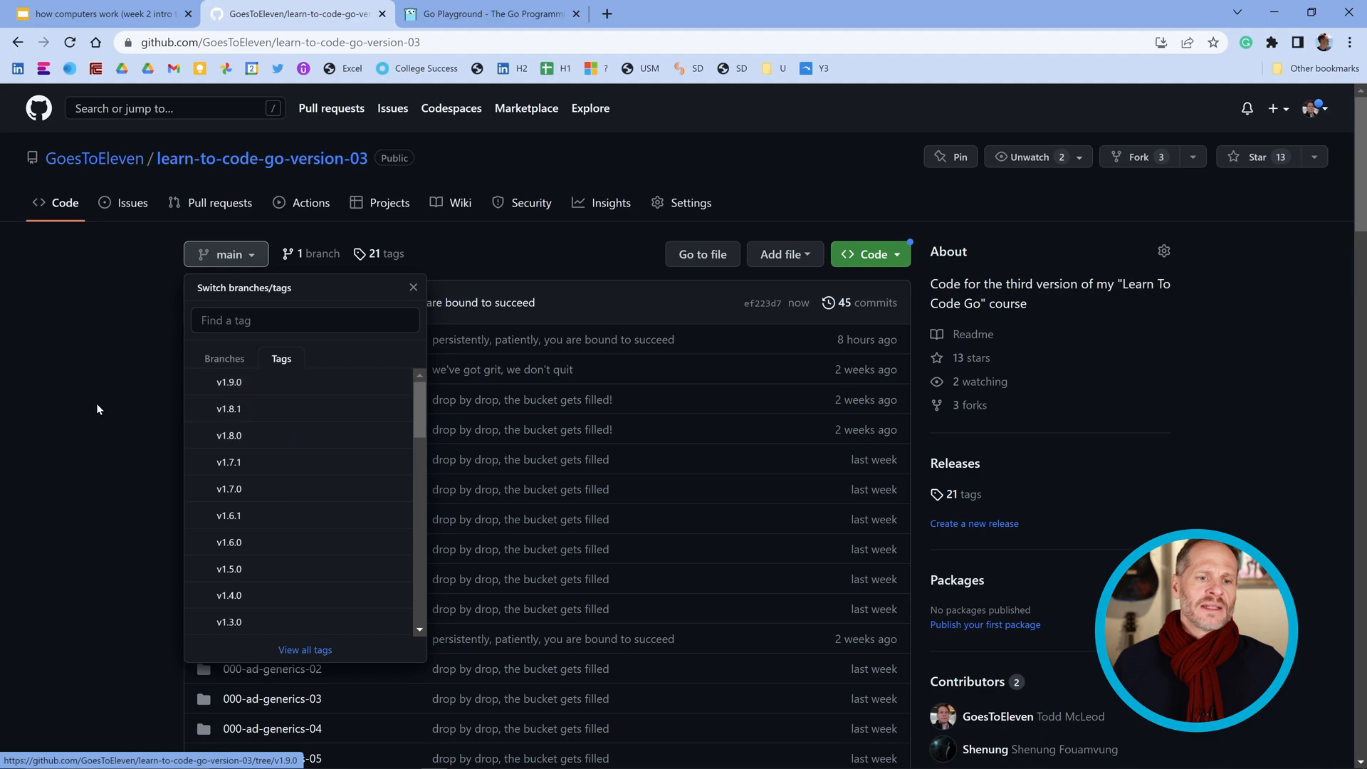
{"action": "scroll", "scroll_direction": "down", "scroll_amount": 3}
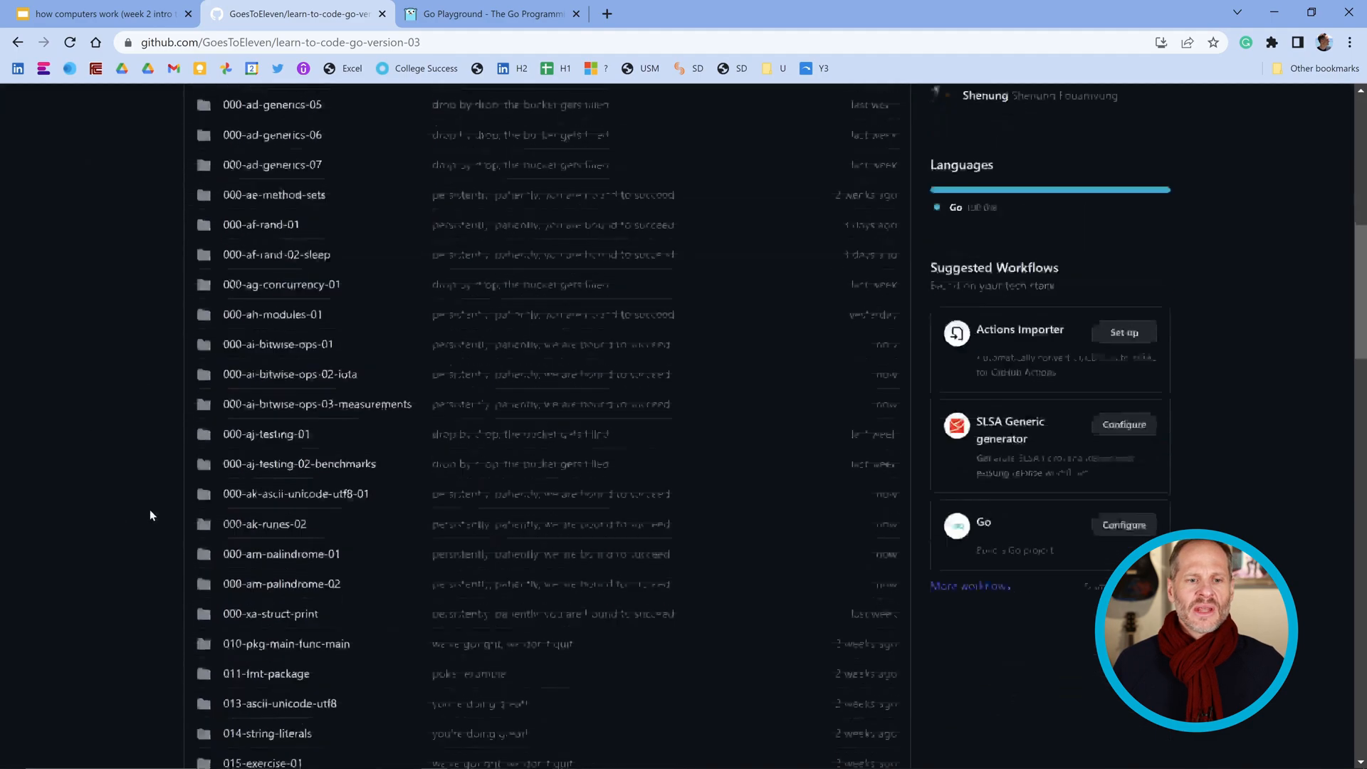
{"action": "scroll", "scroll_direction": "down", "scroll_amount": 3}
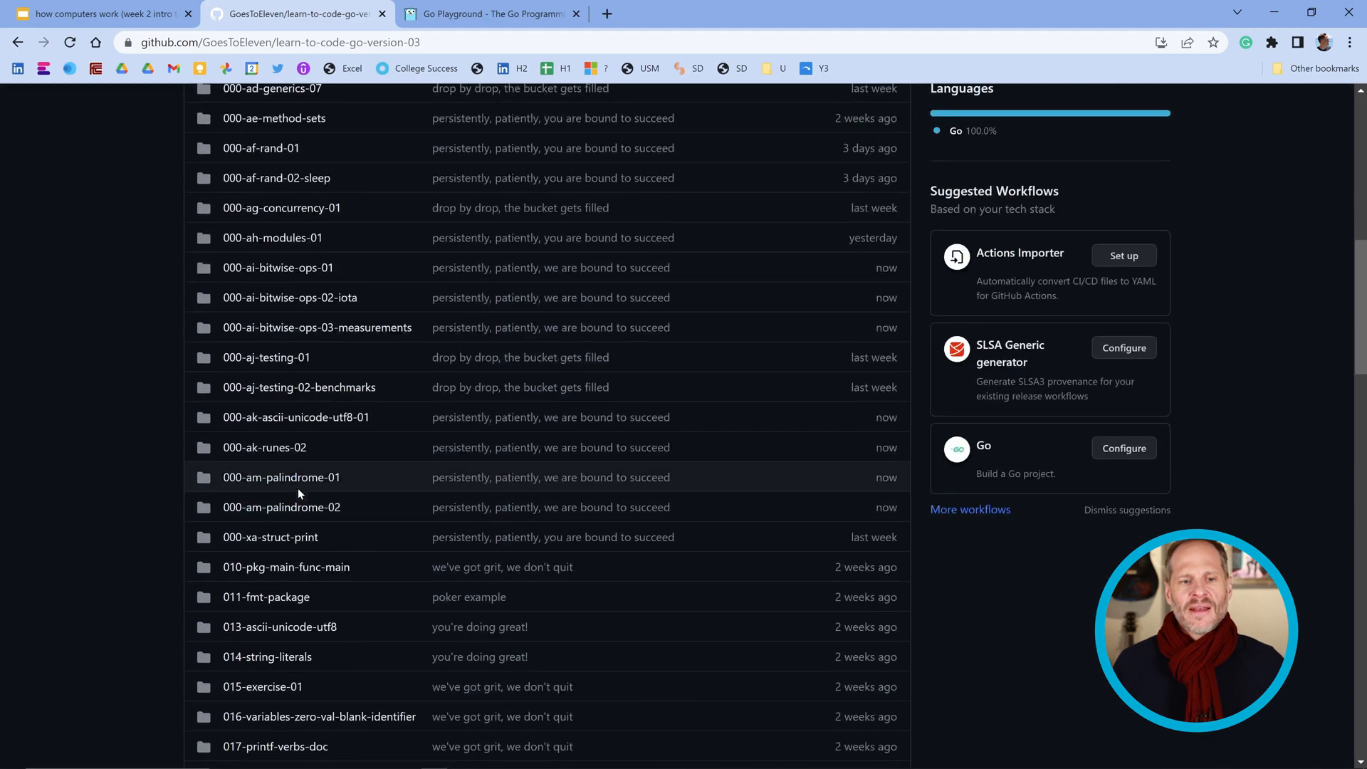
{"action": "mouse_move", "coordinate": [281, 477]}
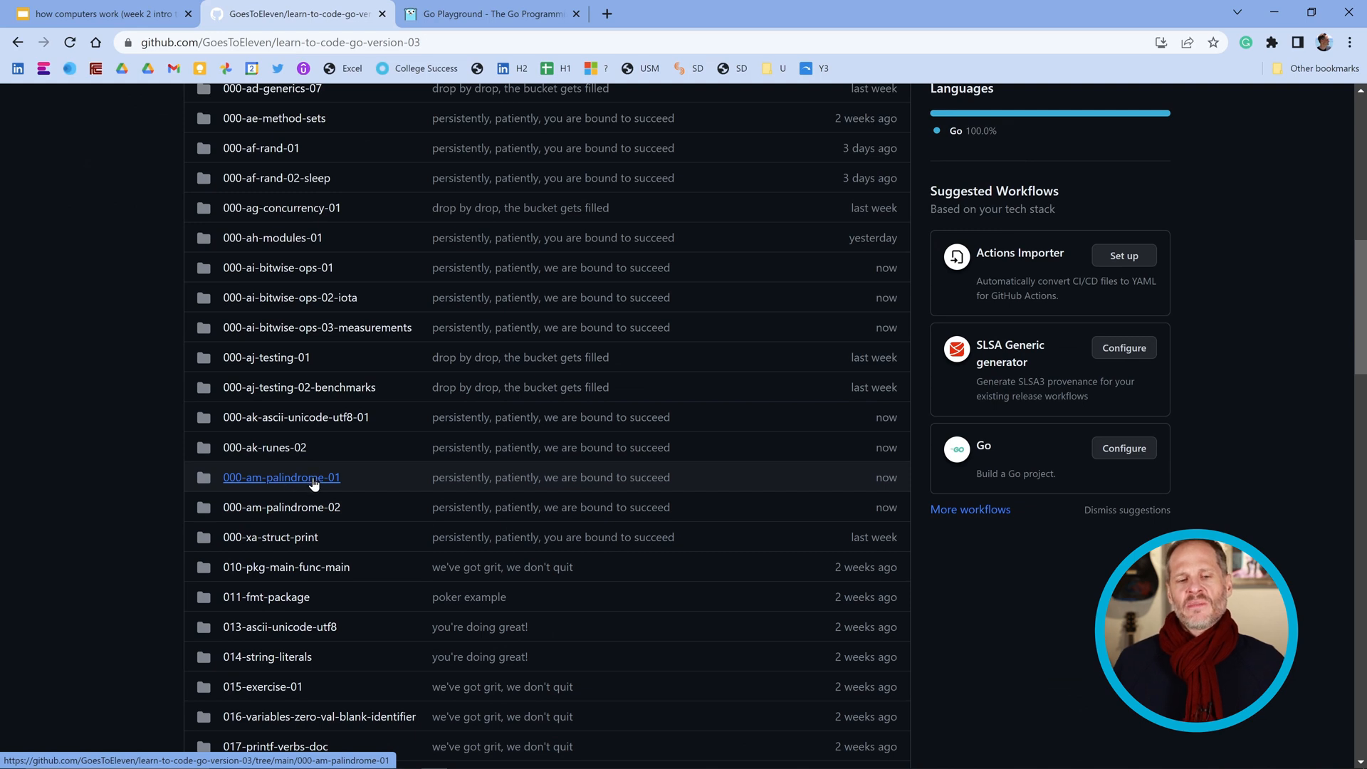
{"action": "mouse_move", "coordinate": [280, 506]}
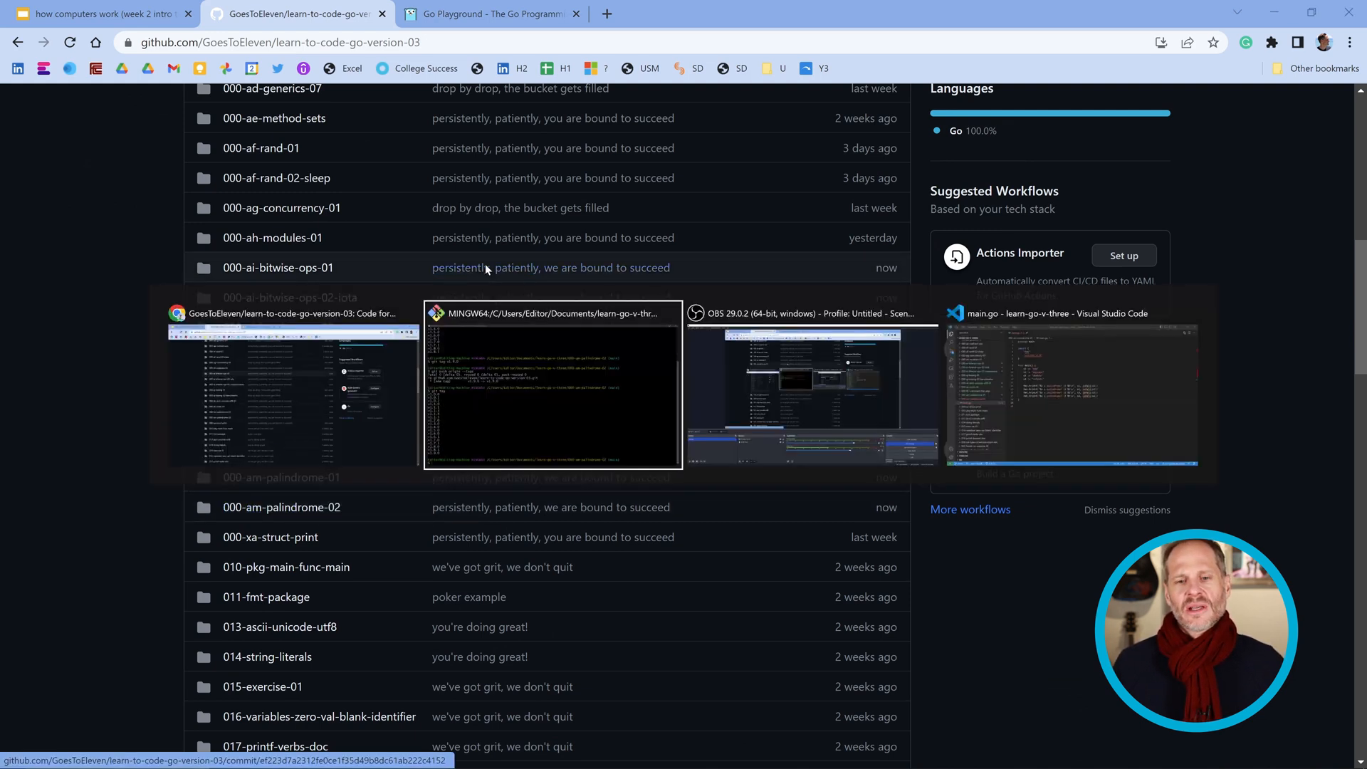
Step: Return to the Git Bash terminal and clear its output
{"action": "left_click", "coordinate": [551, 386]}
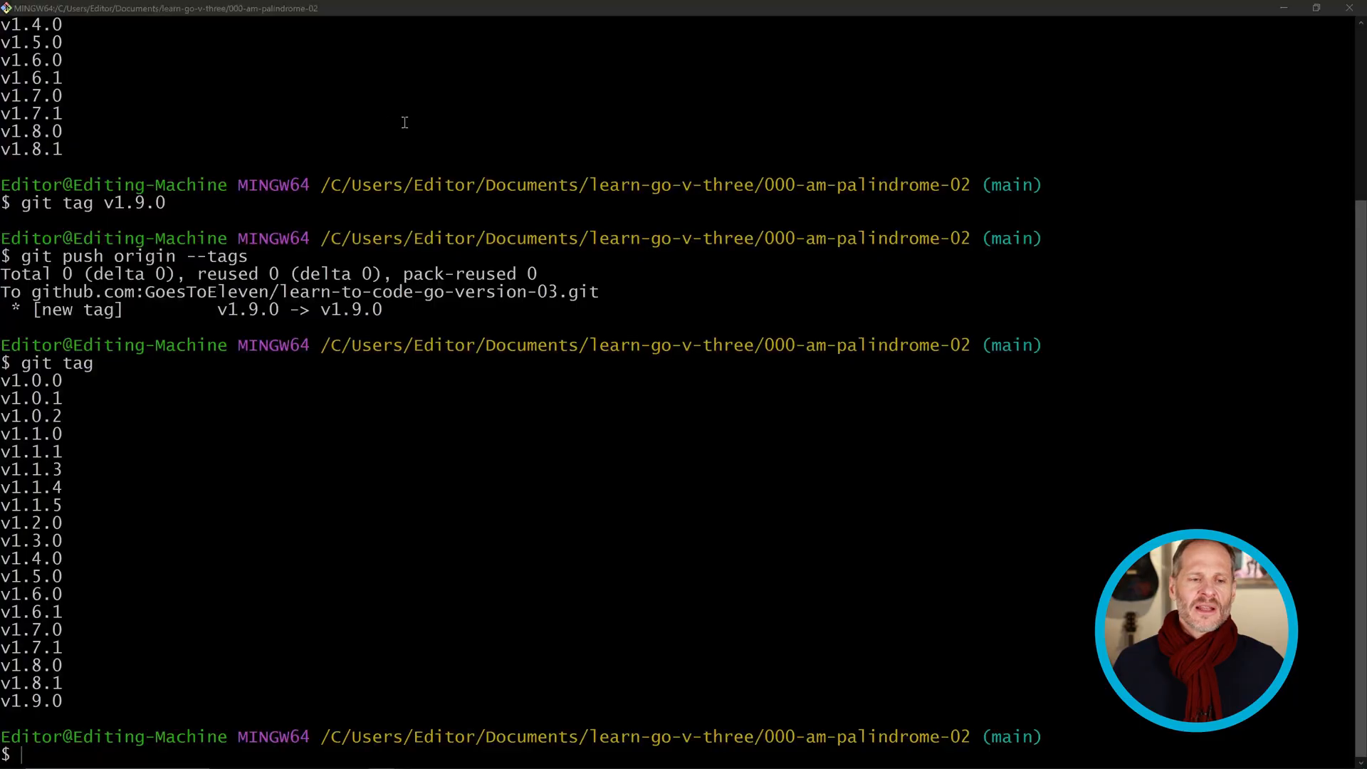
{"action": "key", "text": "alt+tab"}
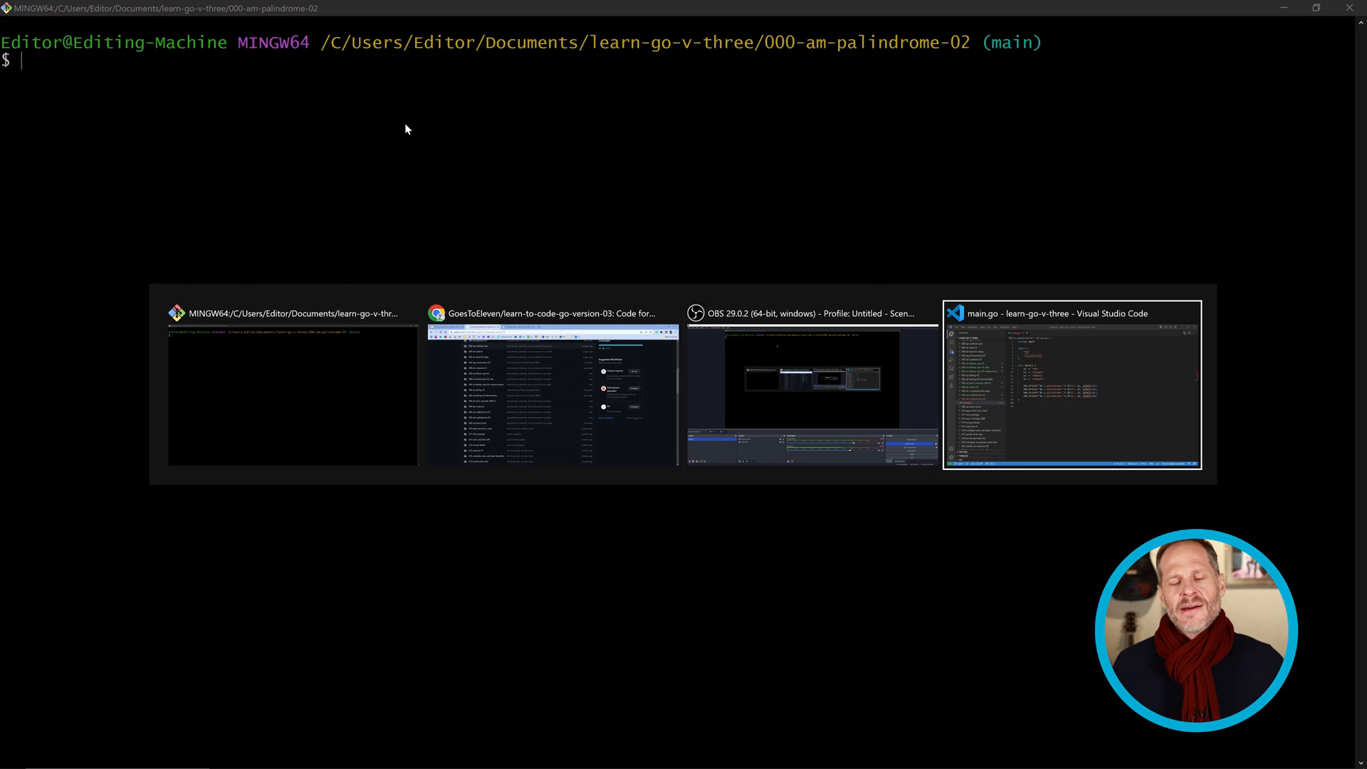
Step: Declare func isPali(s string) bool below main in main.go
{"action": "left_click", "coordinate": [1072, 386]}
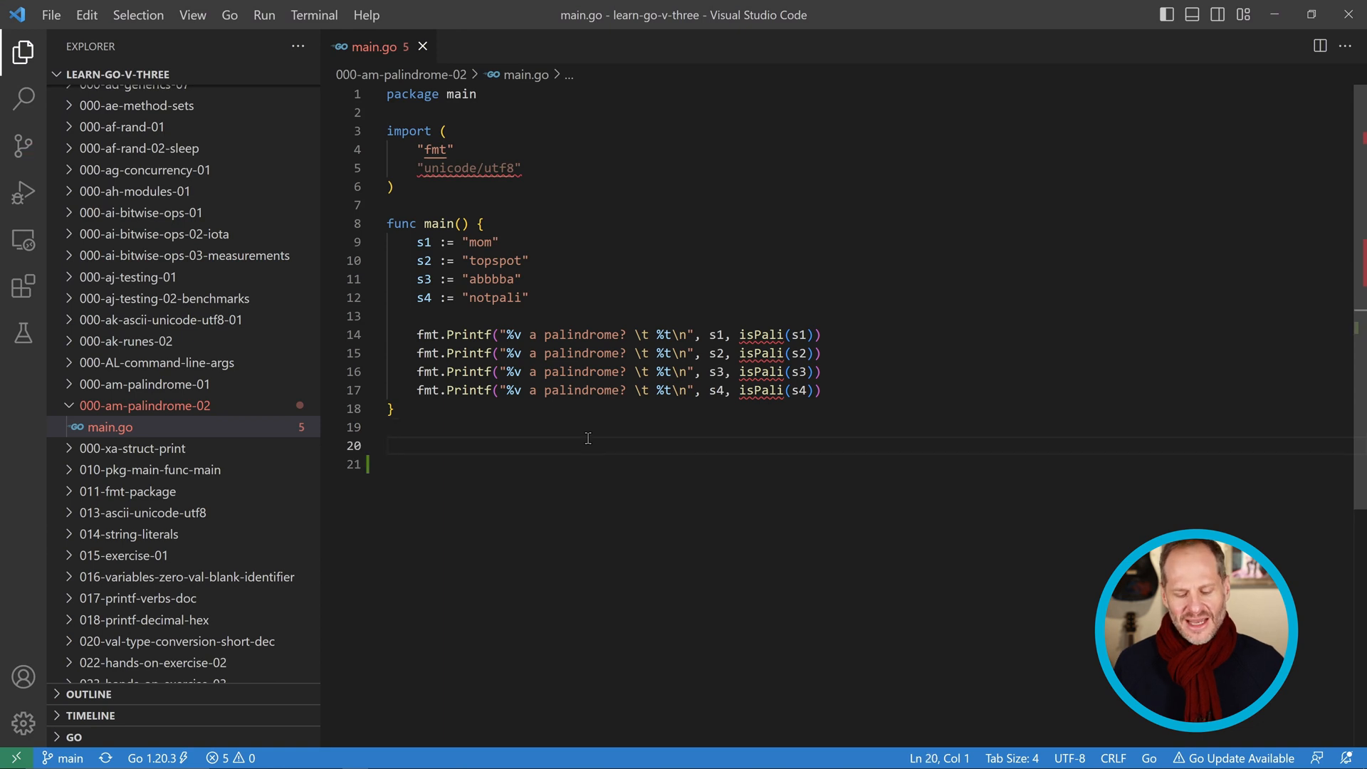
{"action": "type", "text": "func"}
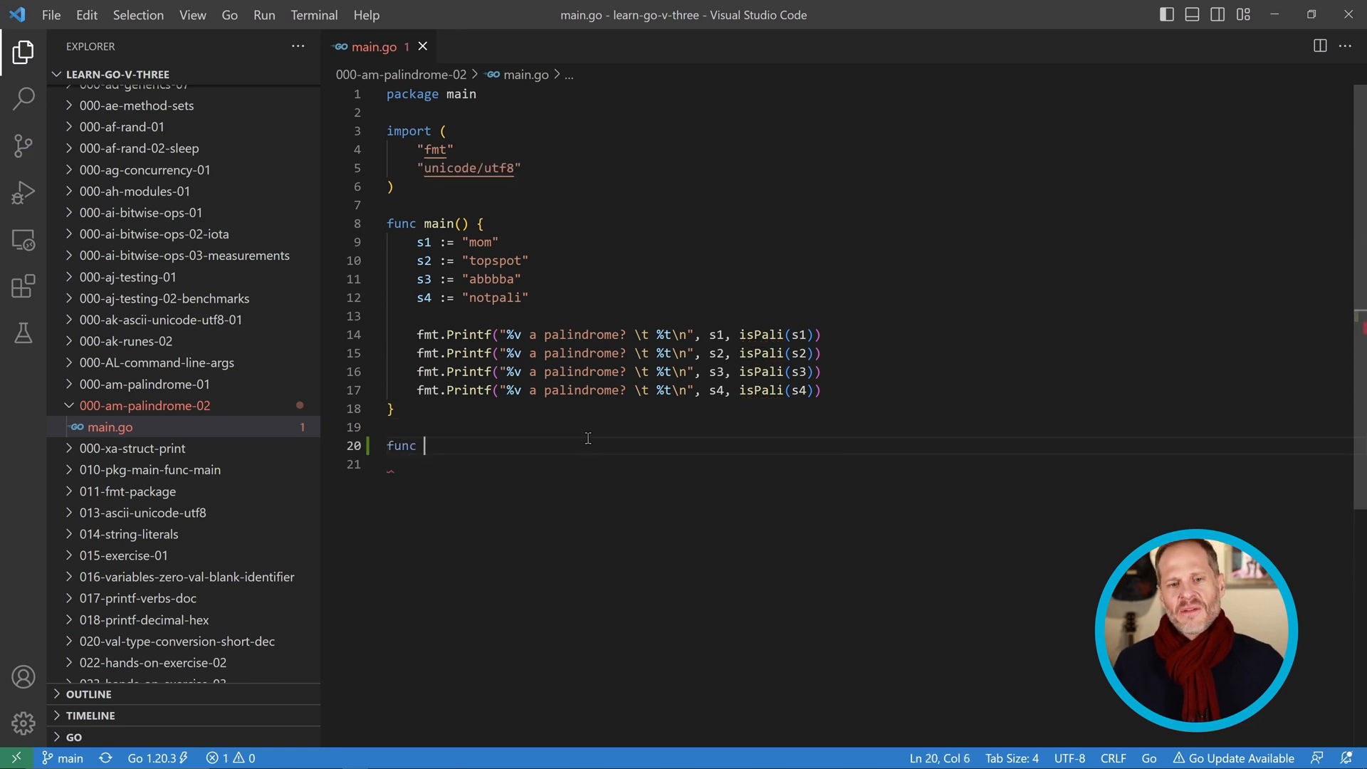
{"action": "type", "text": "isPali(s string) bool {"}
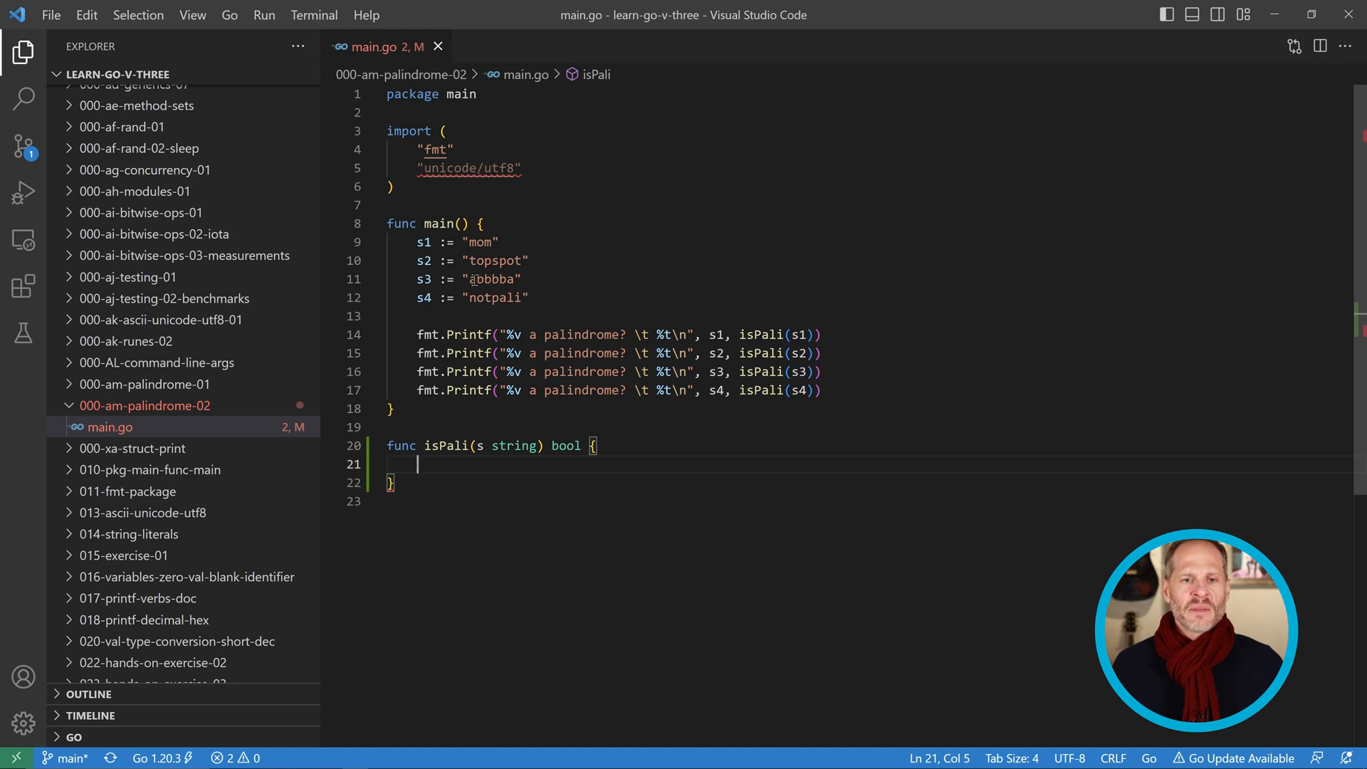
{"action": "left_click", "coordinate": [476, 279]}
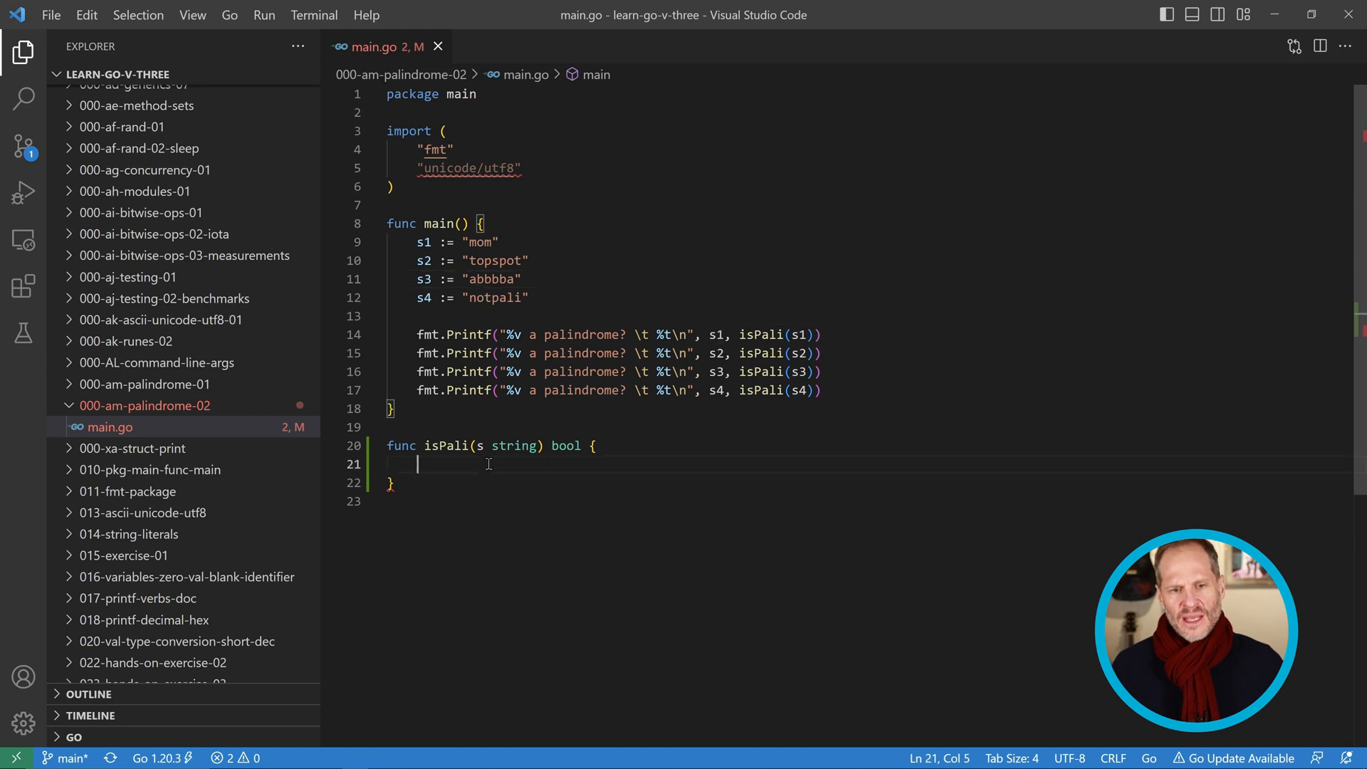
Step: Add r := utf8.RuneCountInString(s) and mid := r/2 inside isPali
{"action": "type", "text": "r ;+"}
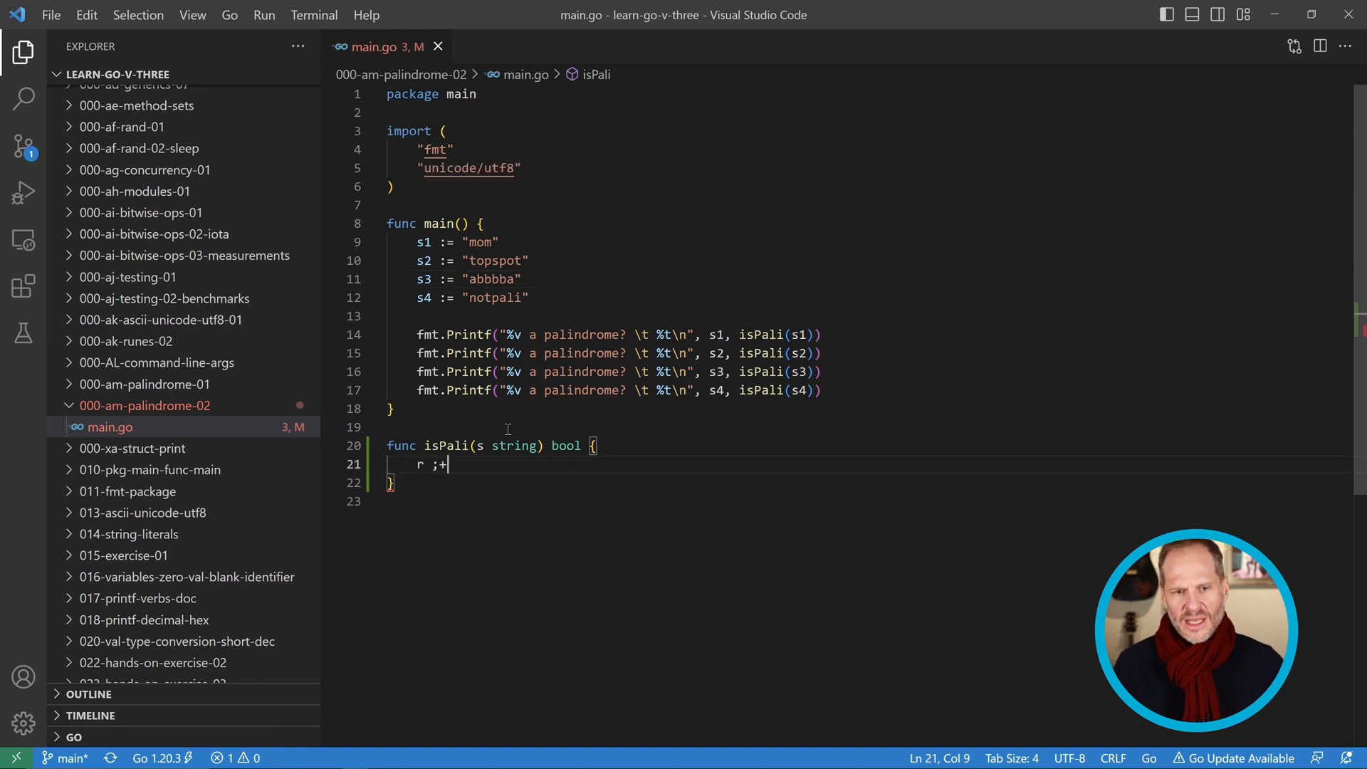
{"action": "type", "text": ":="}
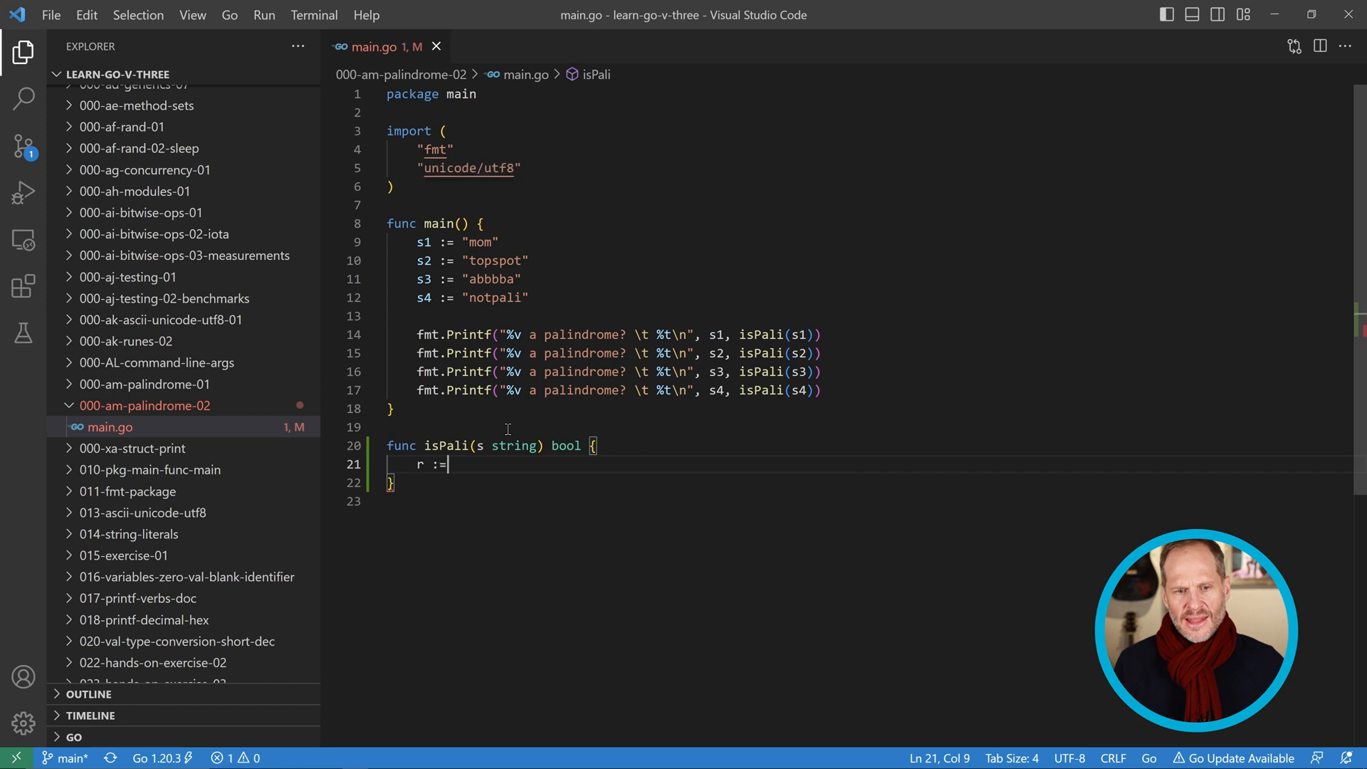
{"action": "type", "text": "utf"}
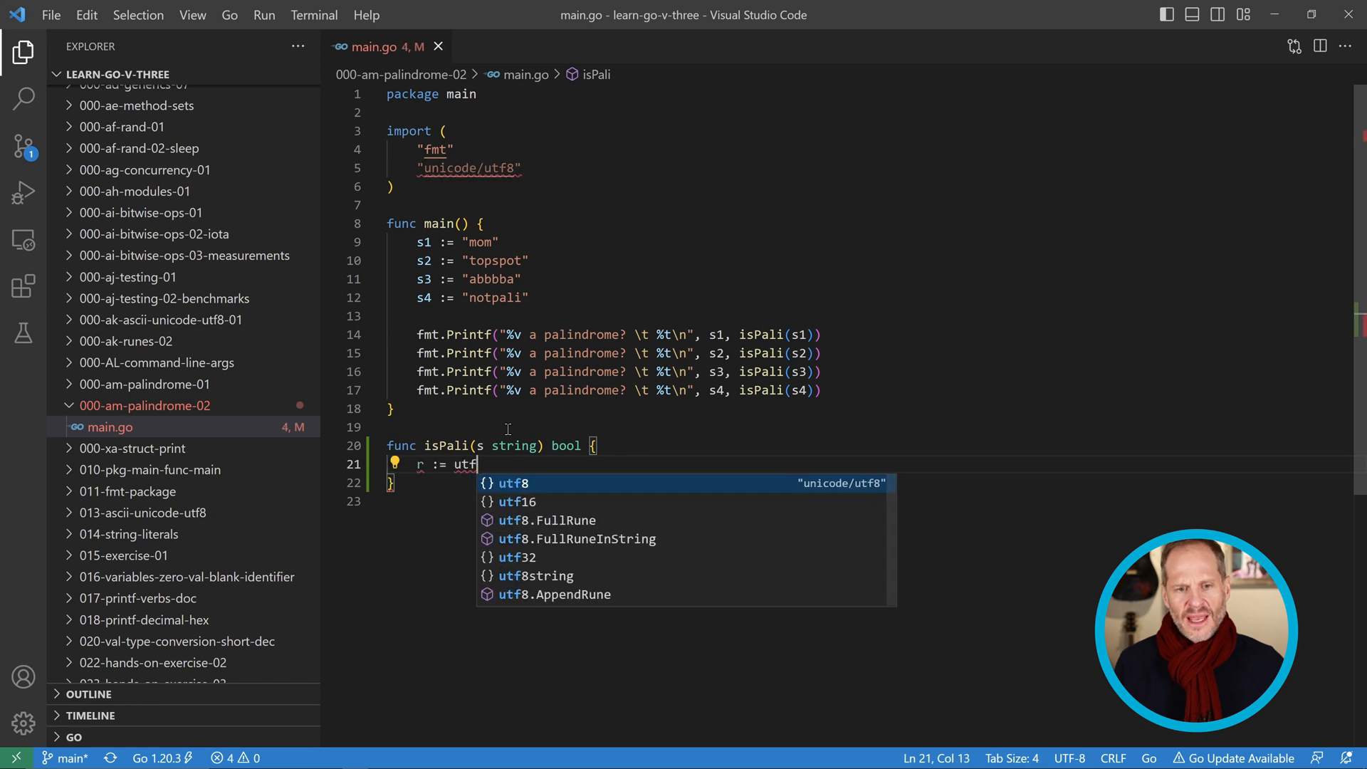
{"action": "type", "text": ".run"}
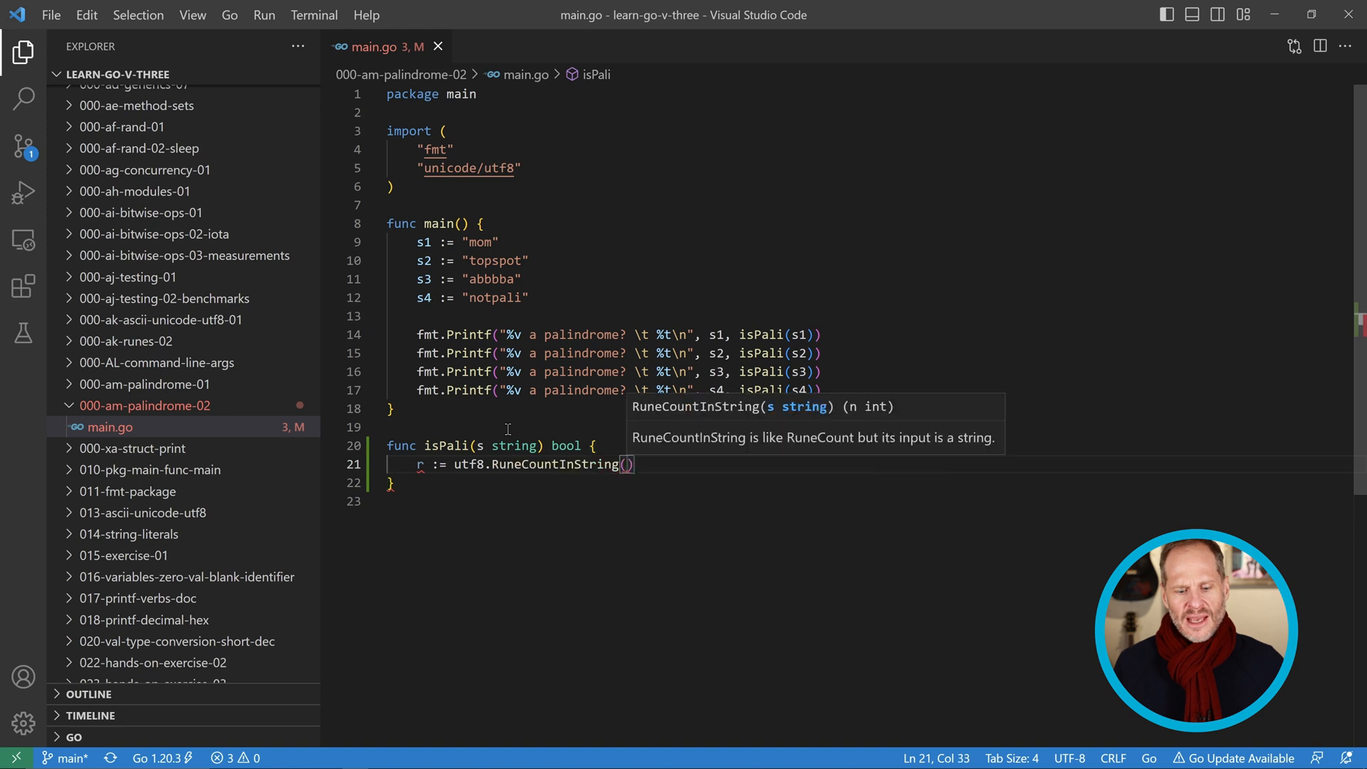
{"action": "type", "text": "s"}
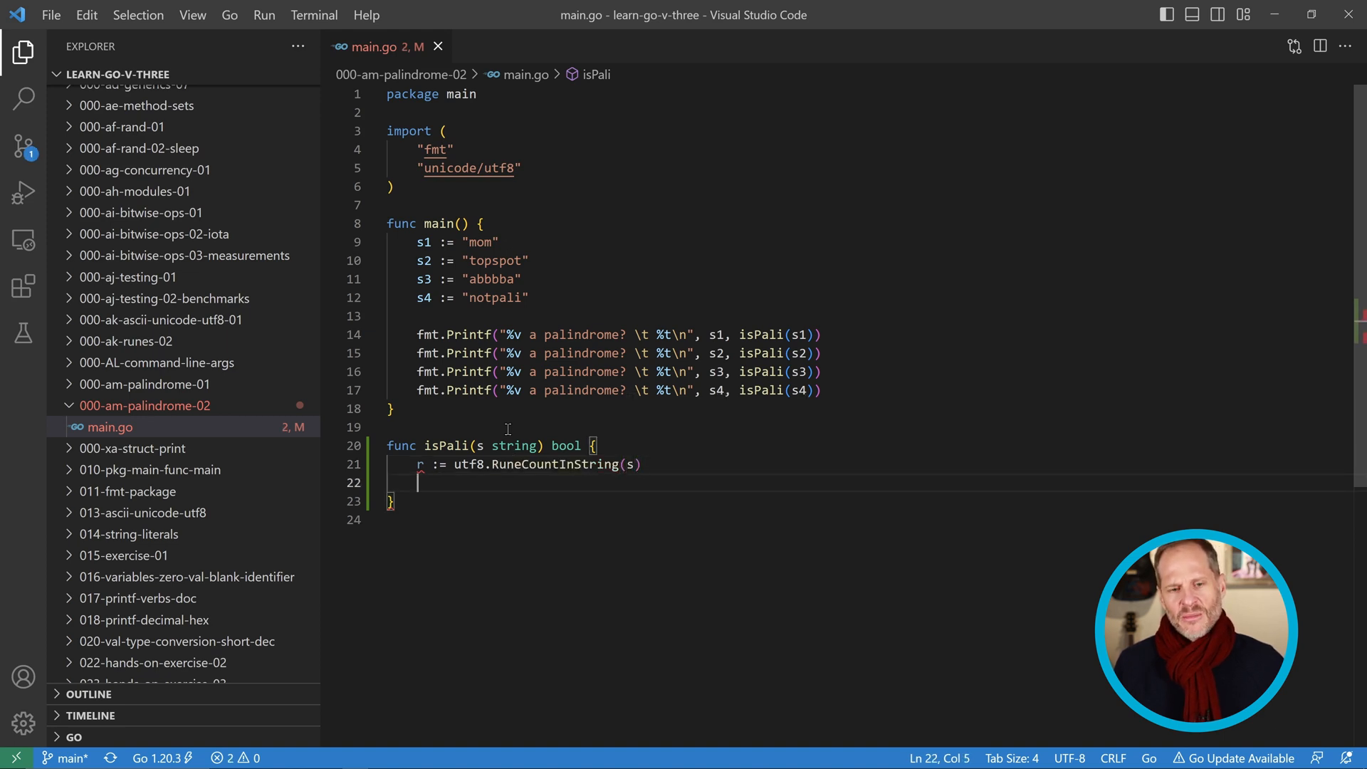
{"action": "type", "text": "mid"}
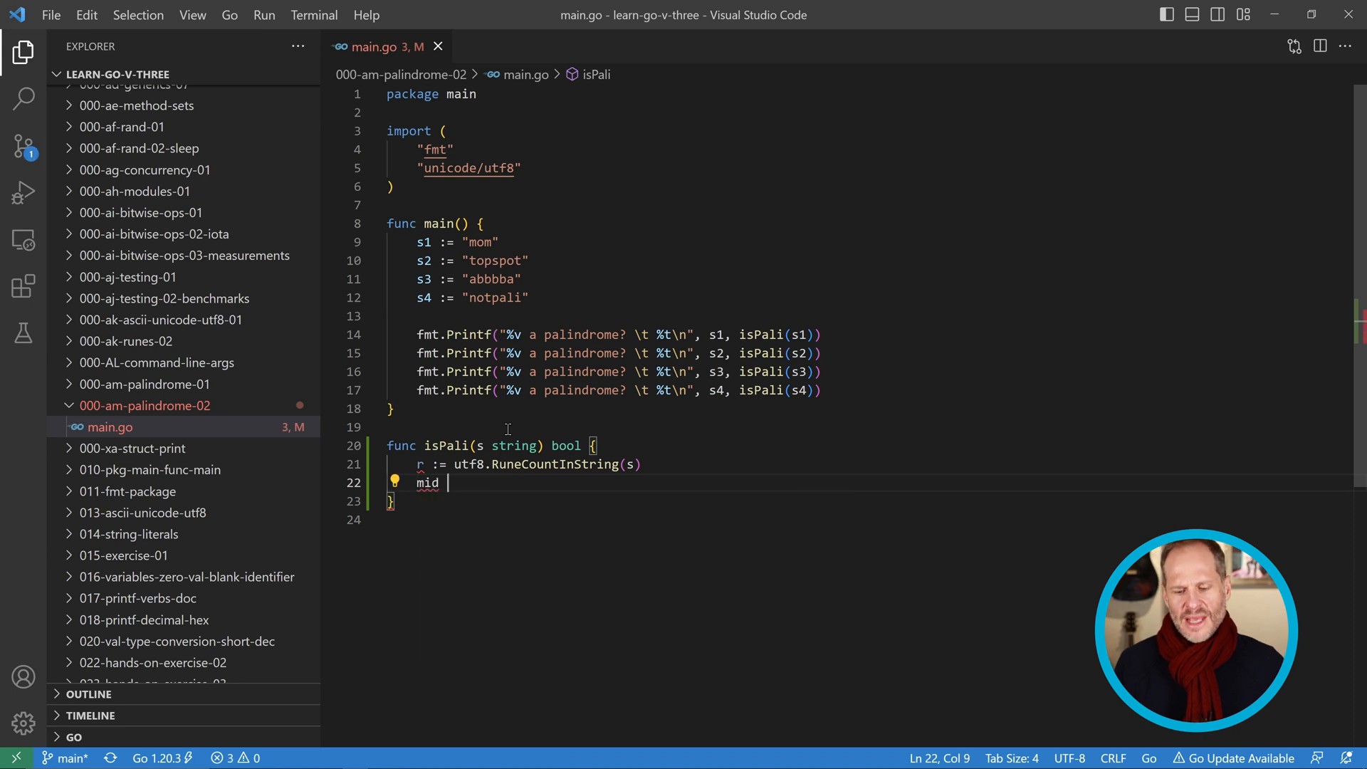
{"action": "type", "text": ":="}
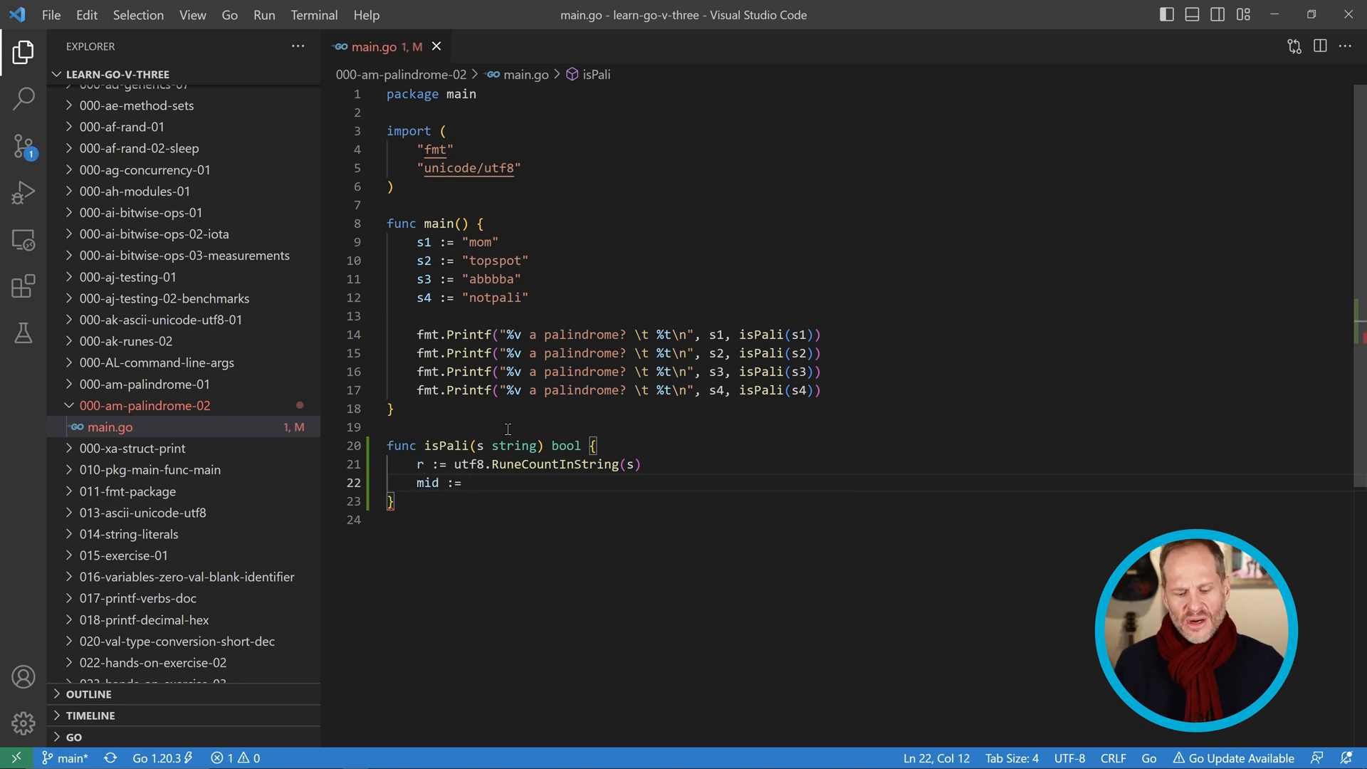
{"action": "type", "text": "r/2"}
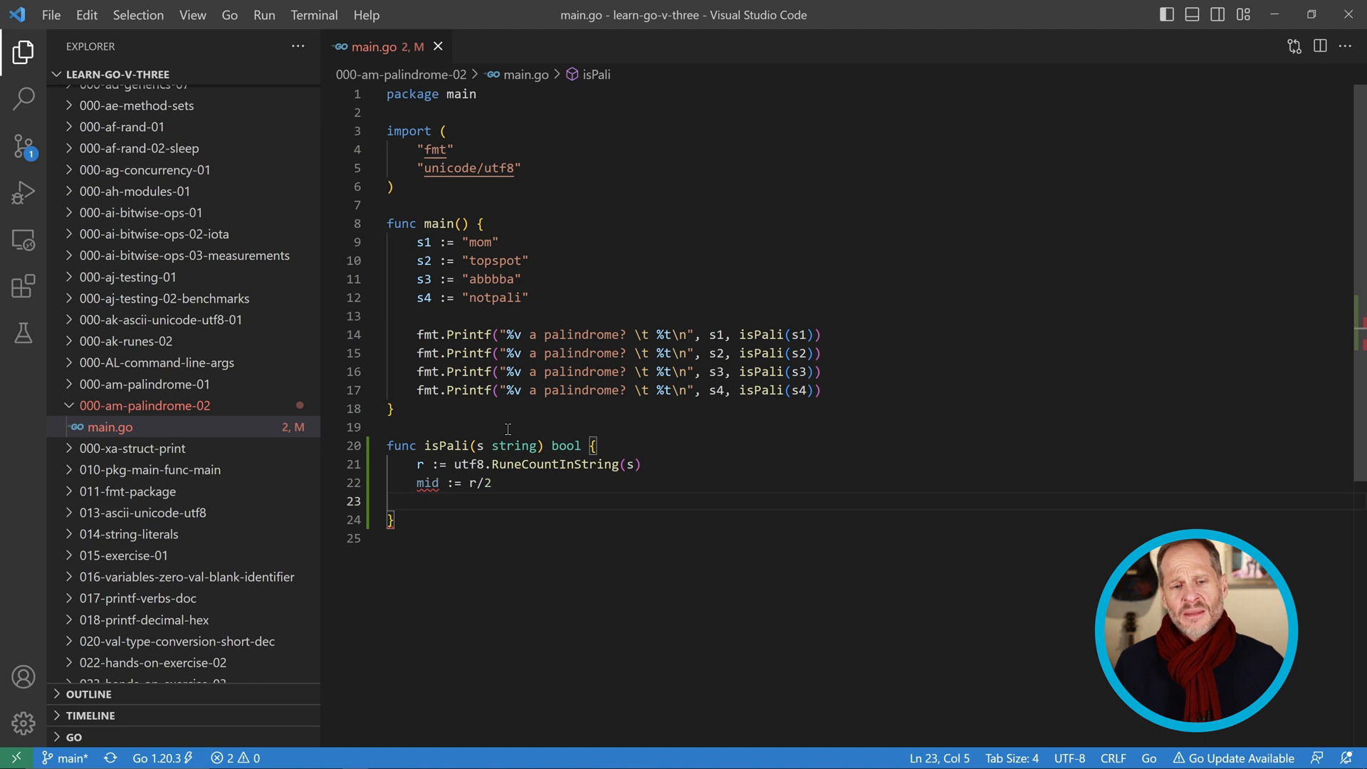
Step: Write the loop for i:=0; i < mid; i++ {} up to the midpoint
{"action": "type", "text": "for"}
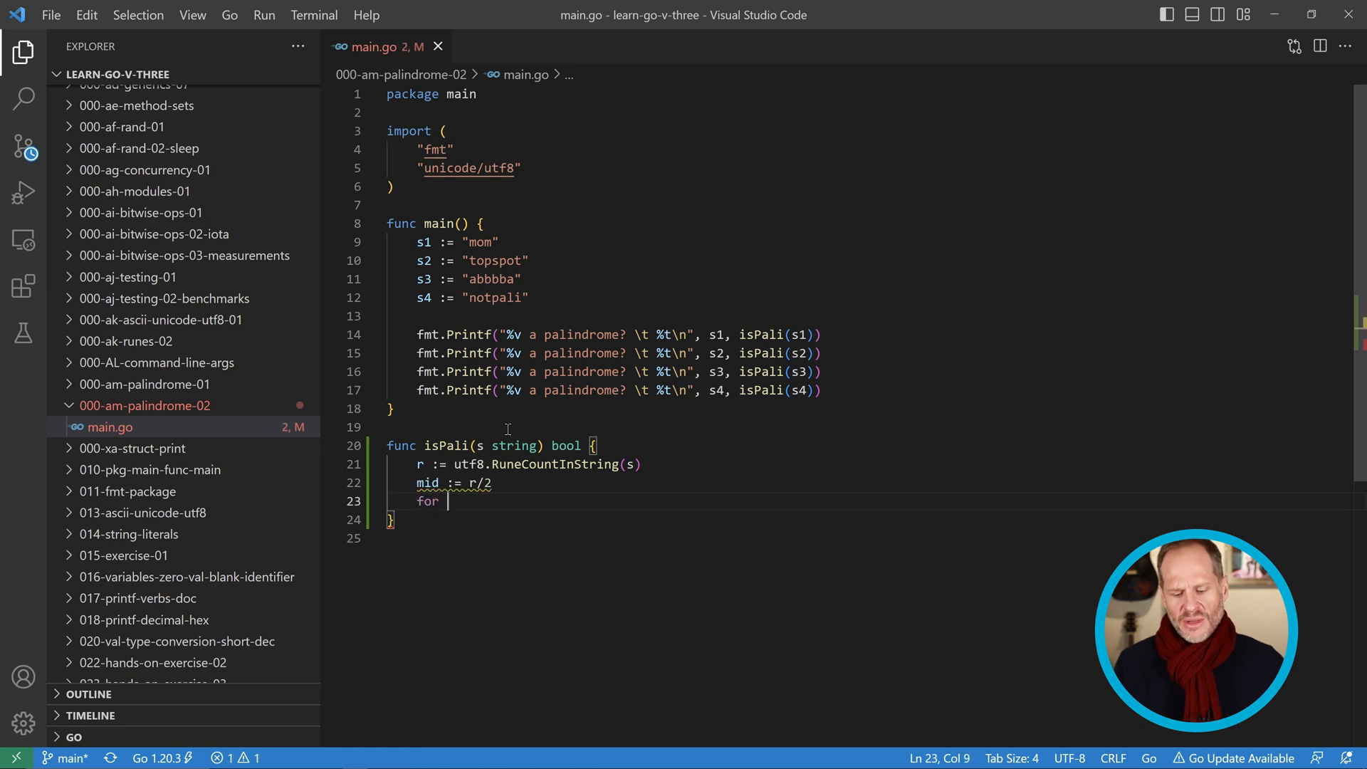
{"action": "type", "text": "i:"}
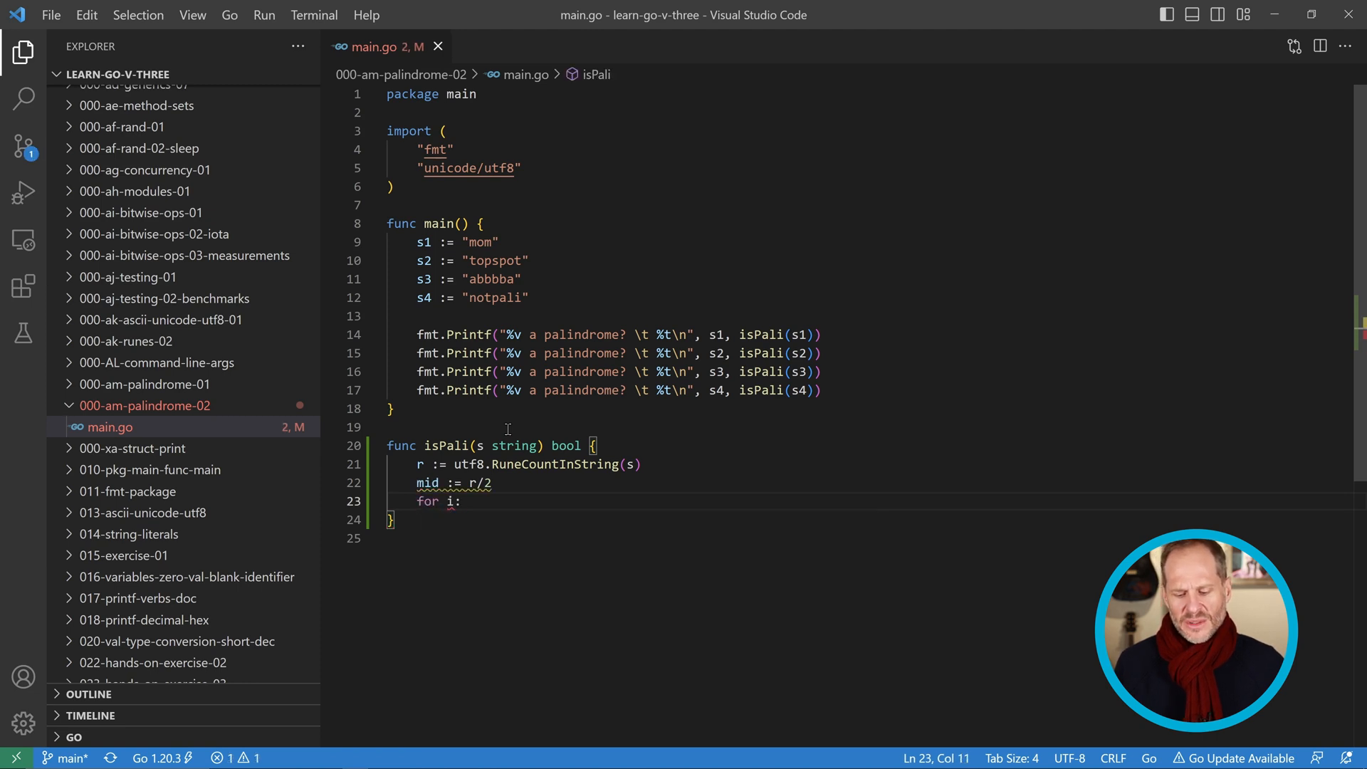
{"action": "type", "text": "=0; i"}
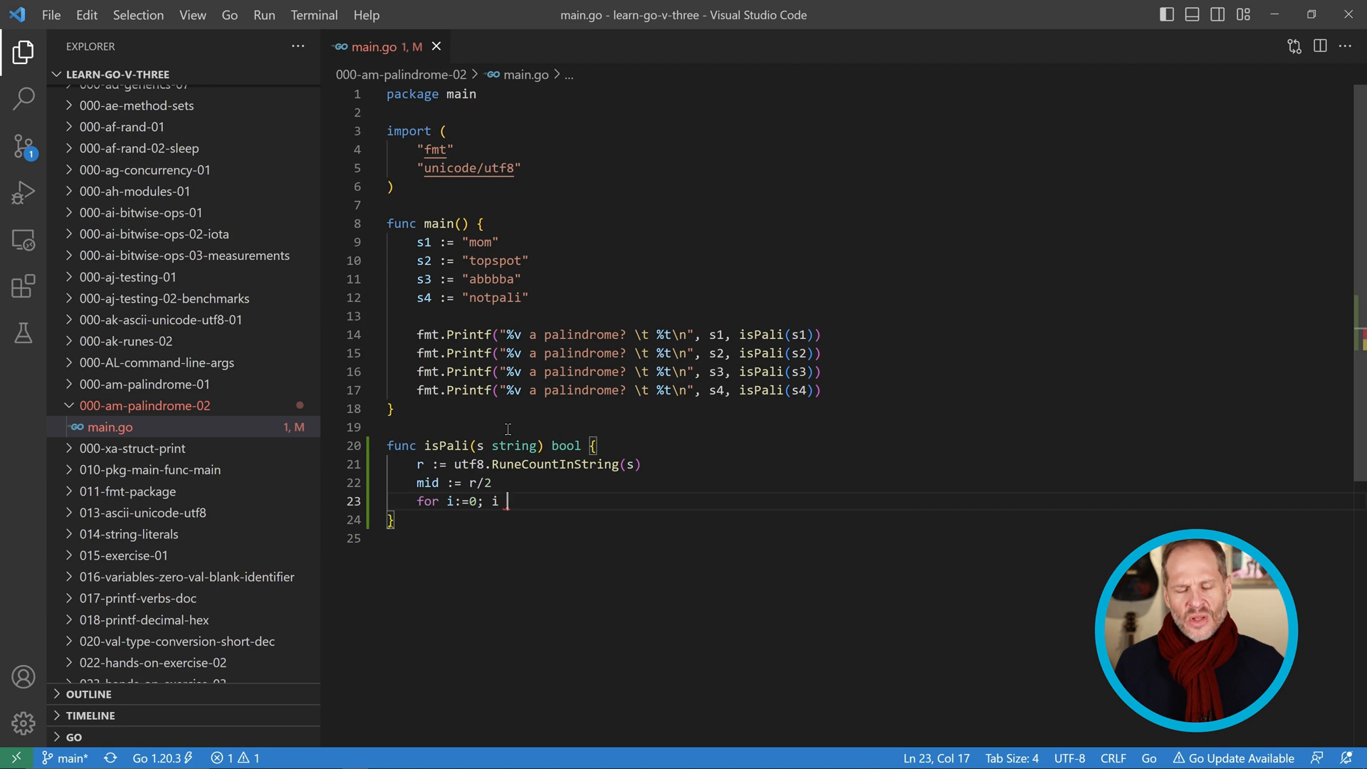
{"action": "type", "text": "<"}
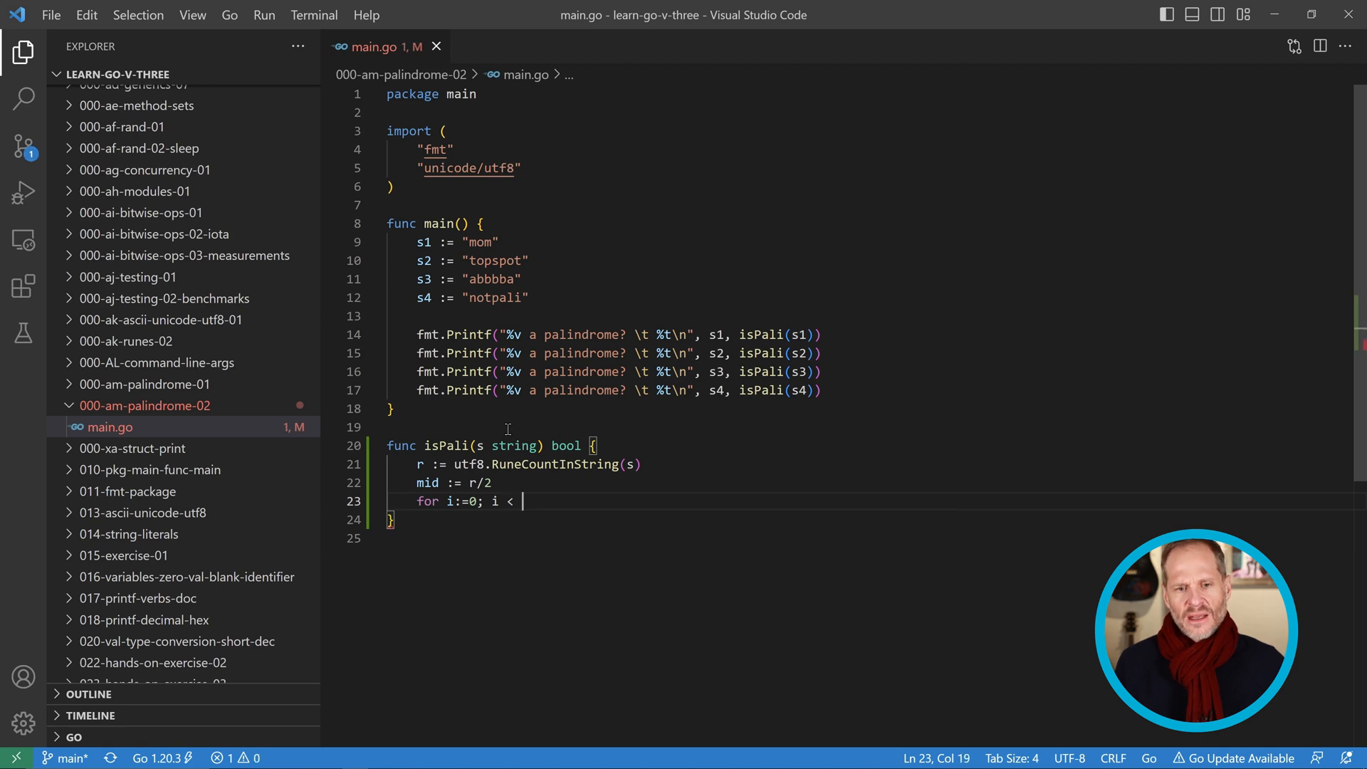
{"action": "type", "text": "mid"}
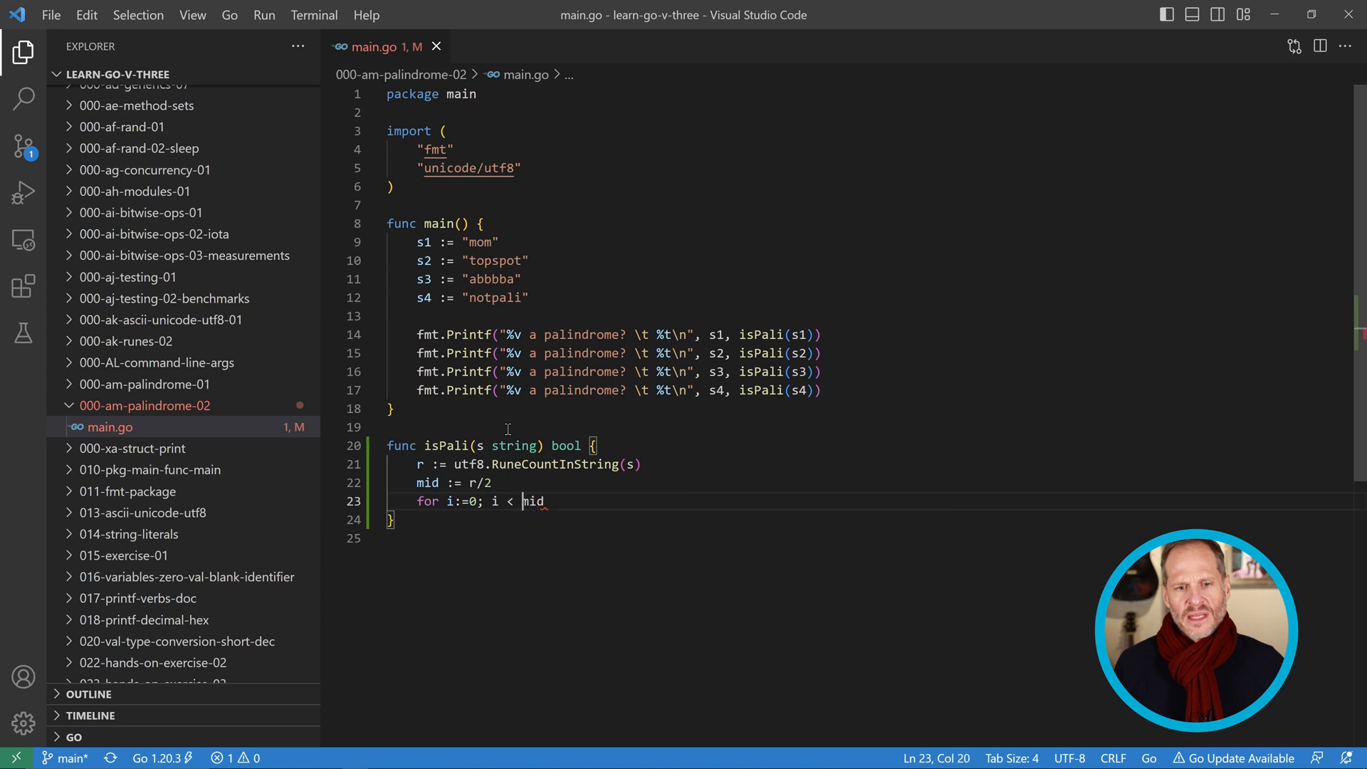
{"action": "type", "text": "="}
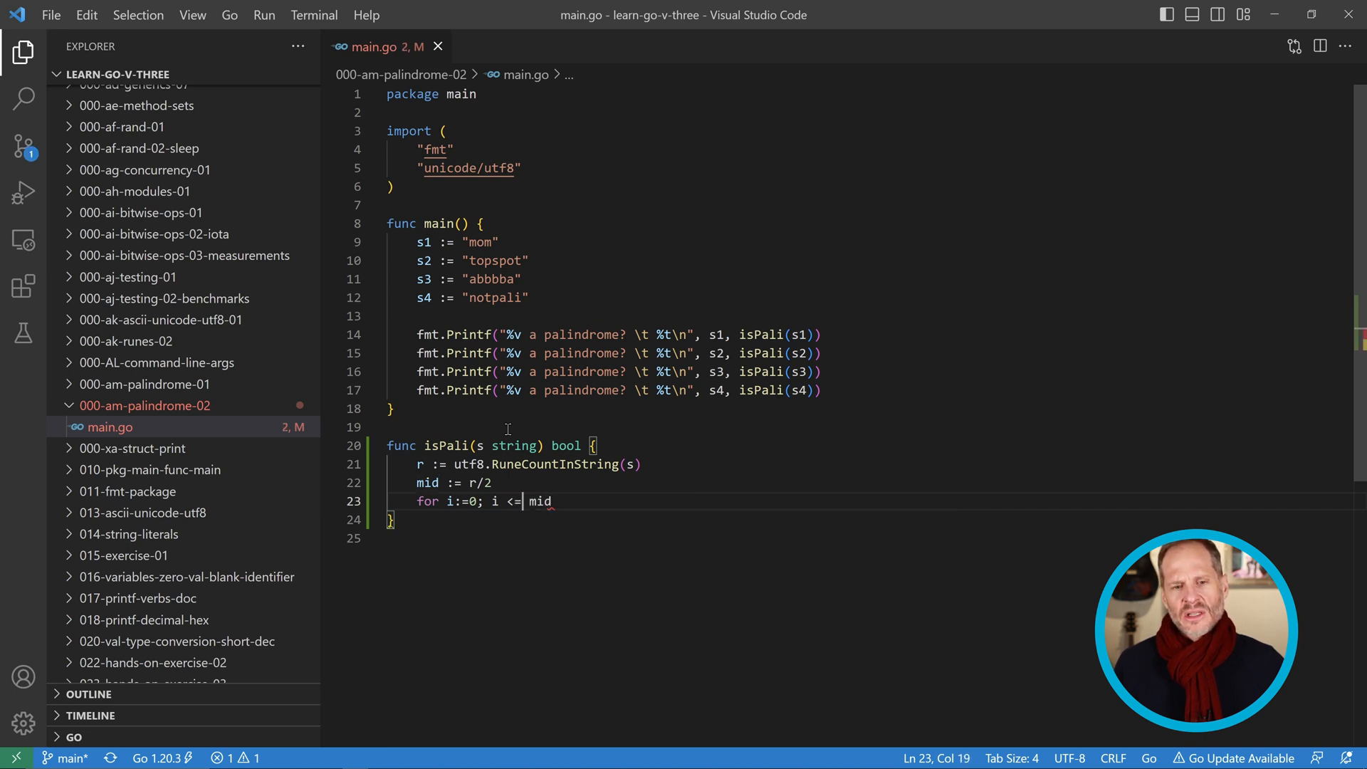
{"action": "key", "text": "Backspace"}
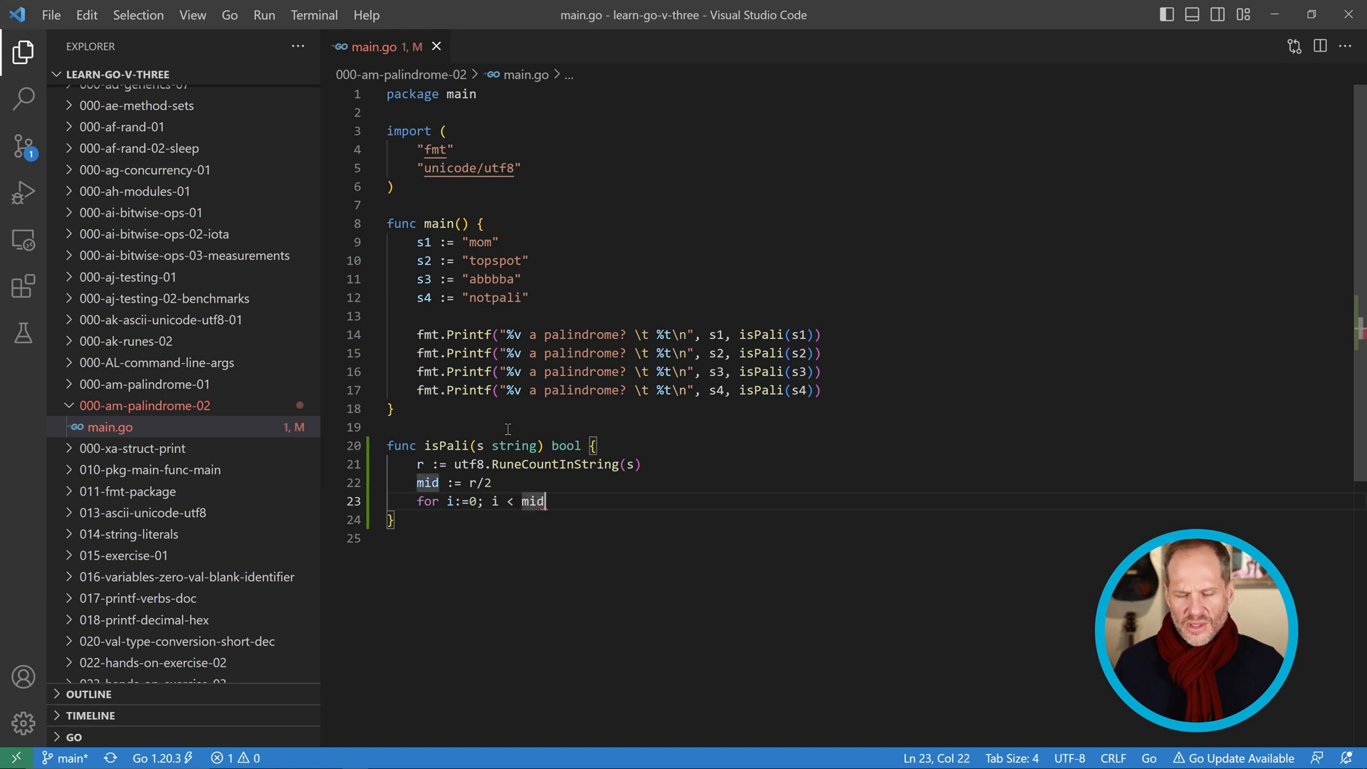
{"action": "type", "text": "; i"}
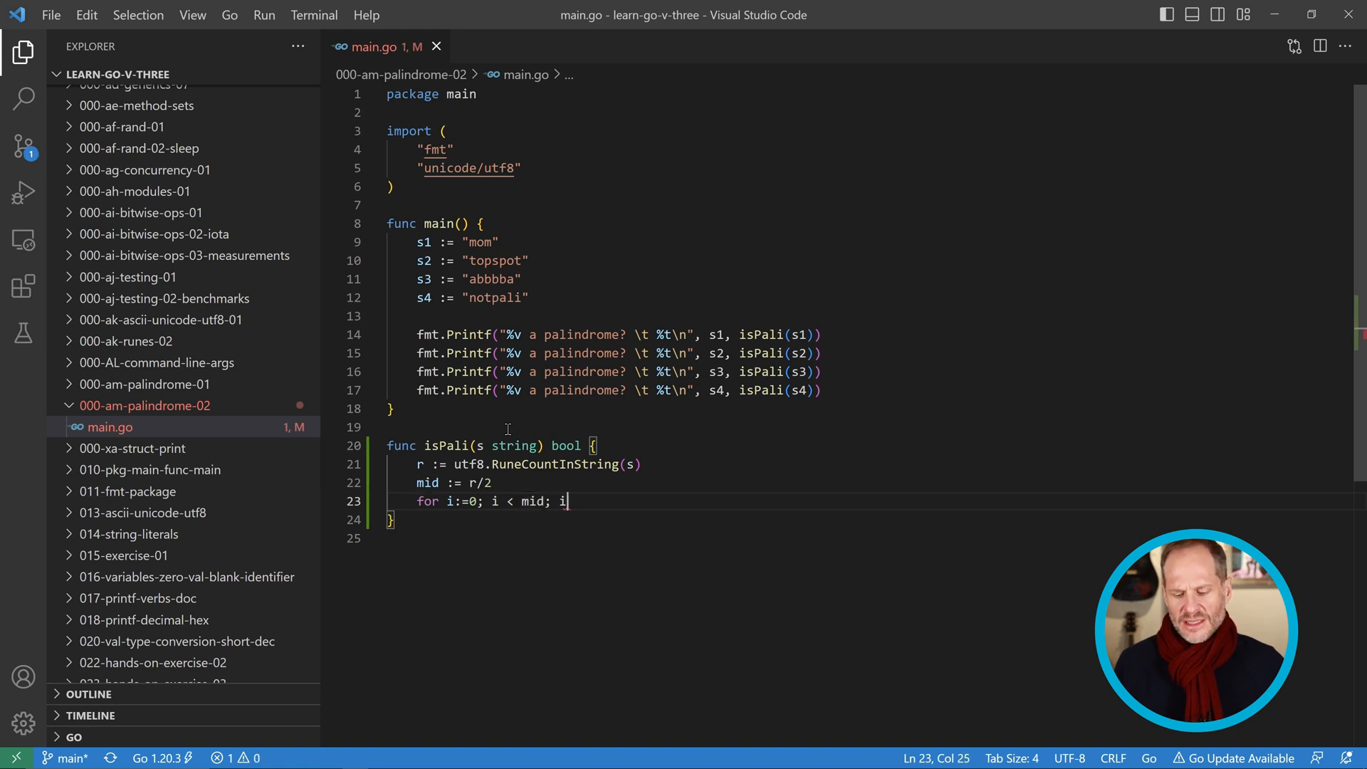
{"action": "type", "text": "++ {}"}
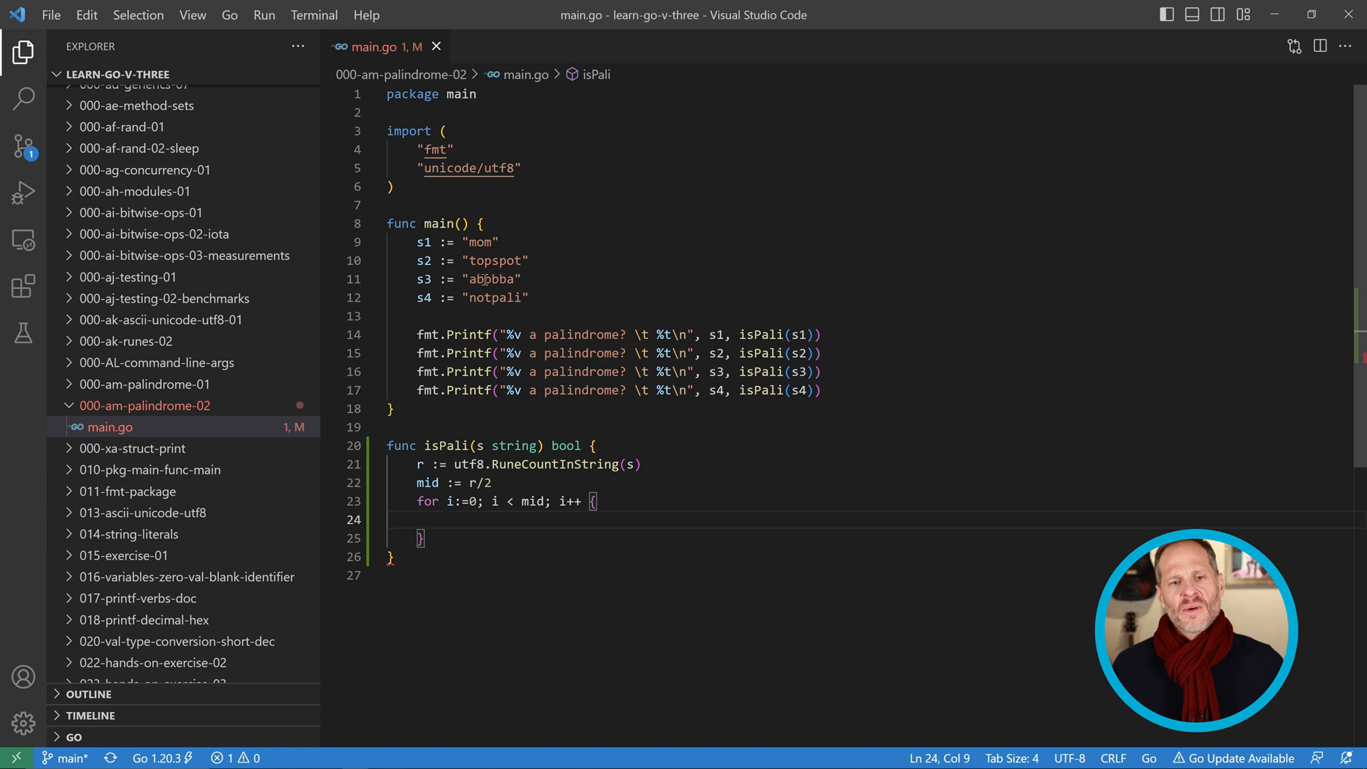
{"action": "left_click", "coordinate": [489, 242]}
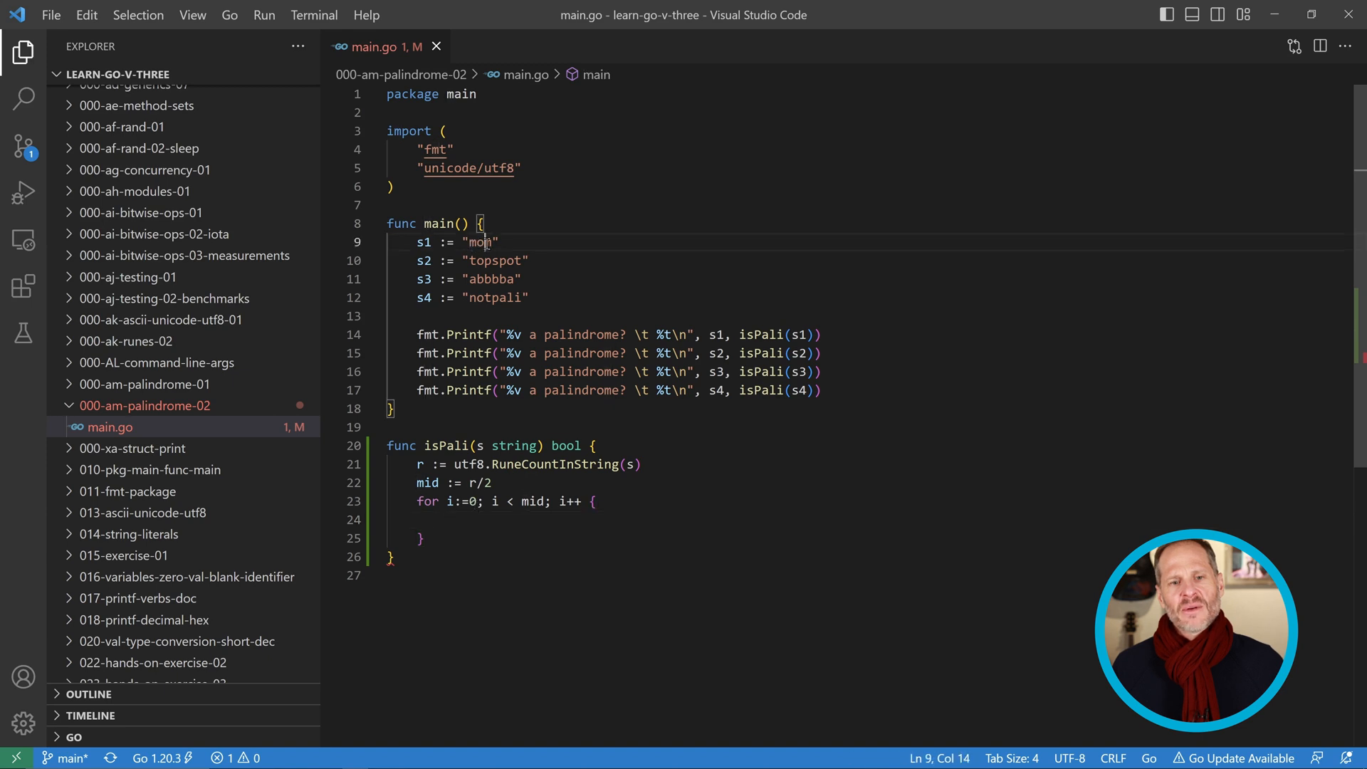
{"action": "left_click", "coordinate": [471, 259]}
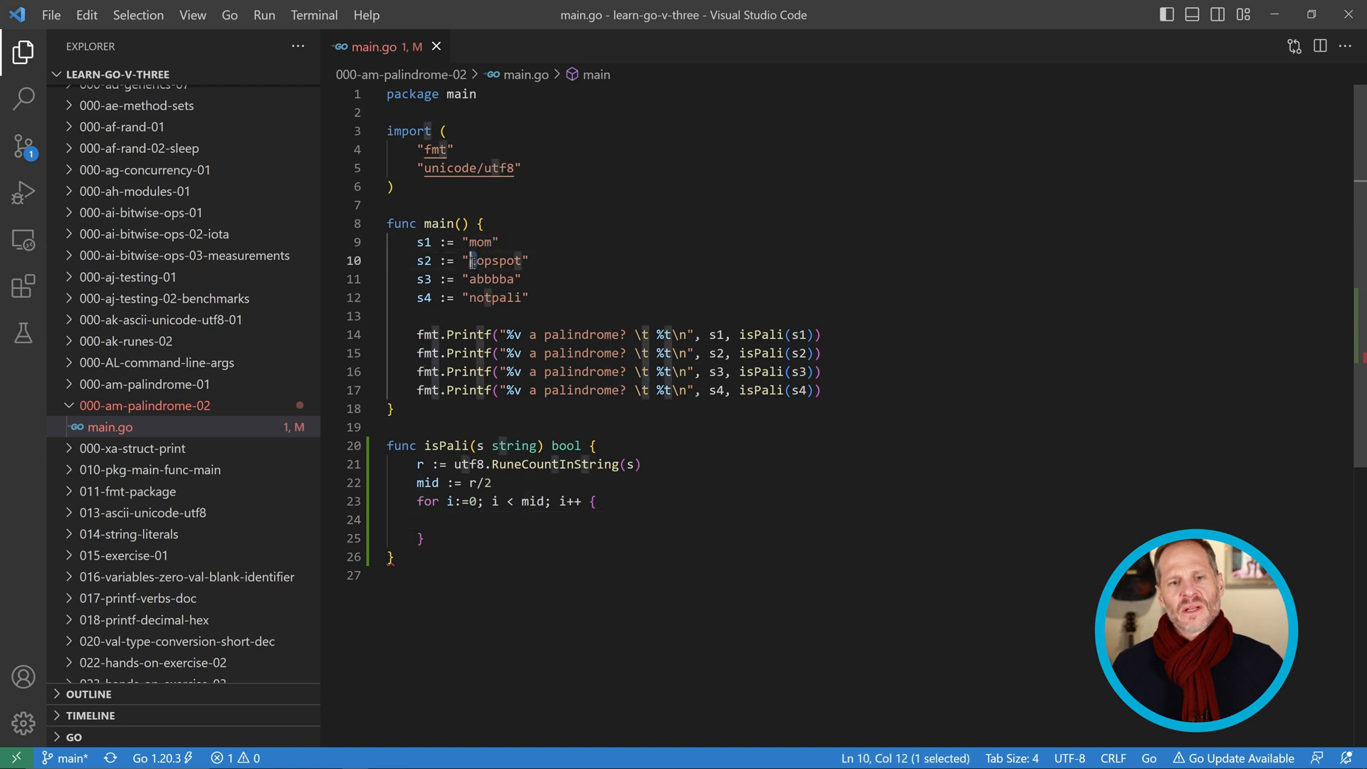
{"action": "left_click", "coordinate": [517, 259]}
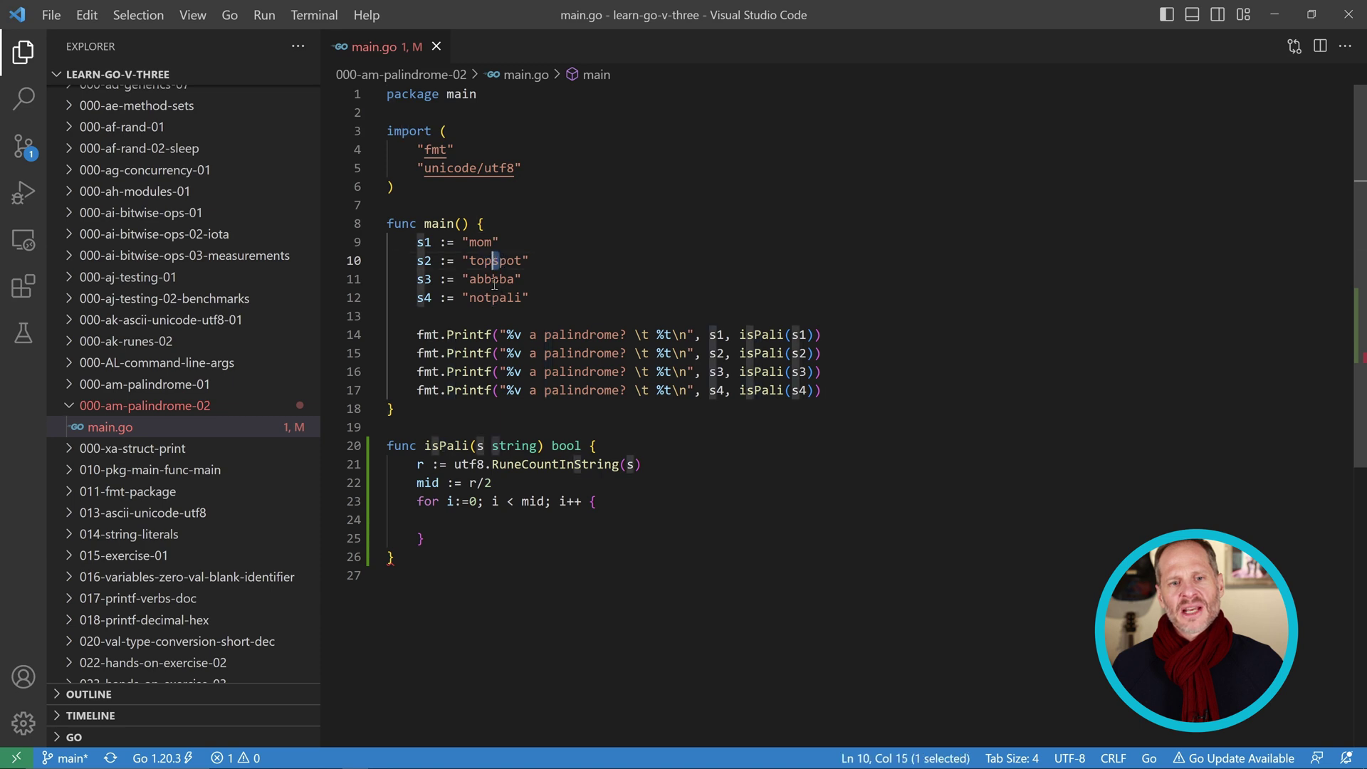
{"action": "left_click", "coordinate": [492, 279]}
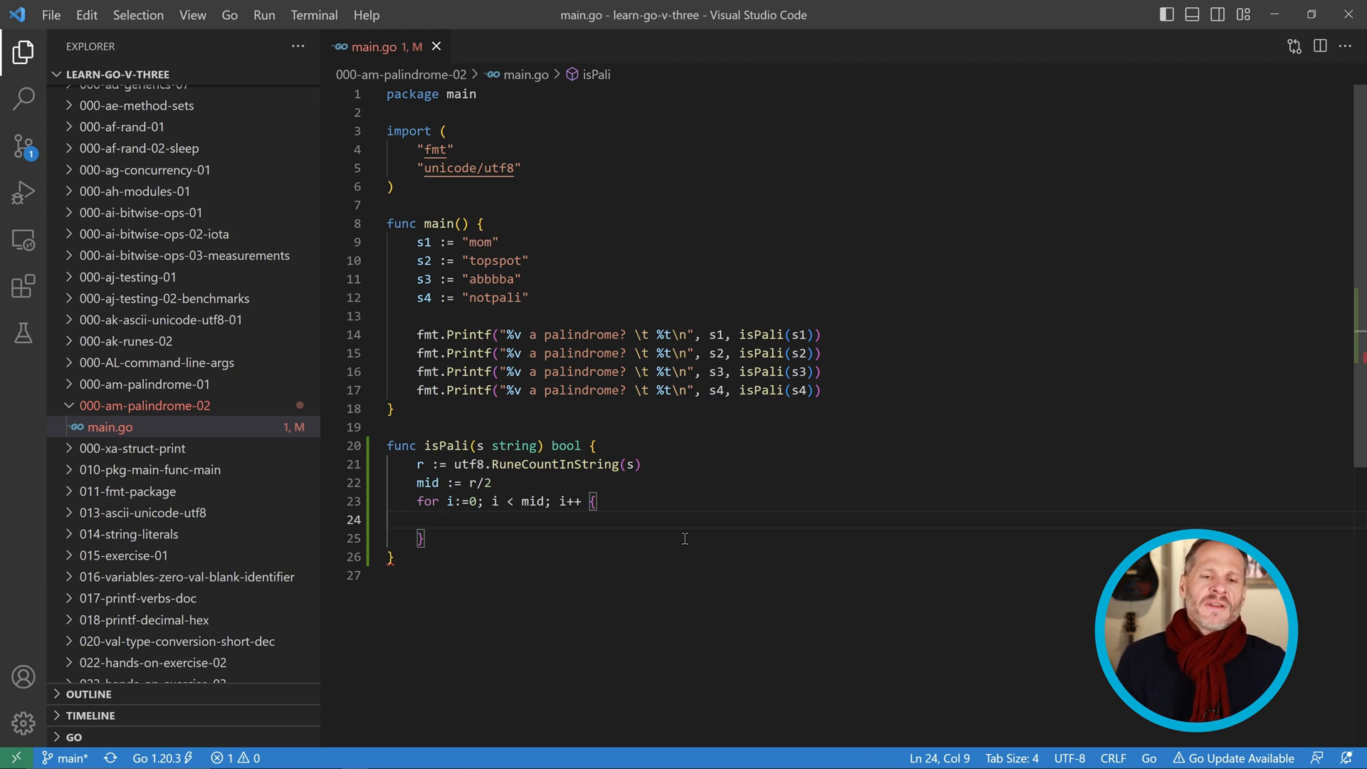
Step: Add the condition if s[i] != s[r-i-1] inside the loop
{"action": "type", "text": "if"}
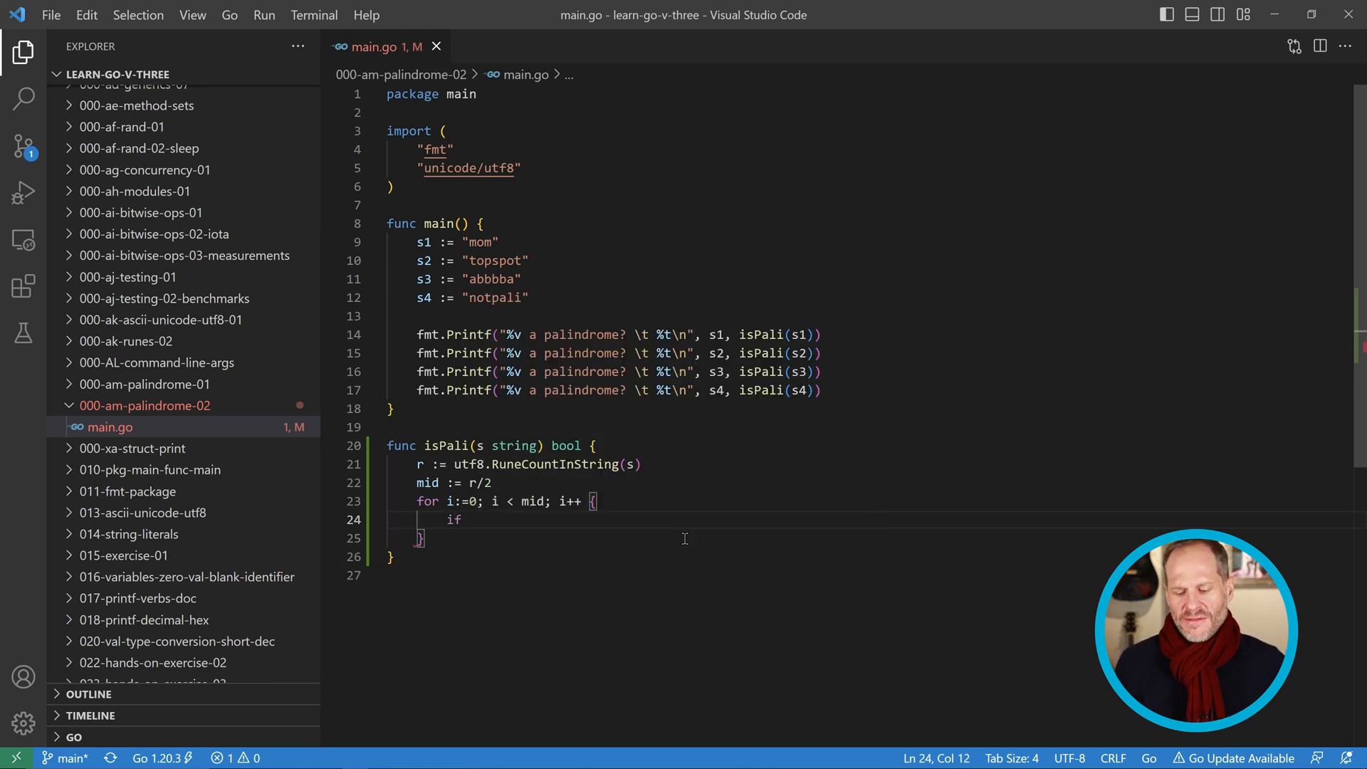
{"action": "type", "text": "s["}
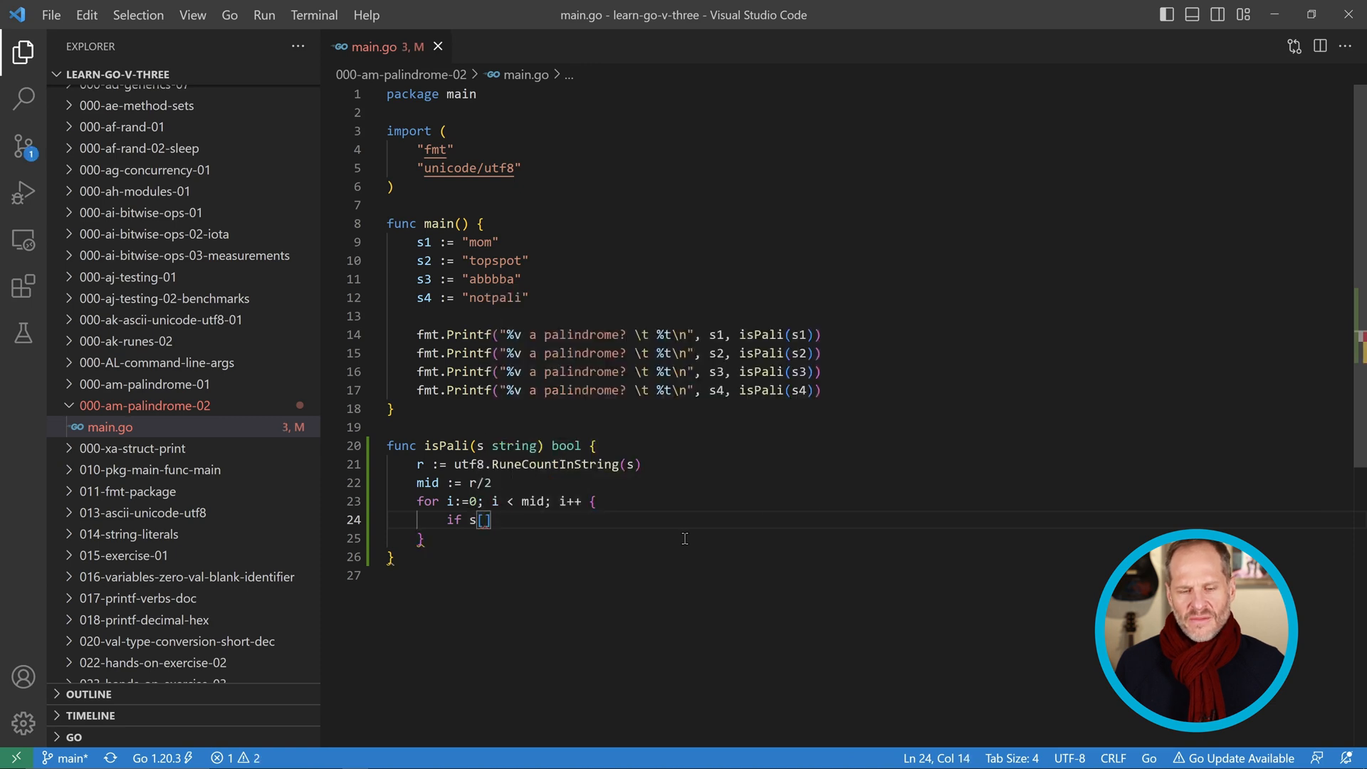
{"action": "type", "text": "i"}
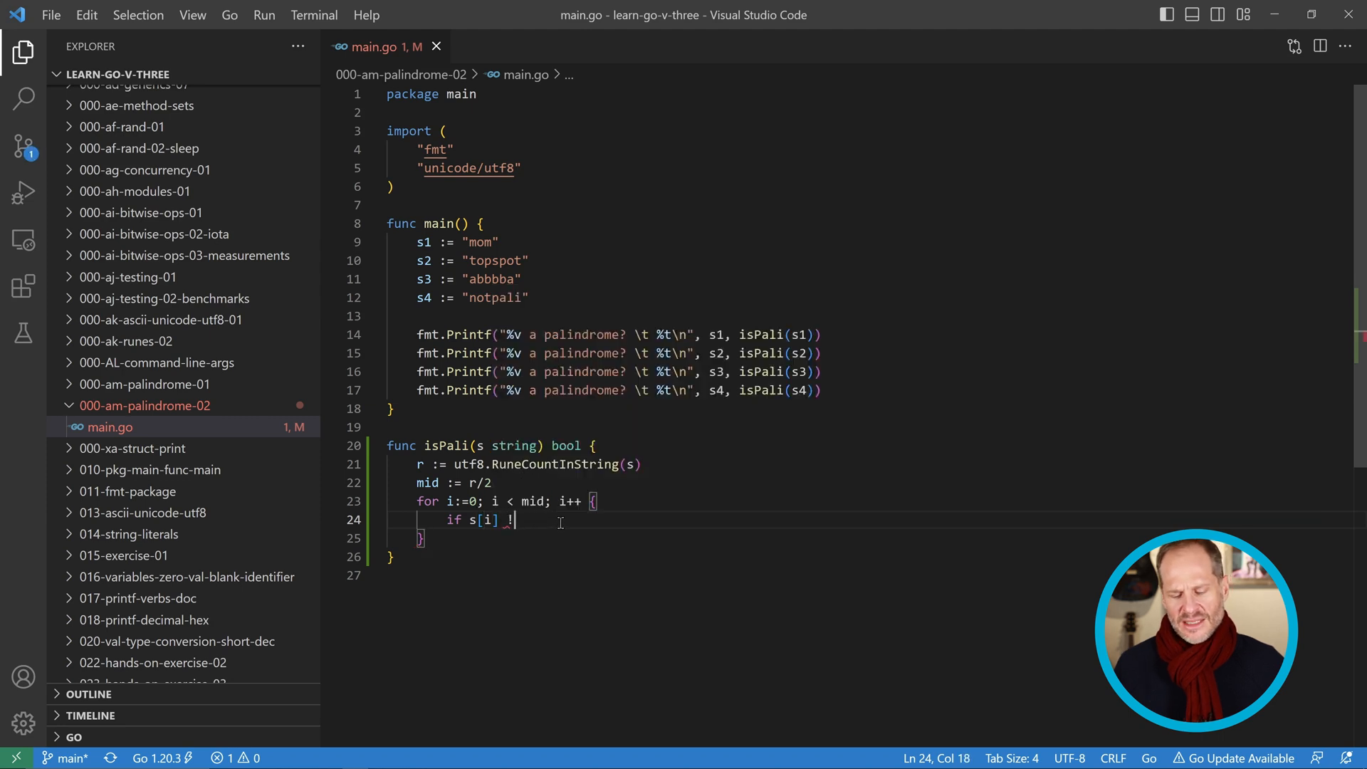
{"action": "type", "text": "= s["}
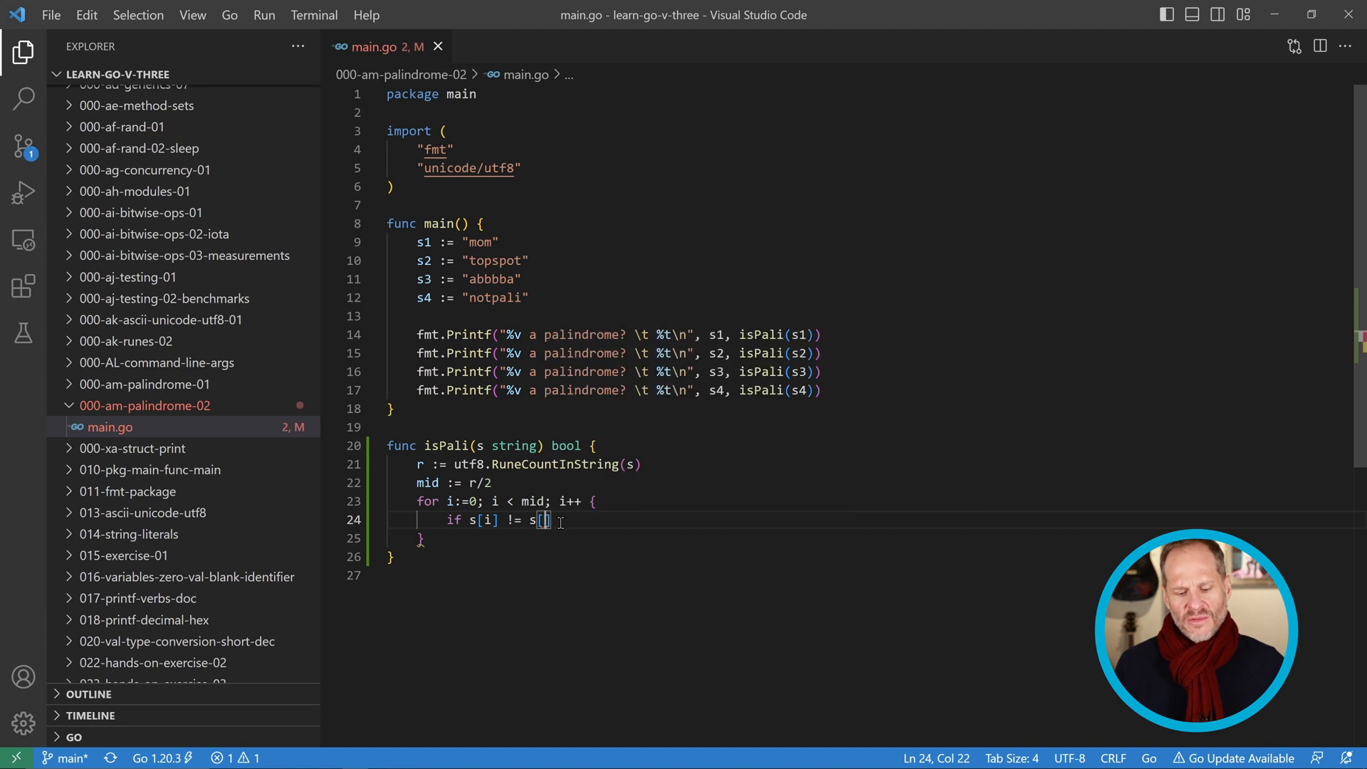
{"action": "type", "text": "r-"}
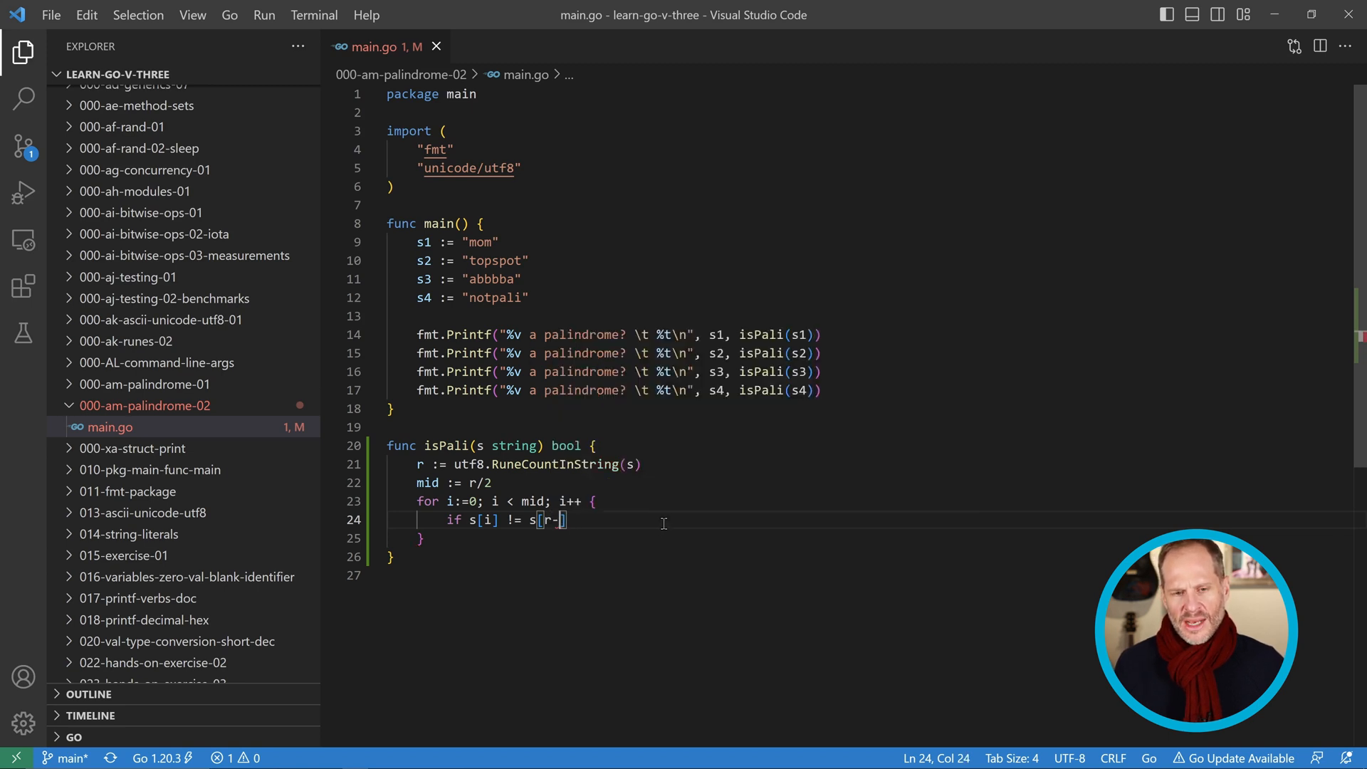
{"action": "type", "text": "i-1"}
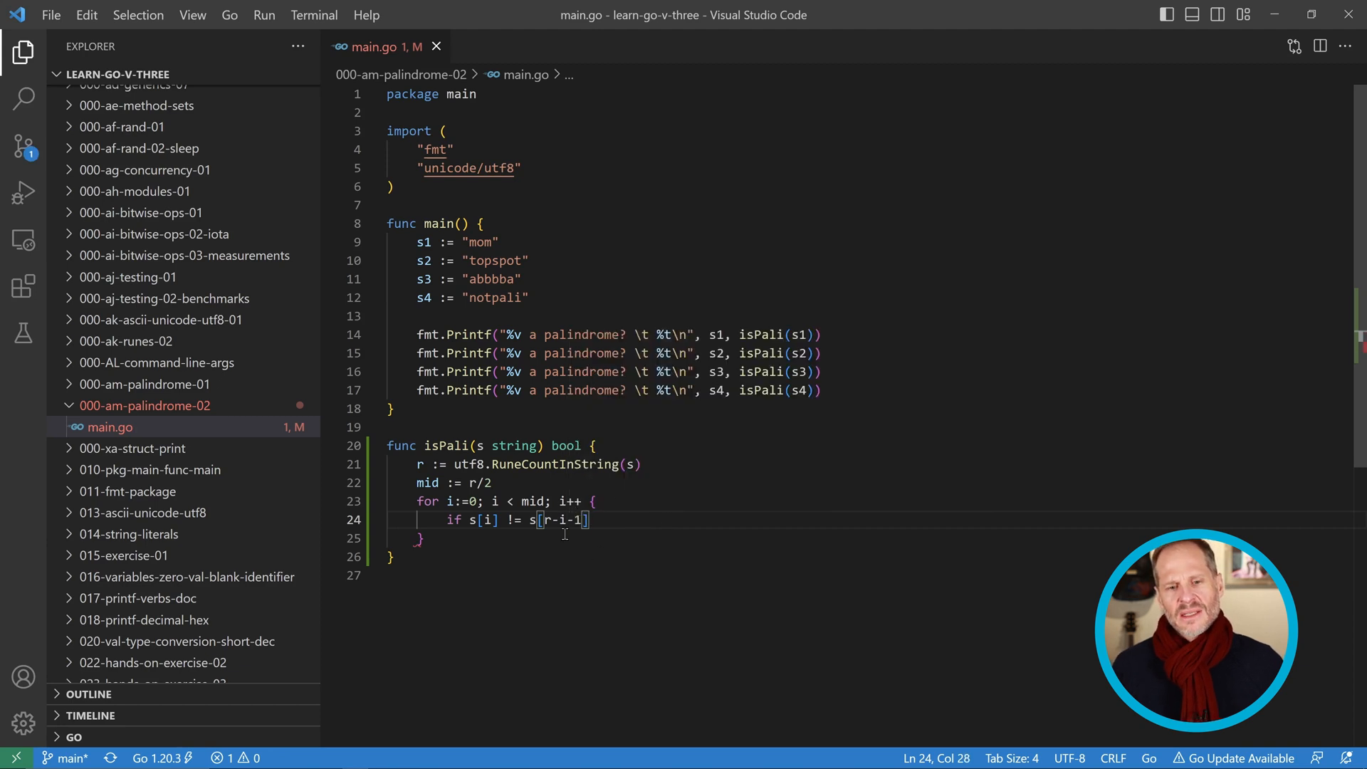
{"action": "mouse_move", "coordinate": [467, 527]}
{"action": "type", "text": " {"}
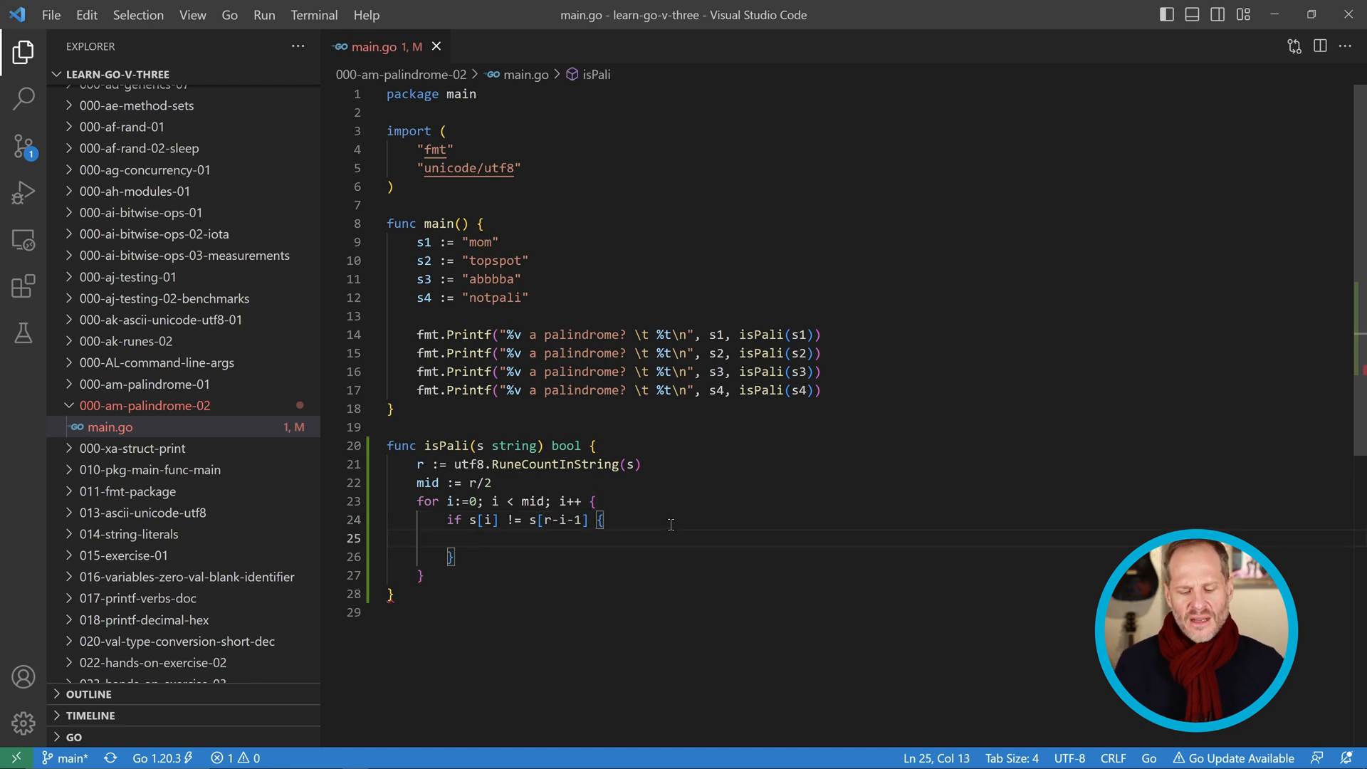
Step: Return false on a mismatch and start the final return after the loop
{"action": "type", "text": "return fale"}
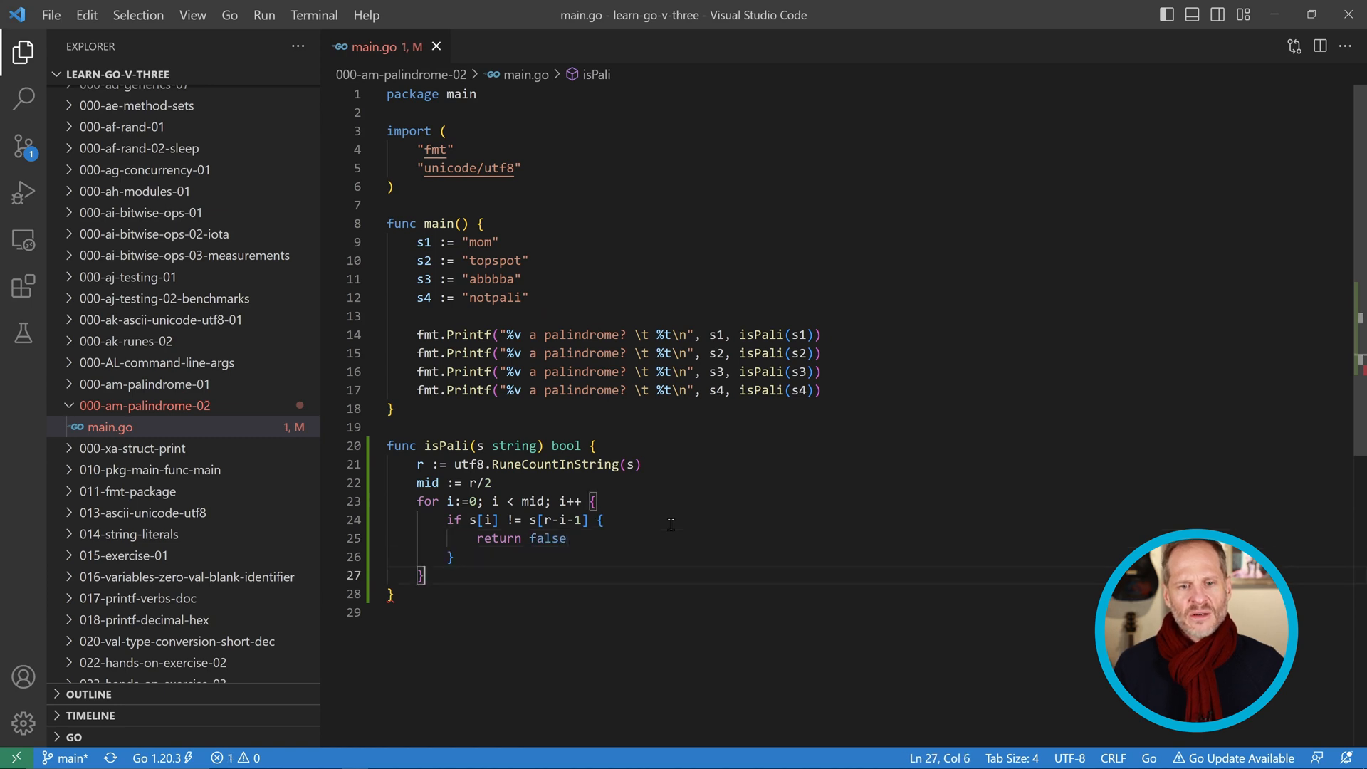
{"action": "type", "text": "return true"}
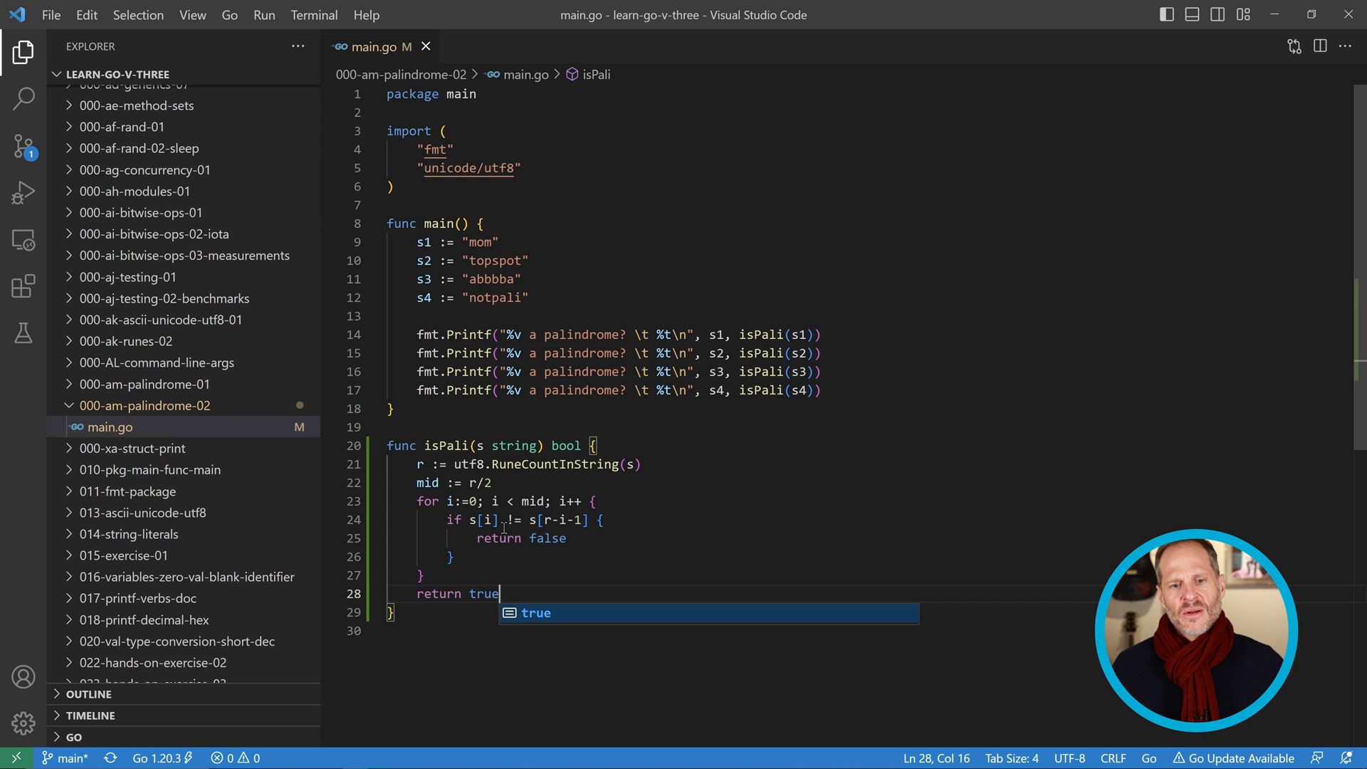
{"action": "mouse_move", "coordinate": [547, 520]}
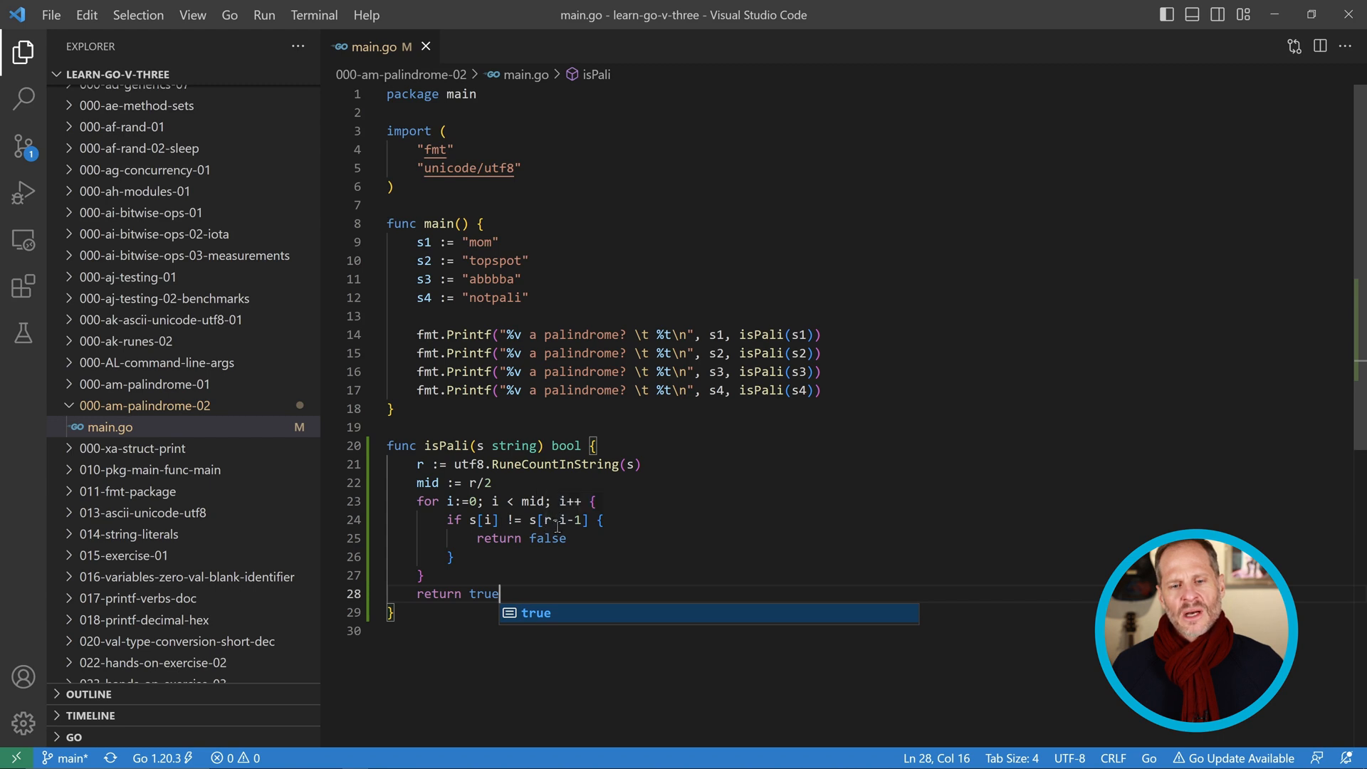
{"action": "mouse_move", "coordinate": [565, 500]}
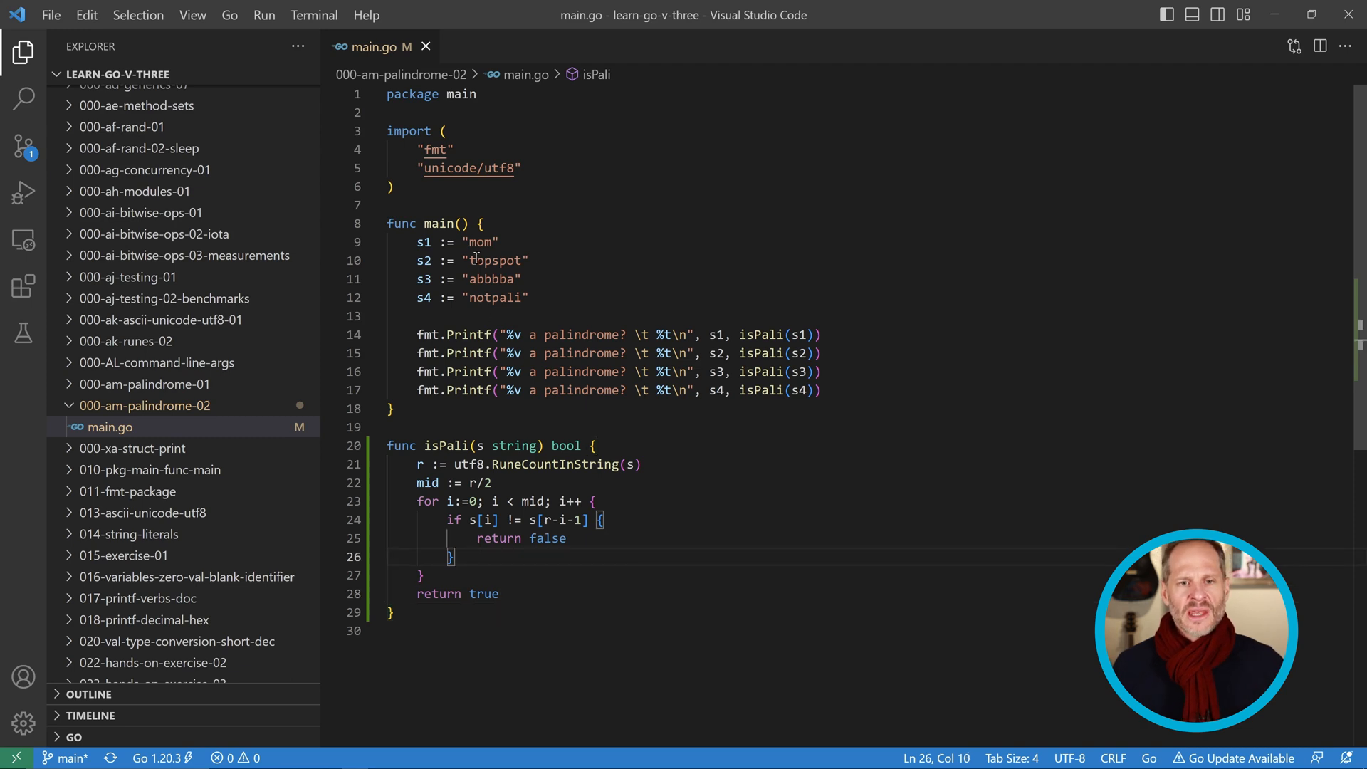
{"action": "mouse_move", "coordinate": [487, 499]}
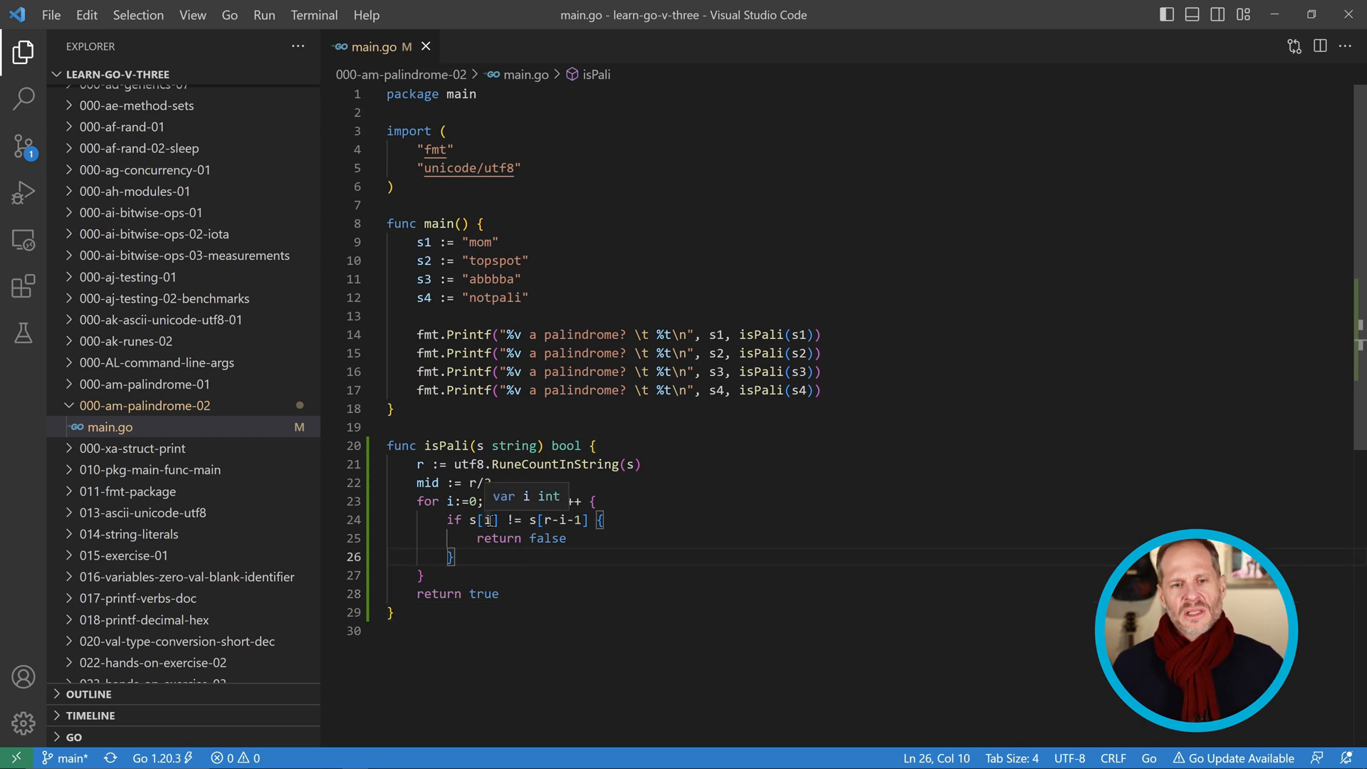
Step: Complete isPali with return true after the loop
{"action": "left_click", "coordinate": [480, 261]}
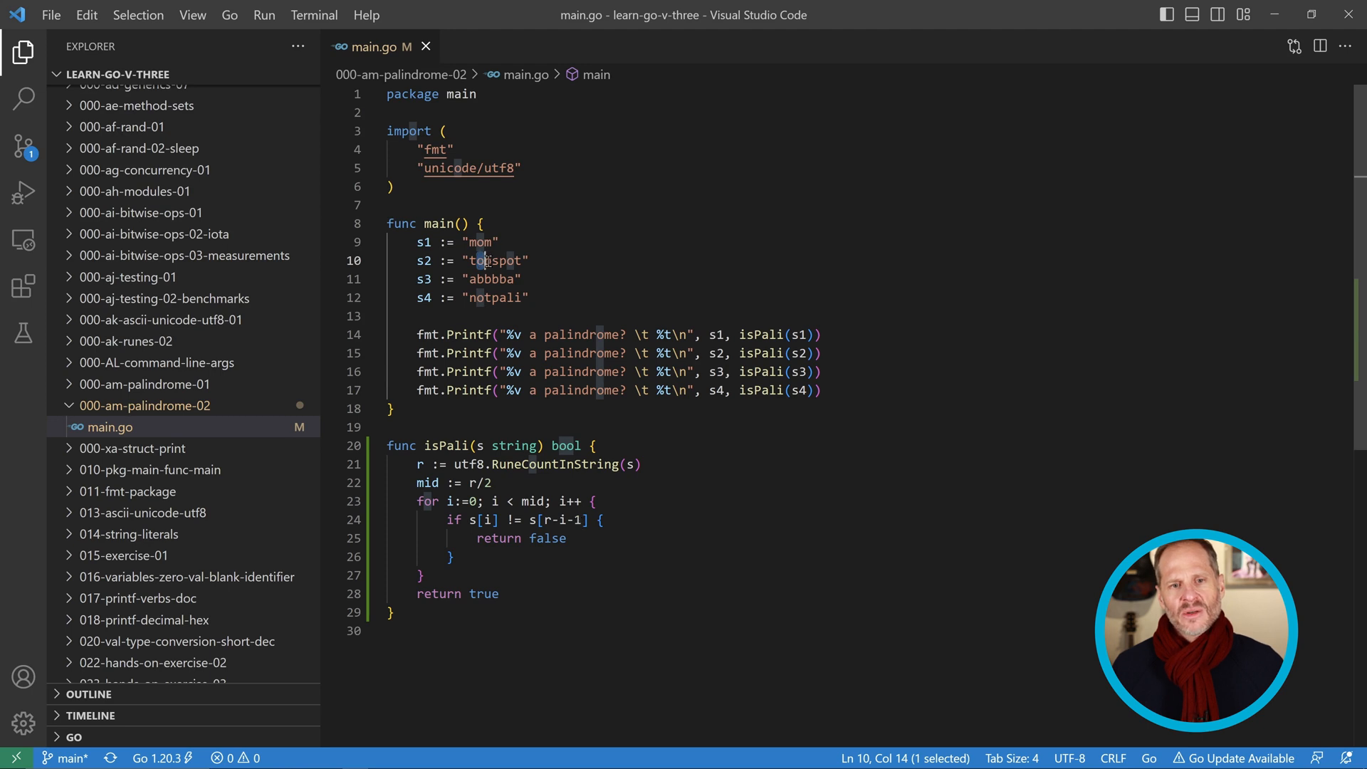
{"action": "mouse_move", "coordinate": [537, 323]}
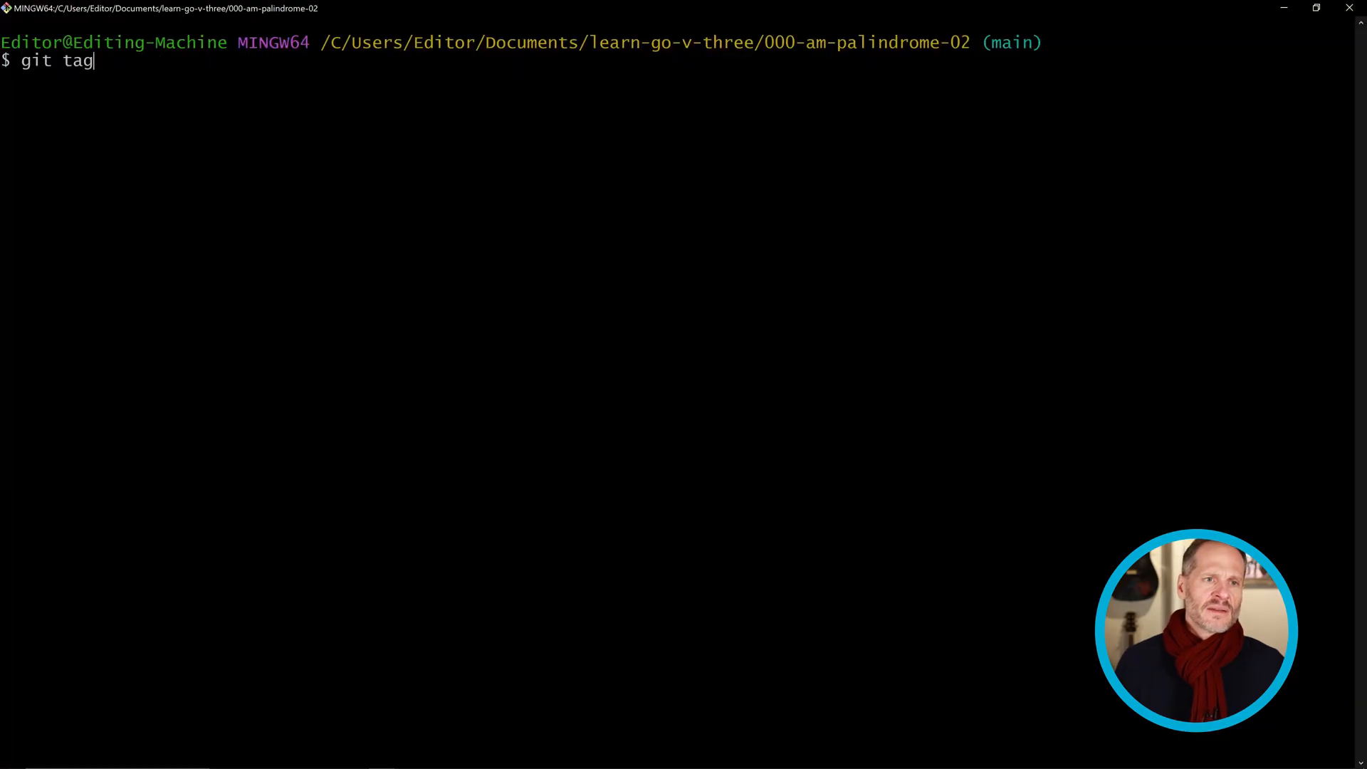
Step: Run go run main.go, reporting mom, topspot, abbbba true and notpali false, and mark the topspot result
{"action": "type", "text": "go run m"}
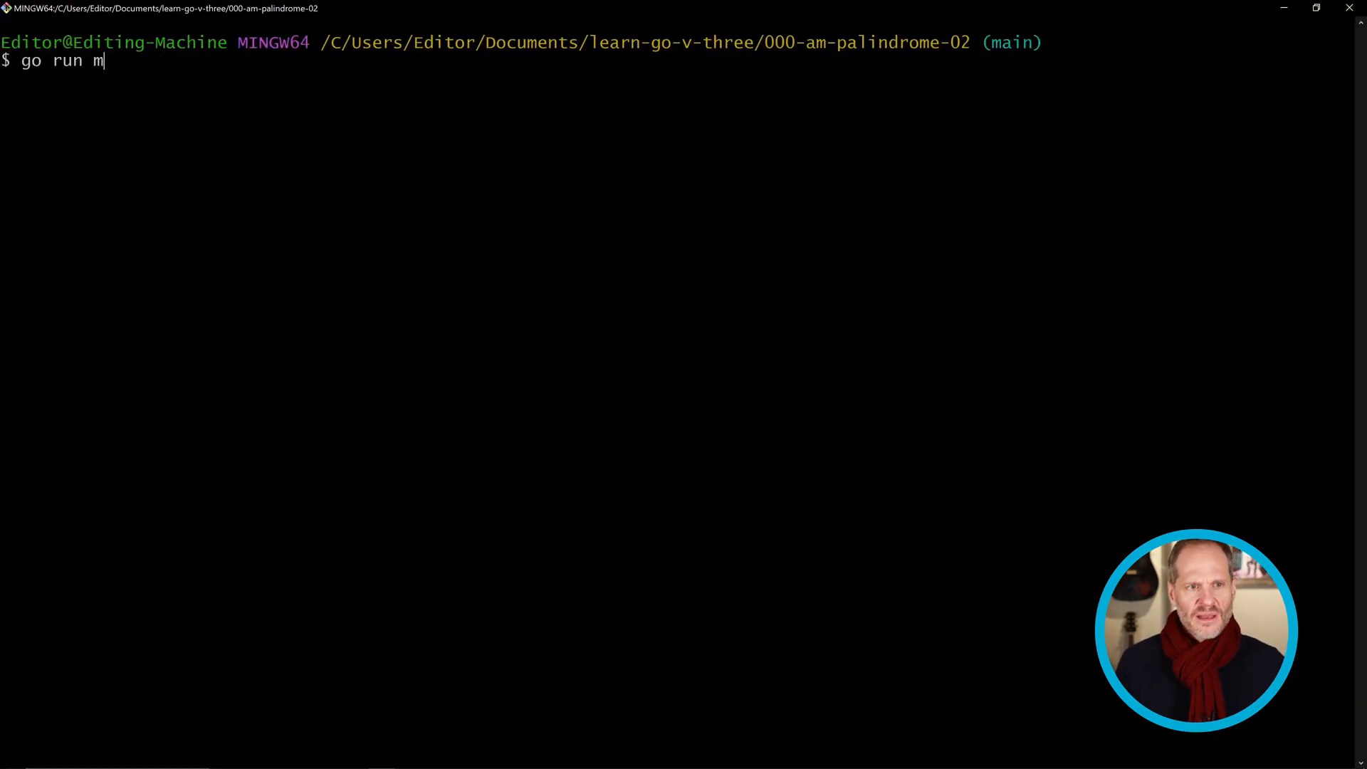
{"action": "key", "text": "Return"}
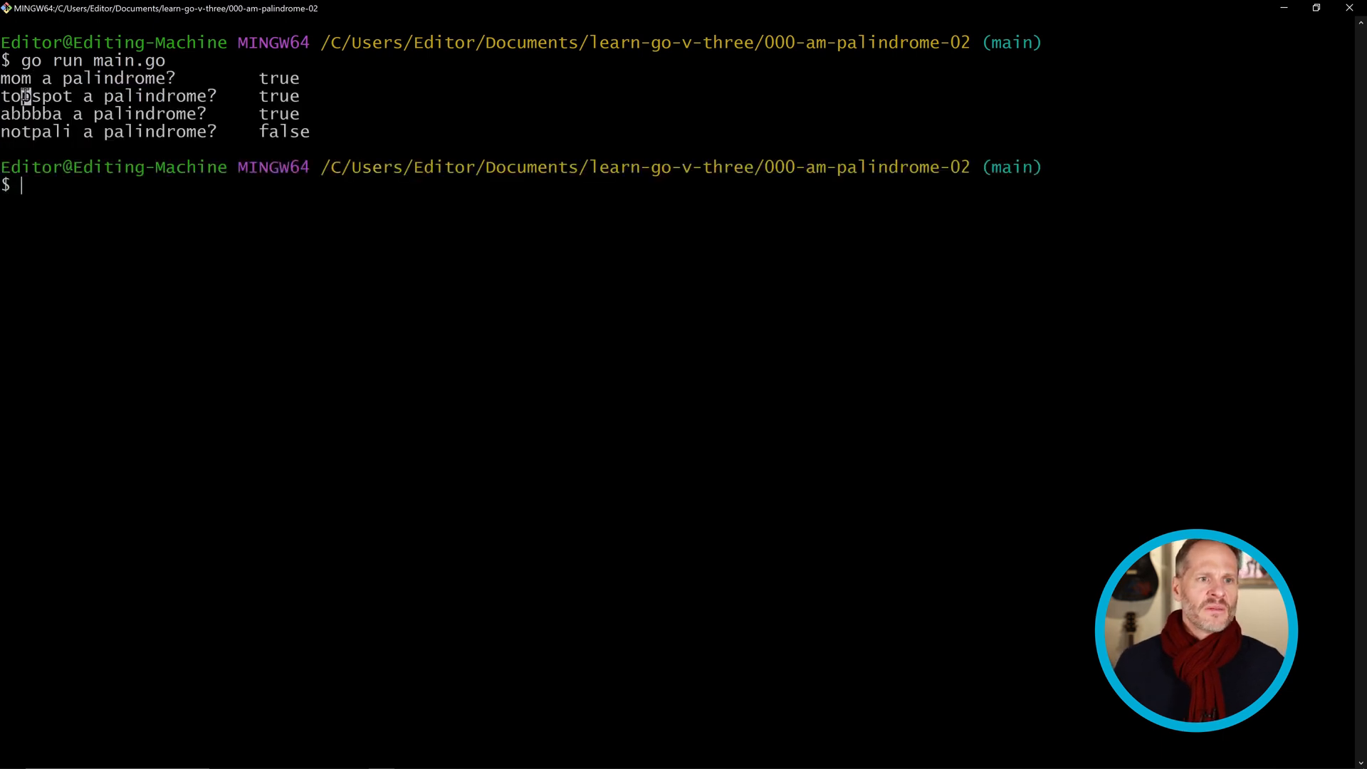
{"action": "double_click", "coordinate": [32, 114]}
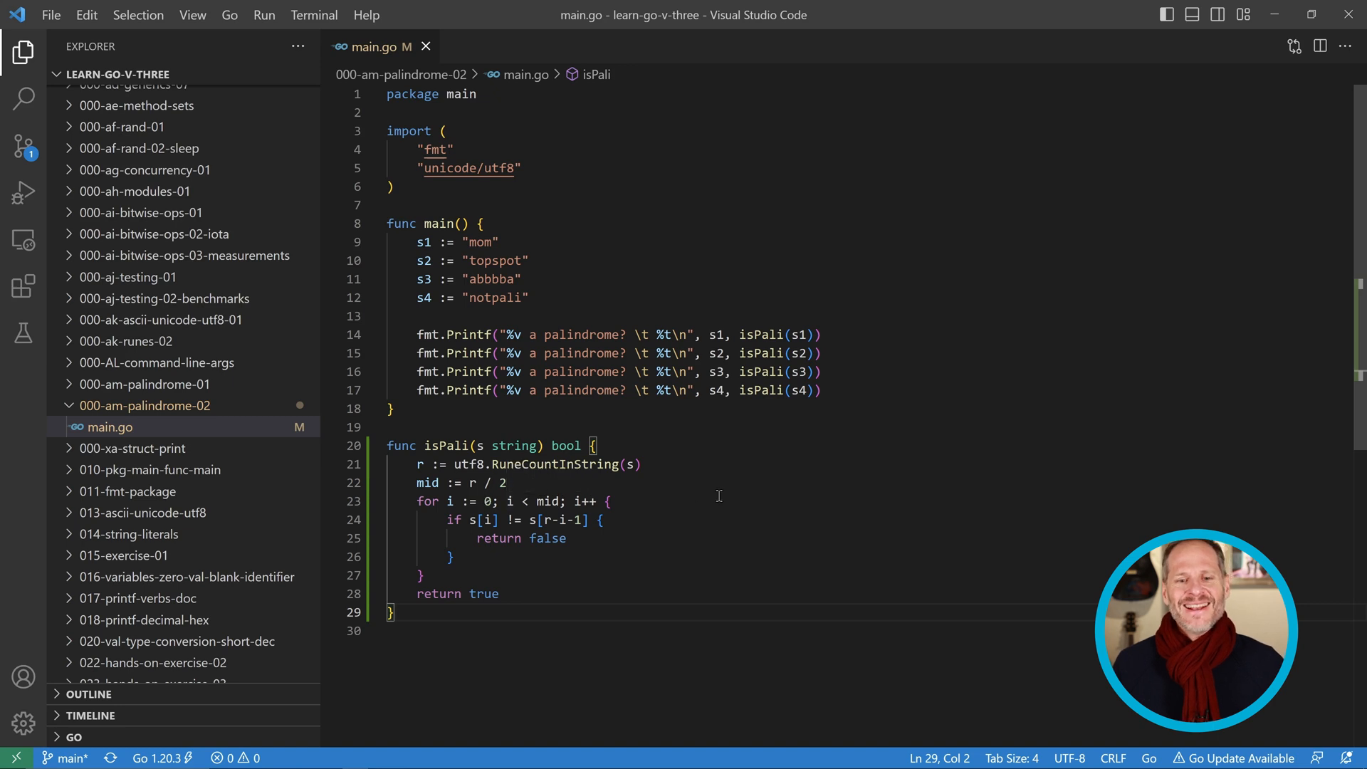
Step: Point out the rune count variable r and move to the empty line after isPali
{"action": "left_click", "coordinate": [421, 464]}
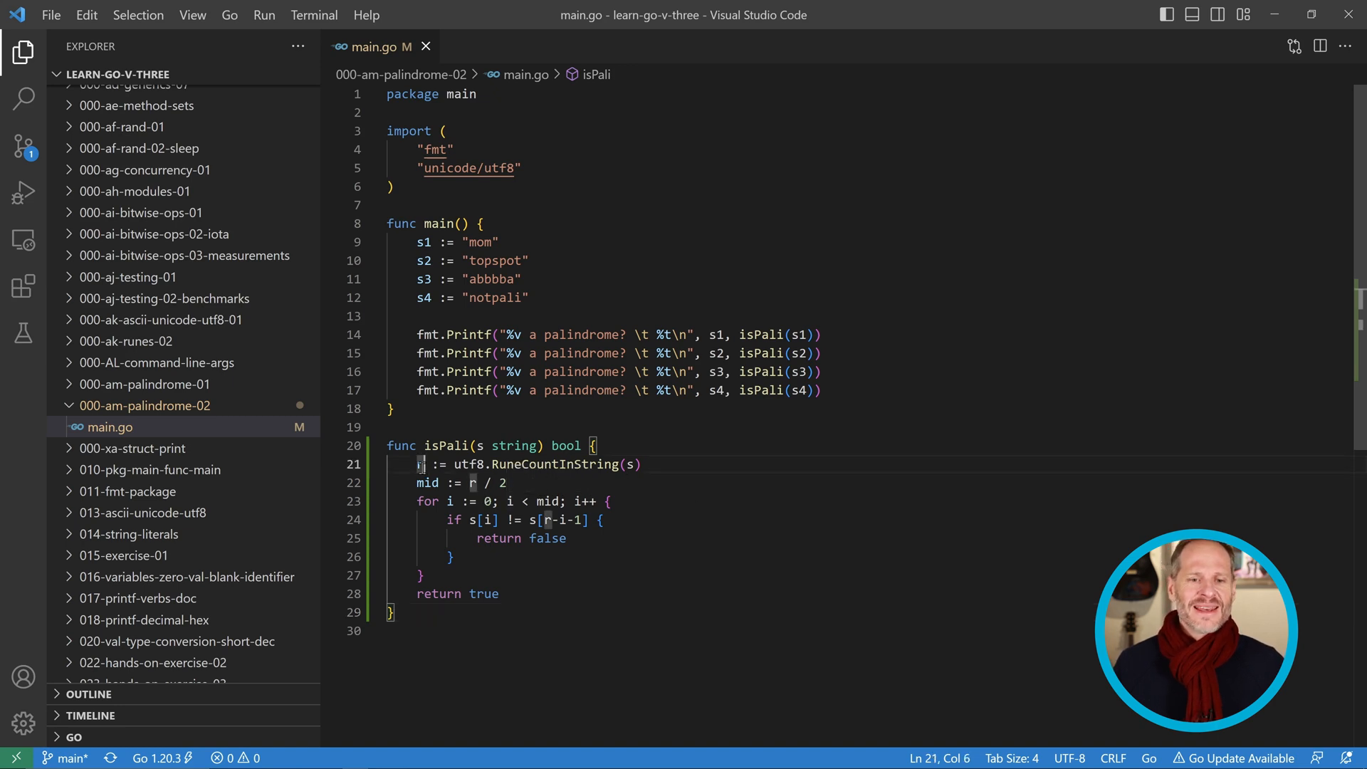
{"action": "left_click", "coordinate": [571, 631]}
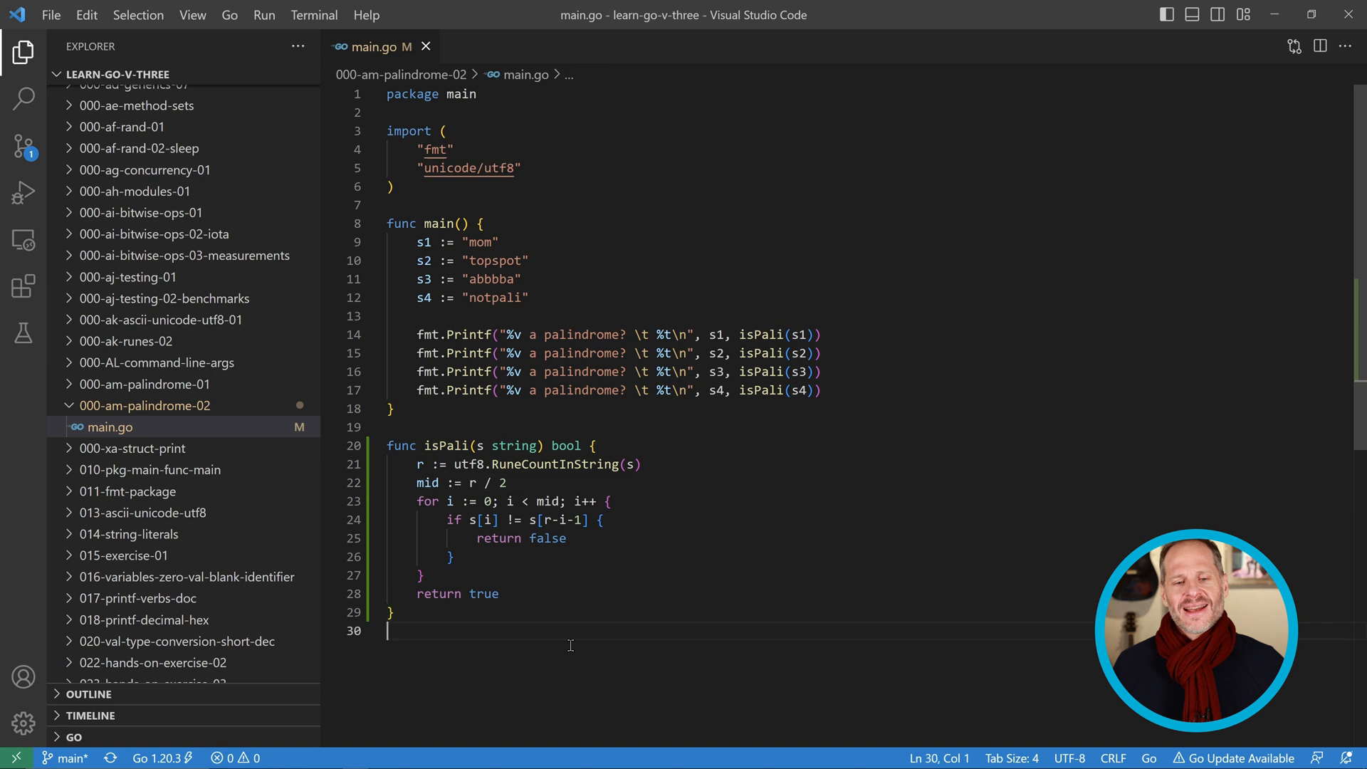
{"action": "mouse_move", "coordinate": [504, 652]}
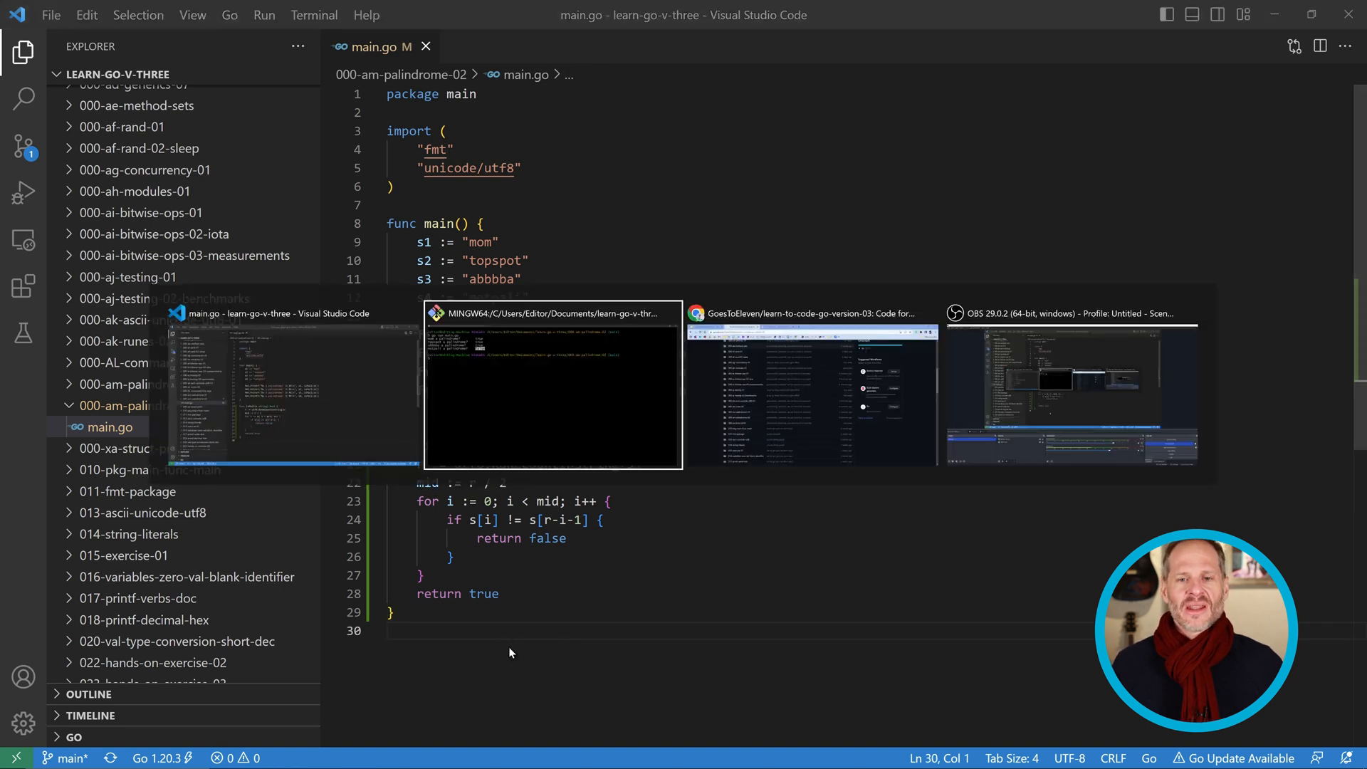
Step: Glance at the Go Playground, then browse the GitHub repository's README and return to the top
{"action": "left_click", "coordinate": [811, 383]}
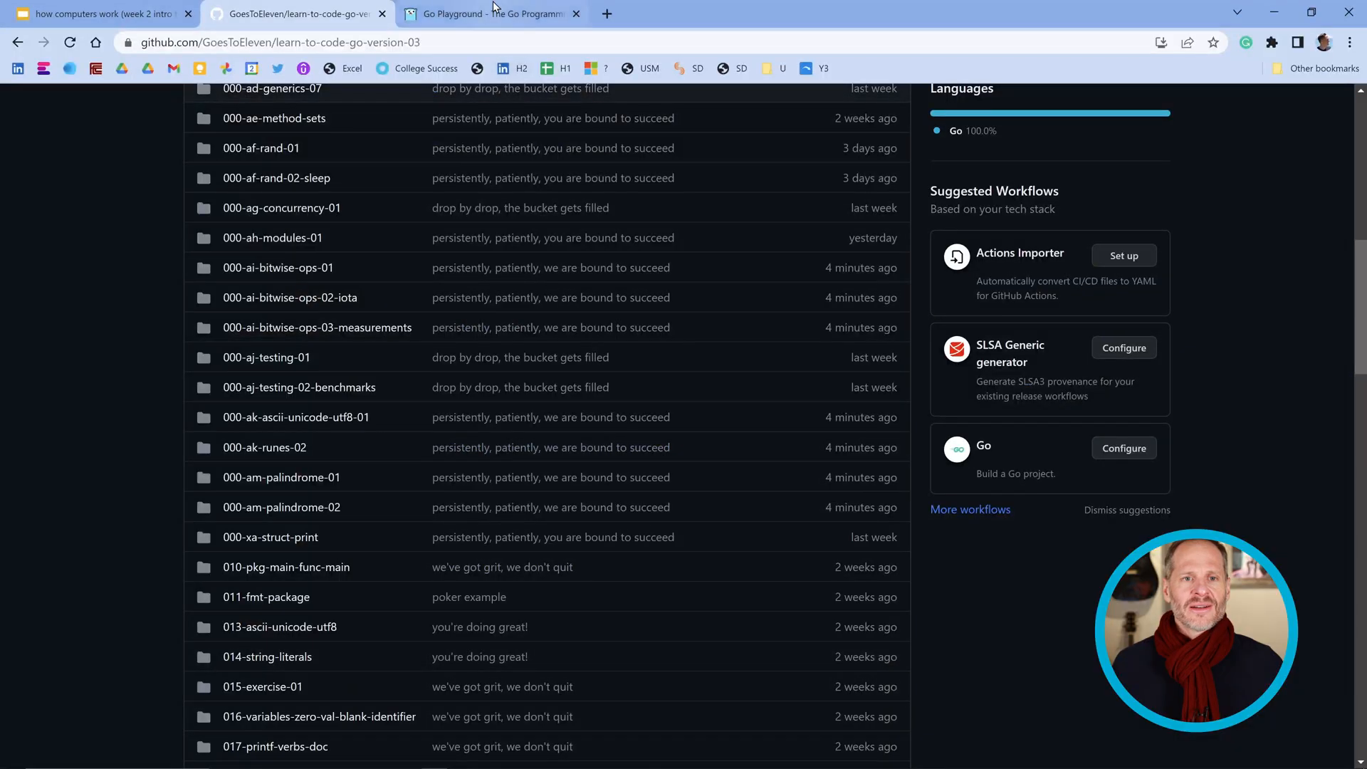
{"action": "left_click", "coordinate": [492, 13]}
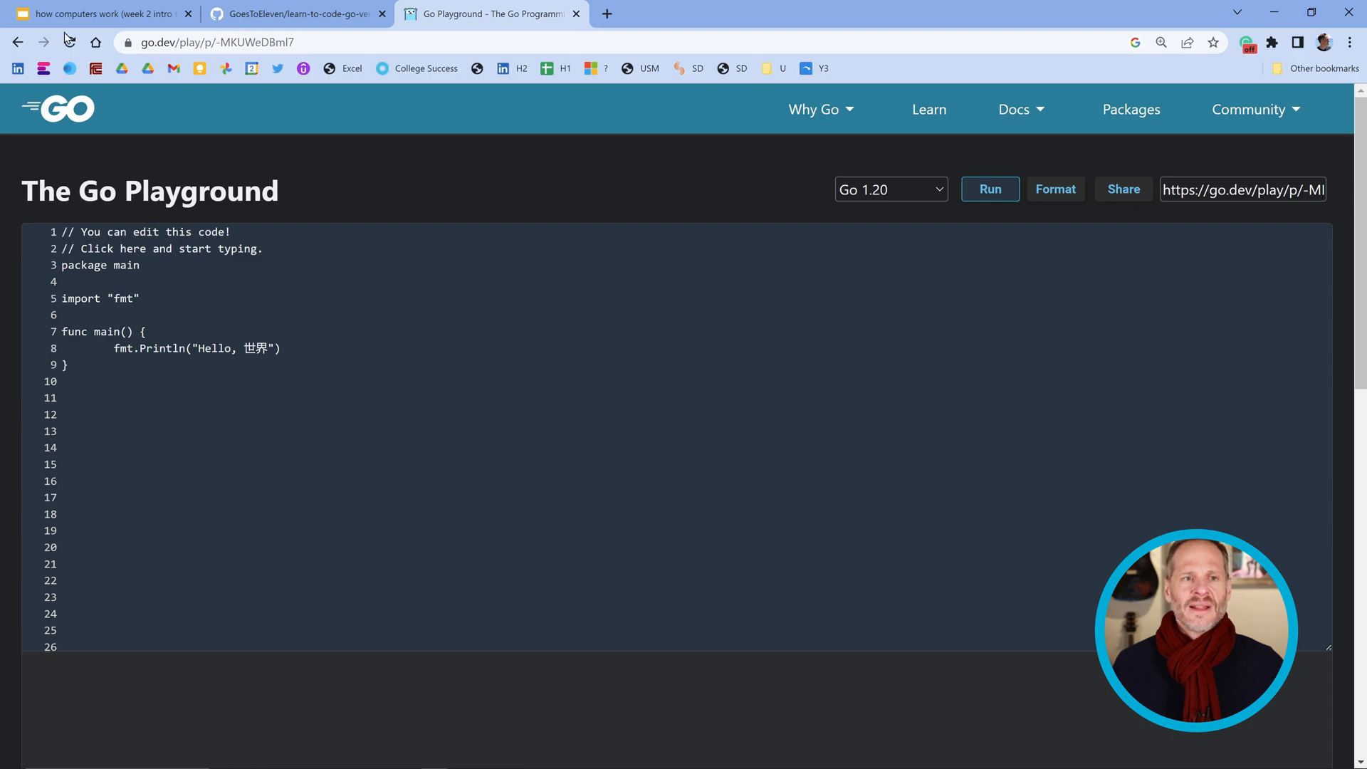
{"action": "left_click", "coordinate": [296, 13]}
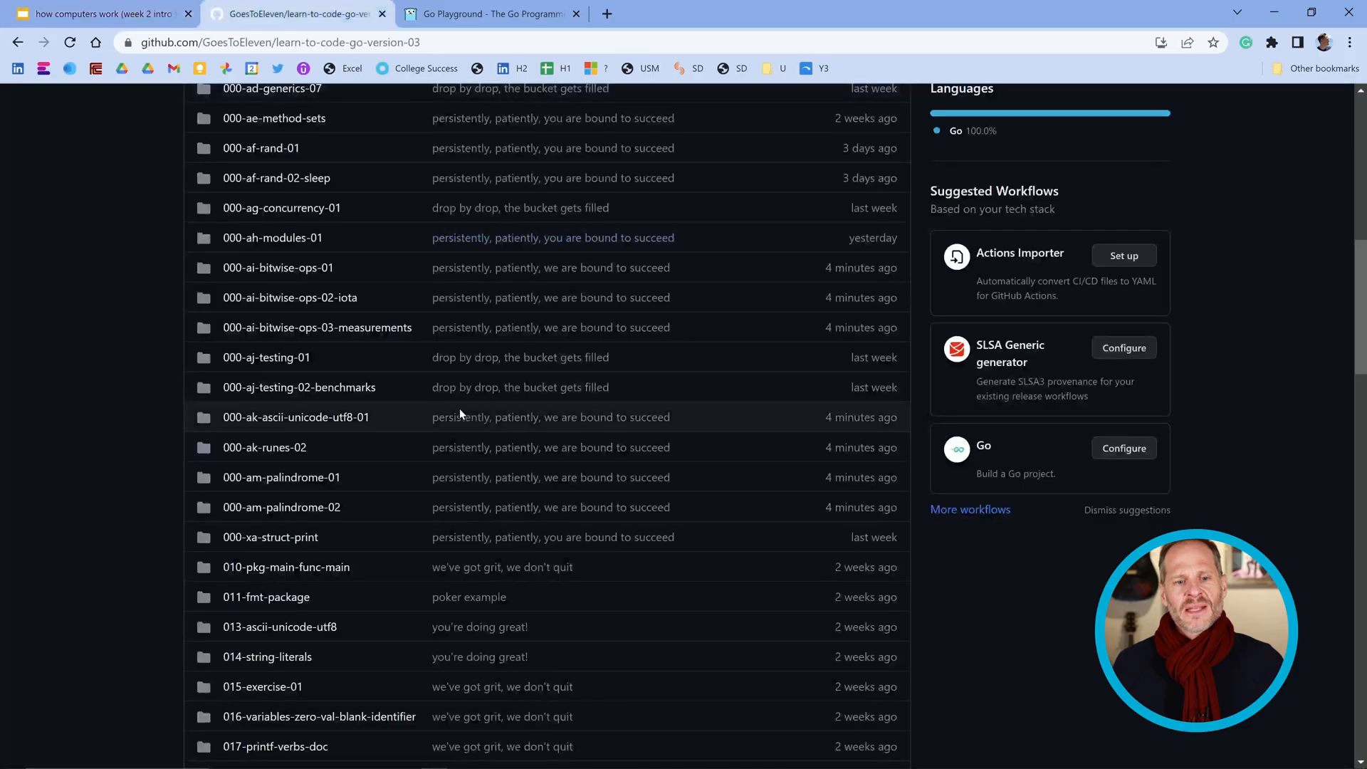
{"action": "scroll", "scroll_direction": "down", "scroll_amount": 3}
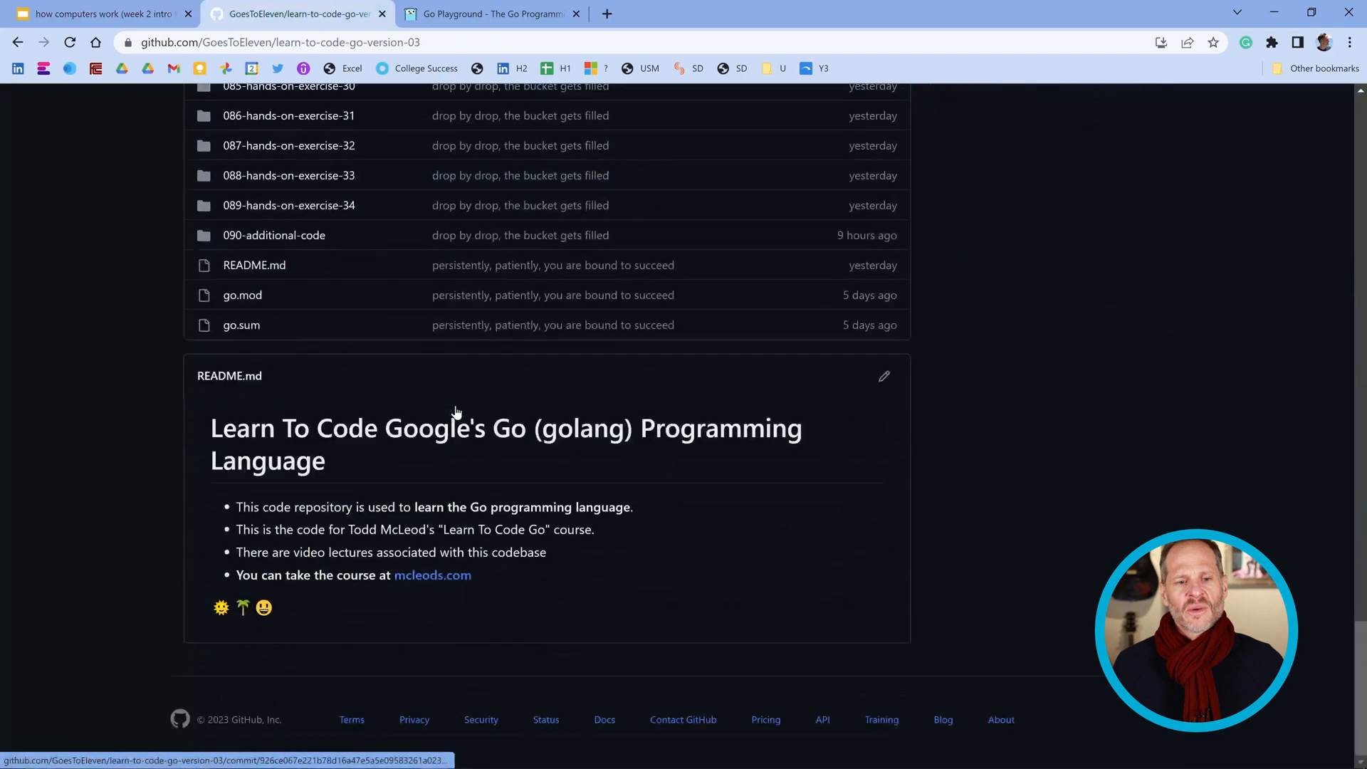
{"action": "mouse_move", "coordinate": [230, 428]}
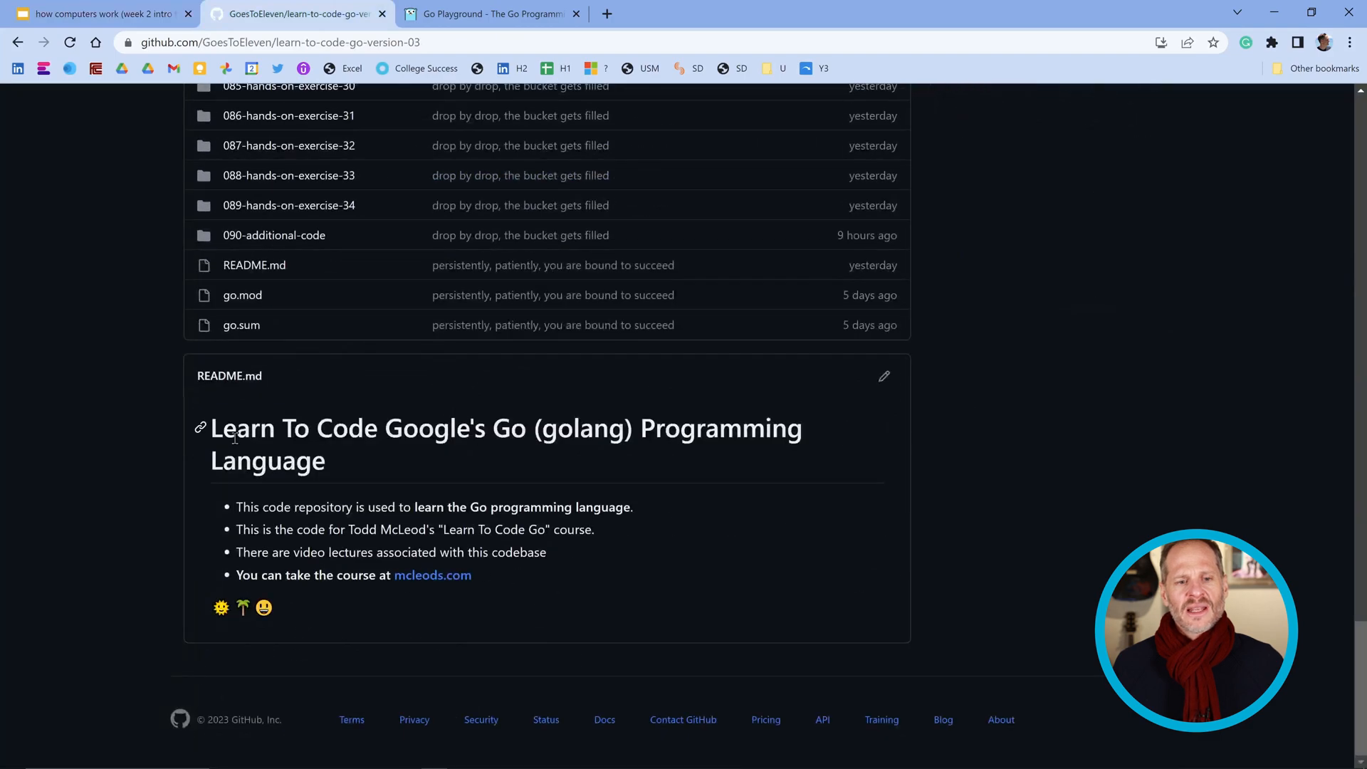
{"action": "mouse_move", "coordinate": [433, 573]}
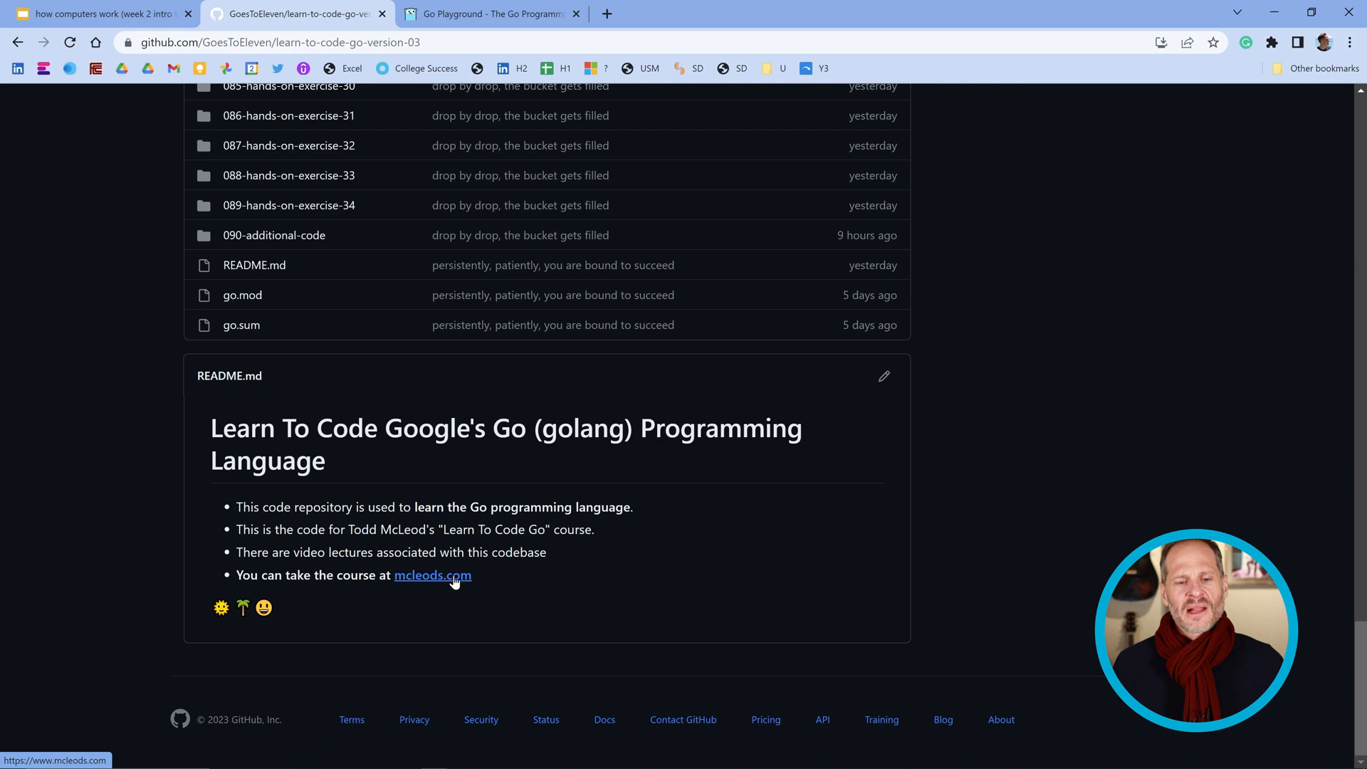
{"action": "scroll", "scroll_direction": "up", "scroll_amount": 3}
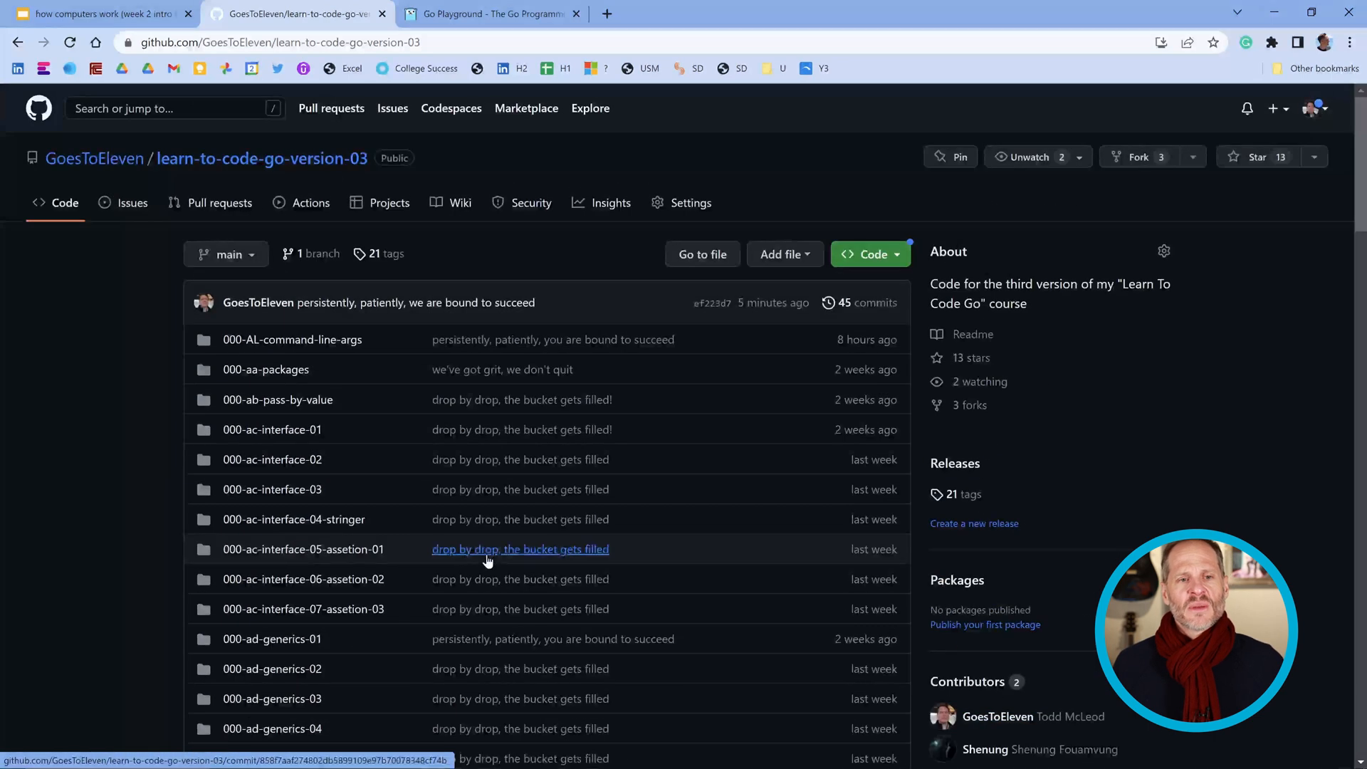
{"action": "mouse_move", "coordinate": [585, 158]}
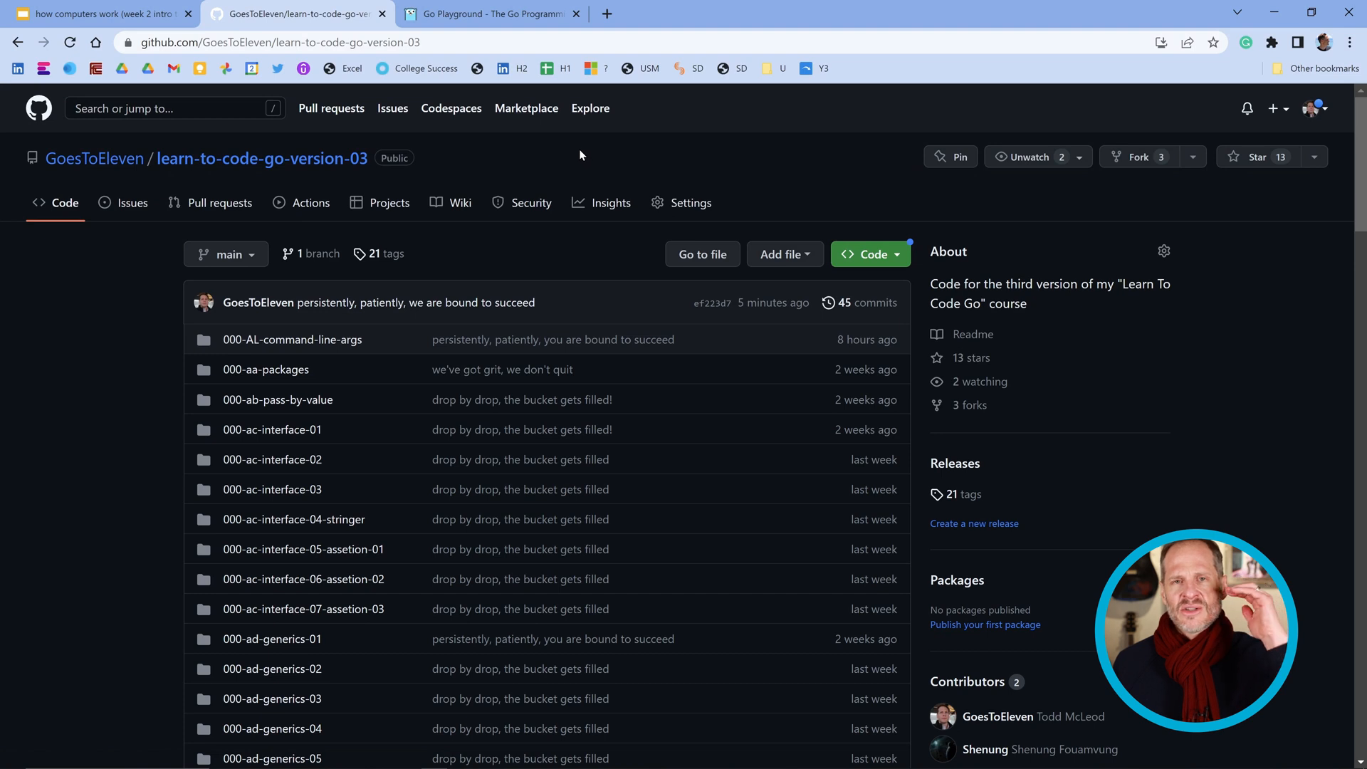
{"action": "mouse_move", "coordinate": [571, 161]}
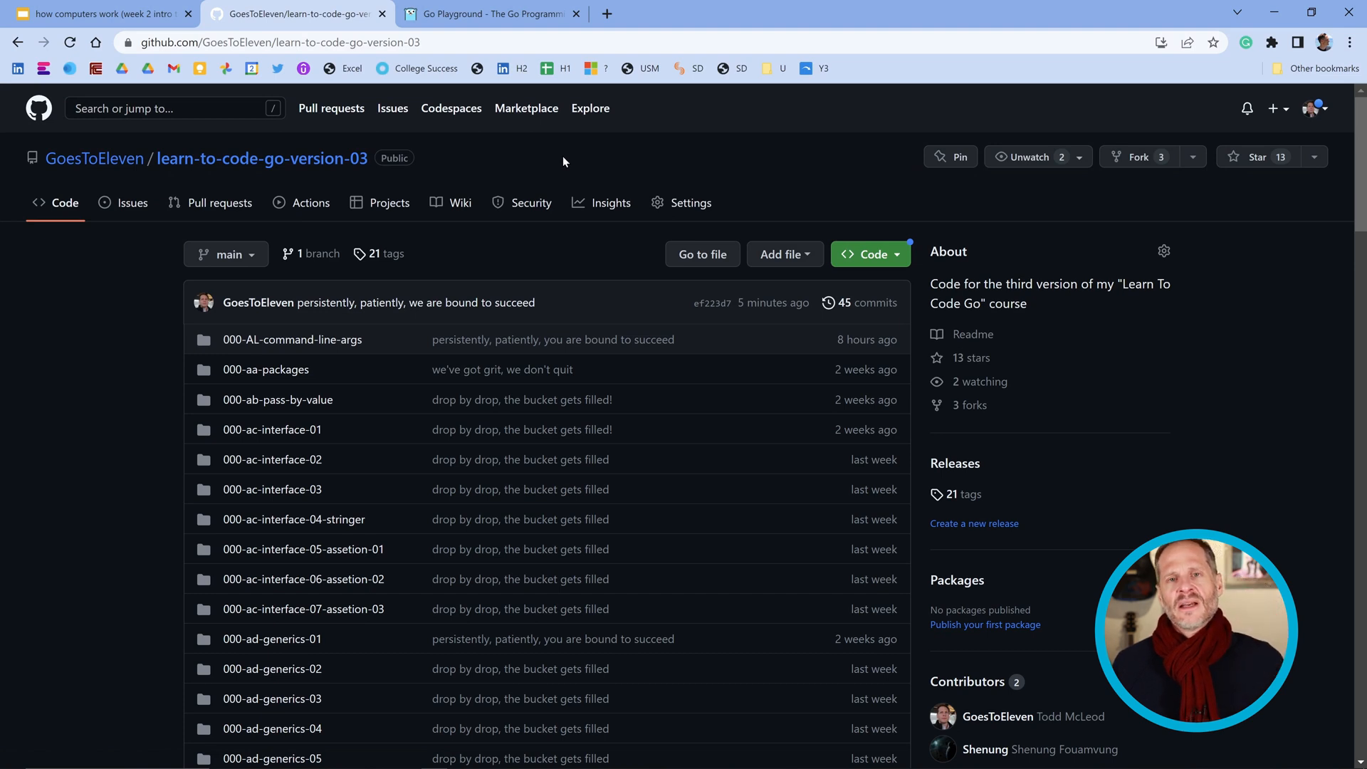